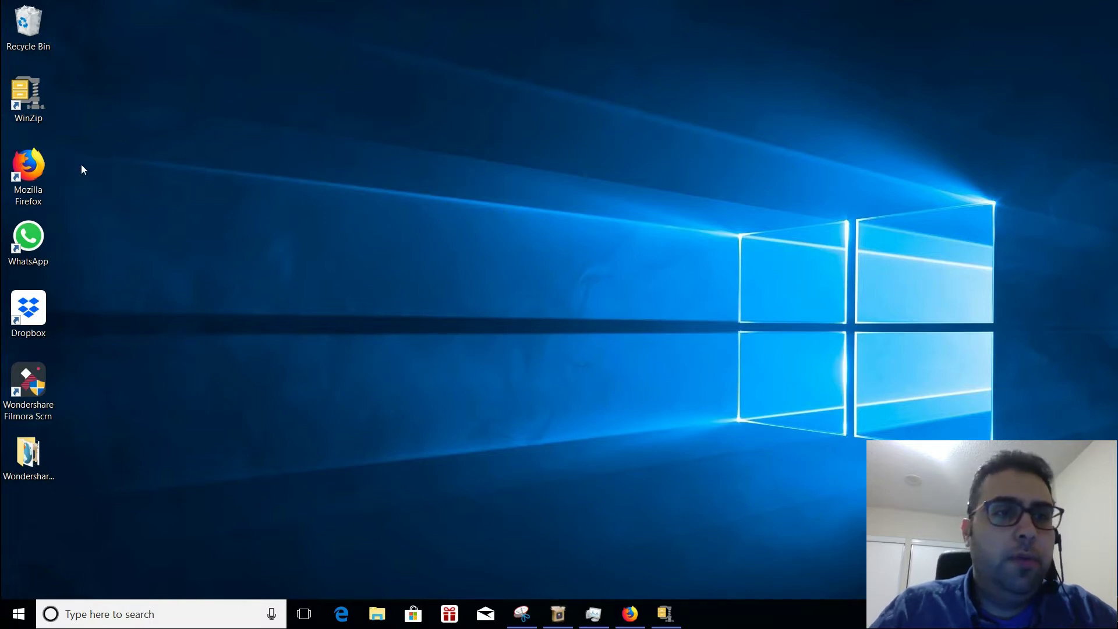
Launch Mozilla Firefox from its desktop shortcut
{"action": "left_click", "coordinate": [28, 171]}
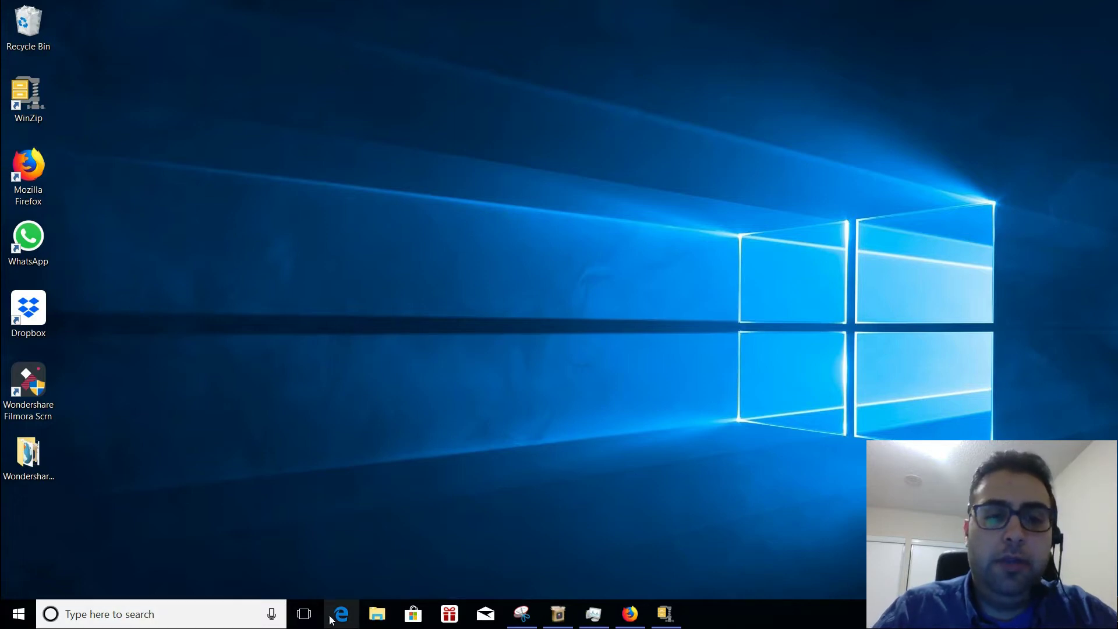
{"action": "left_click", "coordinate": [28, 171]}
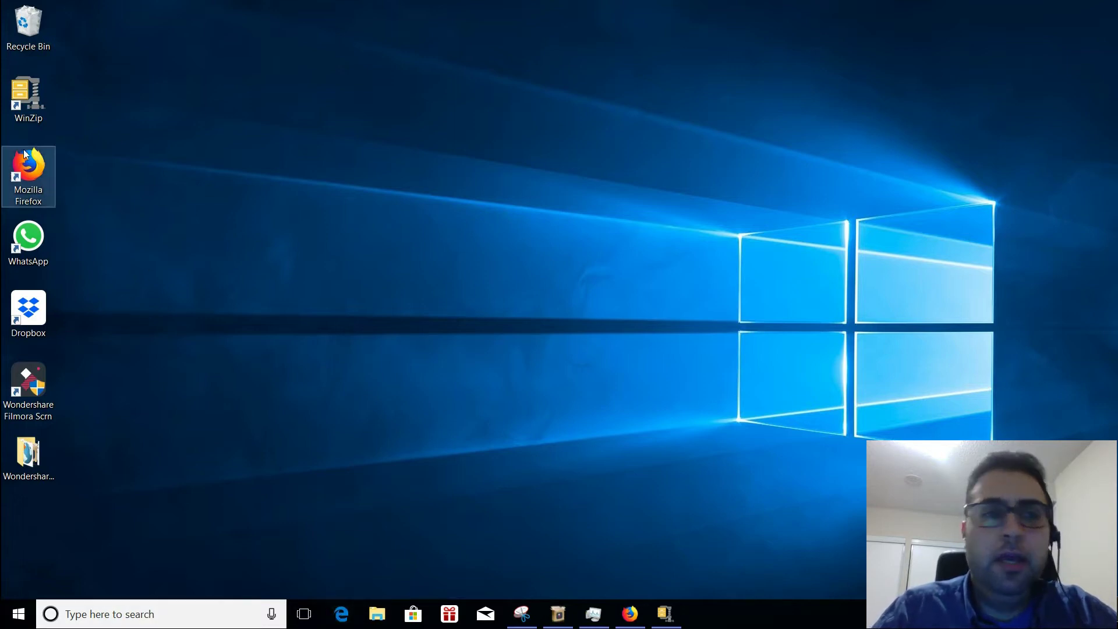
{"action": "double_click", "coordinate": [28, 166]}
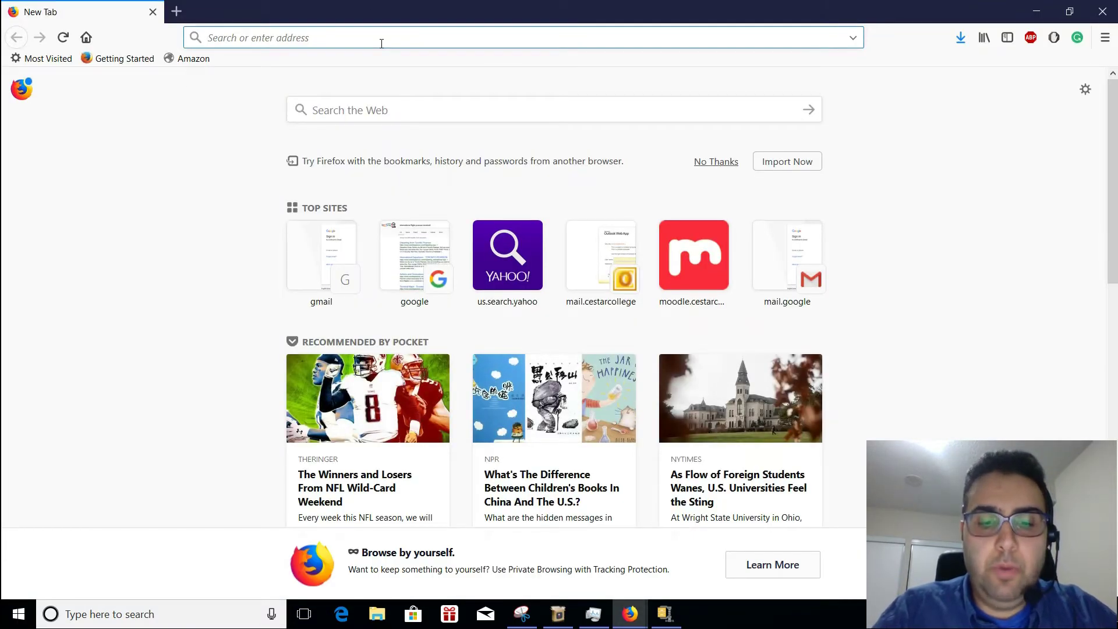
Go to google.com and search for 'python'
{"action": "type", "text": "googlr"}
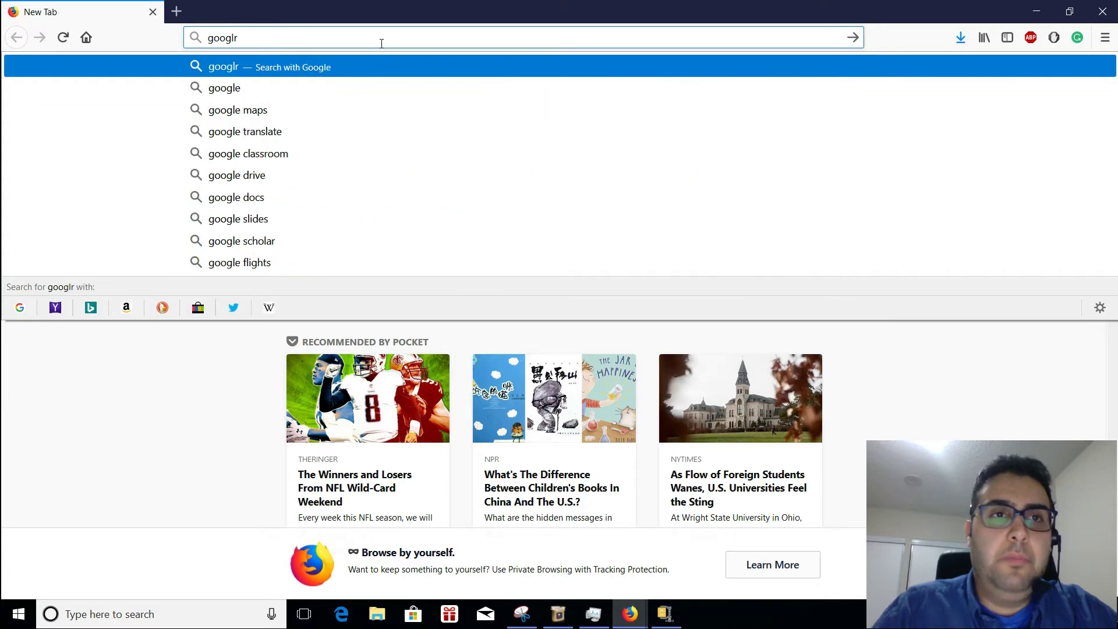
{"action": "type", "text": "google.com"}
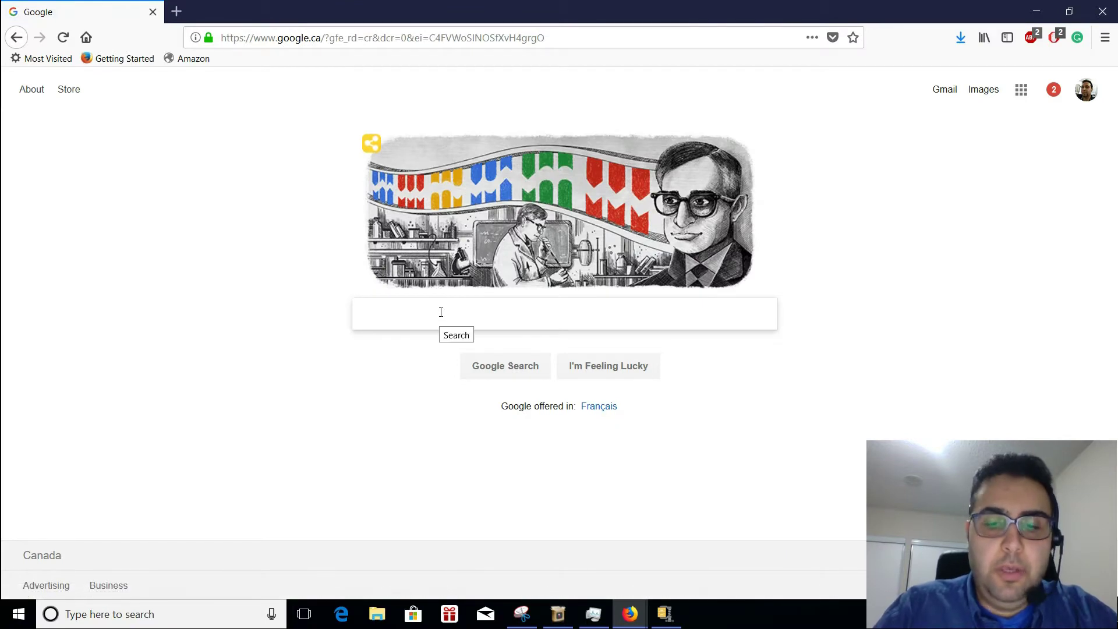
{"action": "type", "text": "python"}
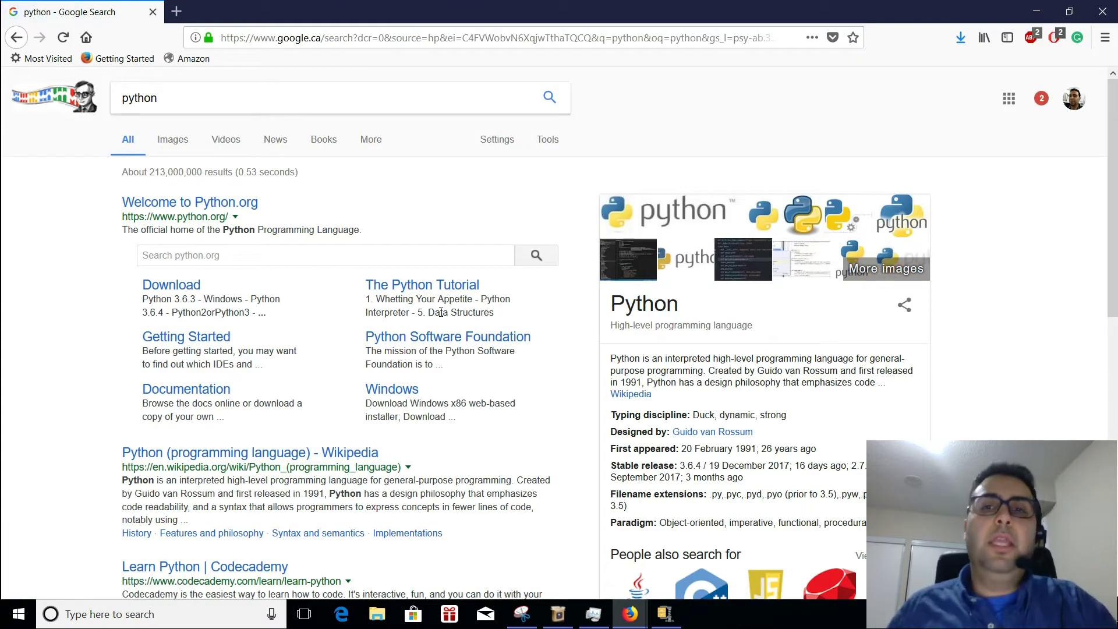
{"action": "mouse_move", "coordinate": [820, 191]}
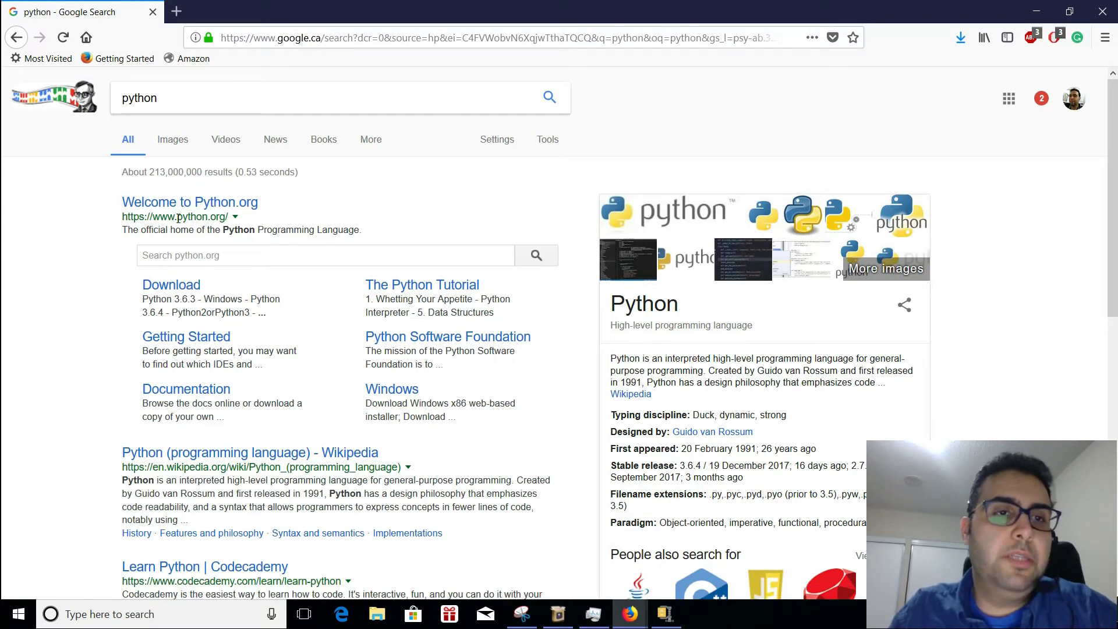
{"action": "mouse_move", "coordinate": [171, 285]}
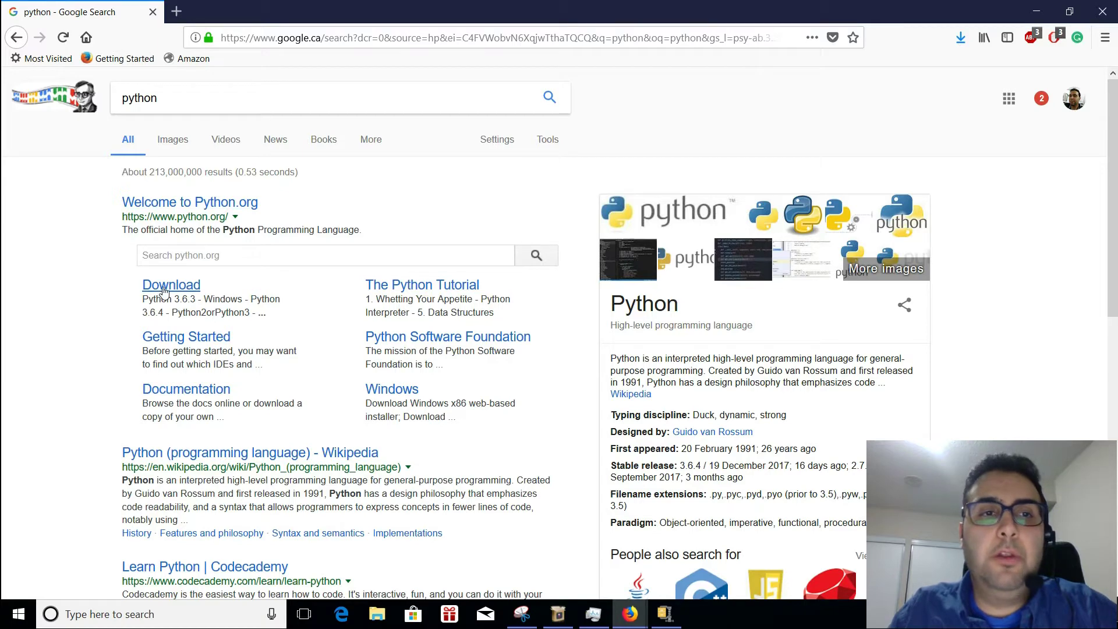
{"action": "mouse_move", "coordinate": [171, 284]}
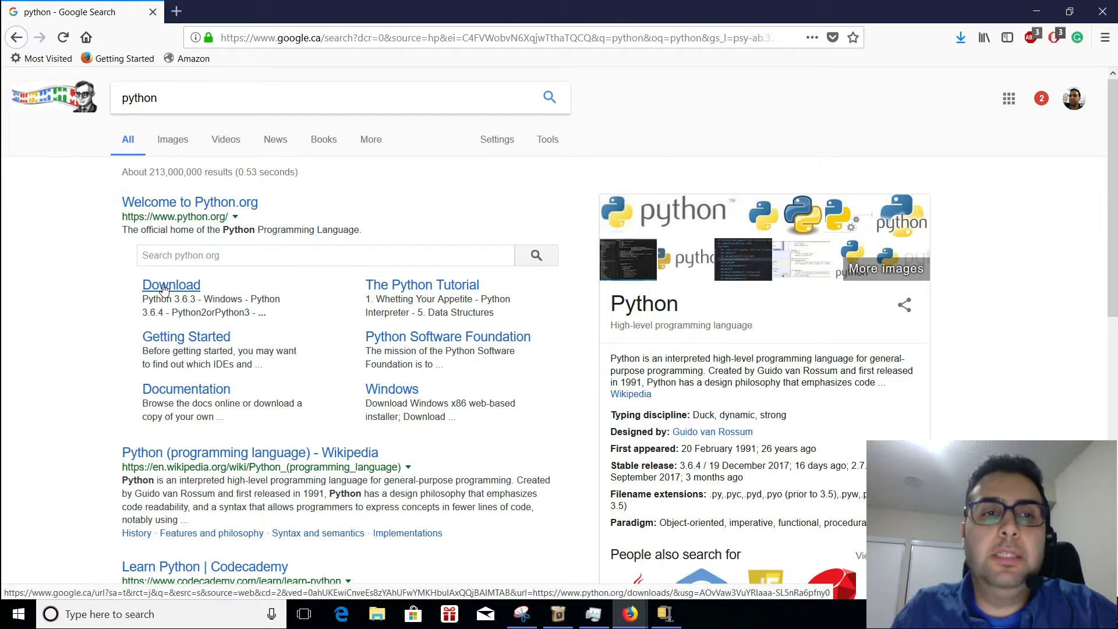
Follow the Download sitelink under Welcome to Python.org in the results
{"action": "left_click", "coordinate": [171, 284]}
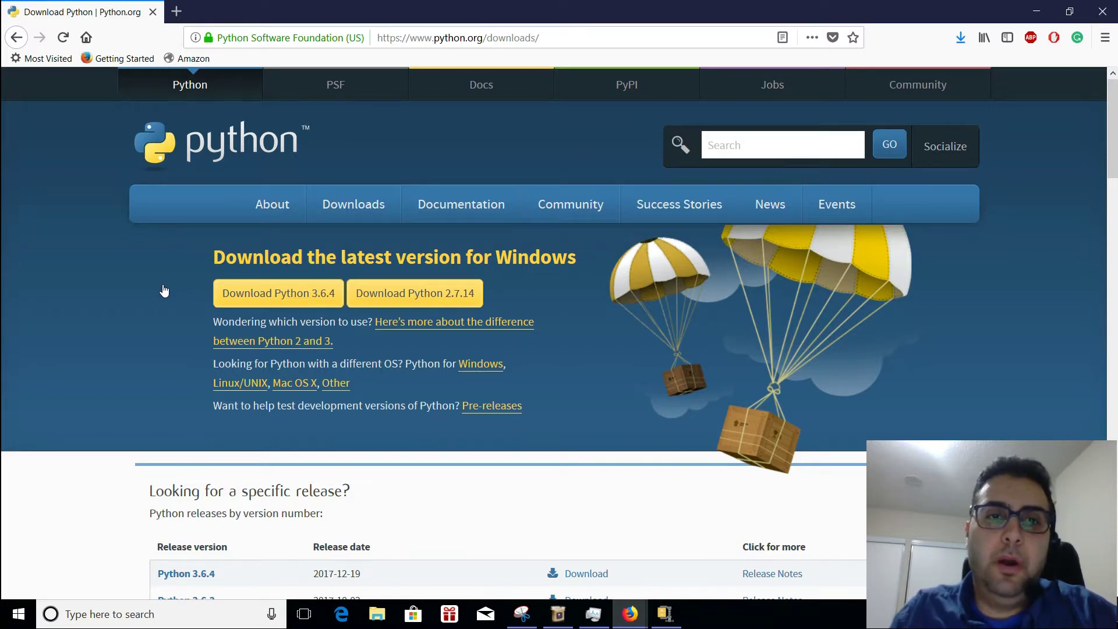
{"action": "mouse_move", "coordinate": [216, 330]}
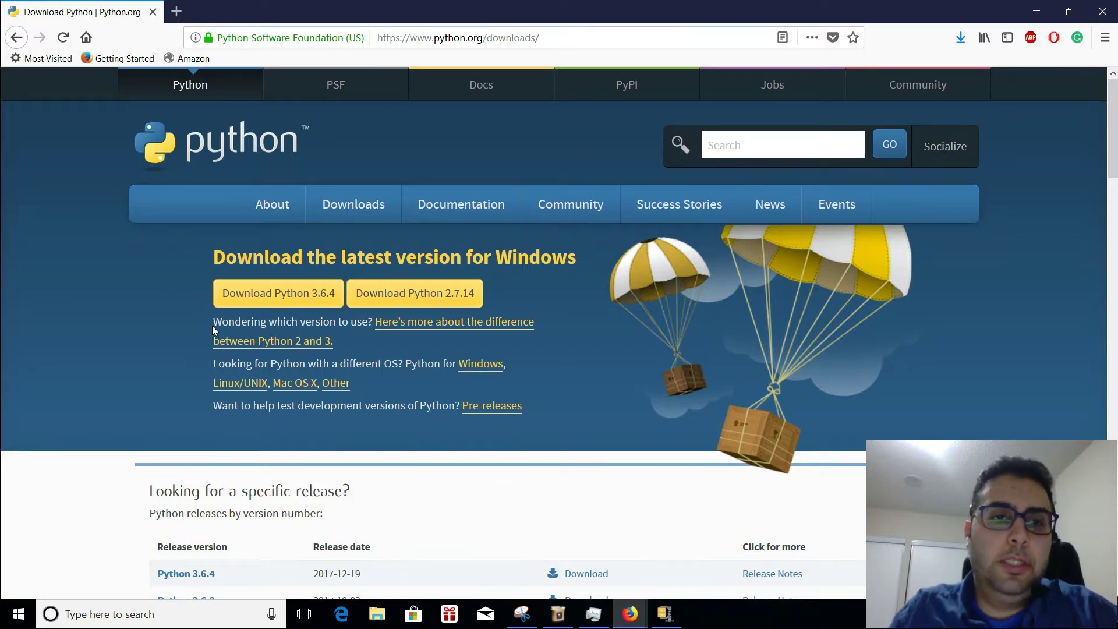
{"action": "mouse_move", "coordinate": [517, 114]}
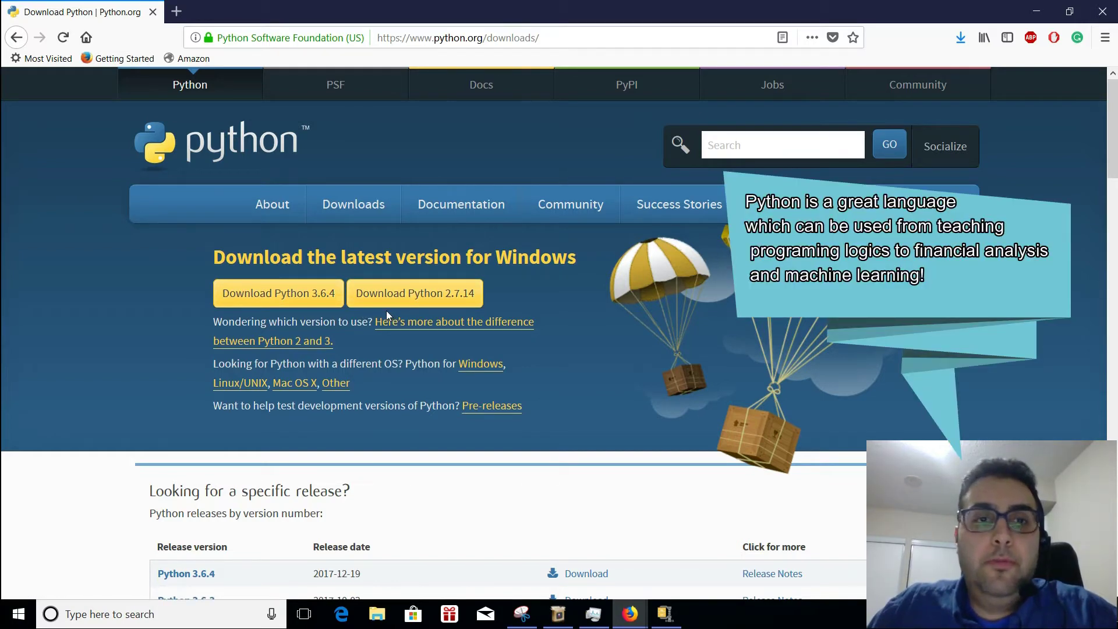
{"action": "mouse_move", "coordinate": [414, 293]}
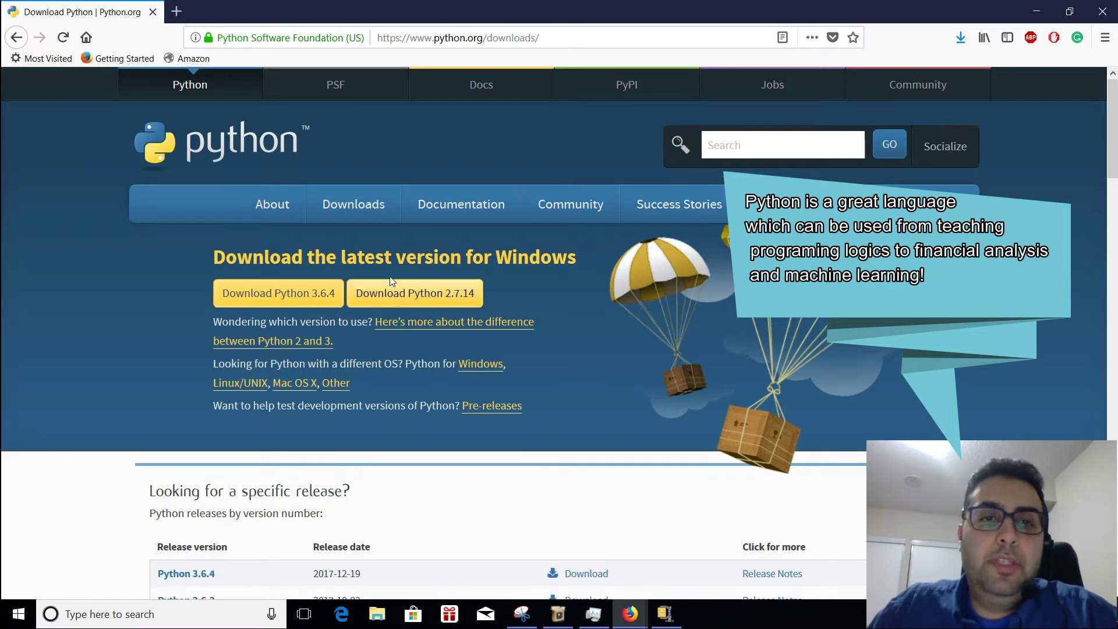
{"action": "mouse_move", "coordinate": [277, 293]}
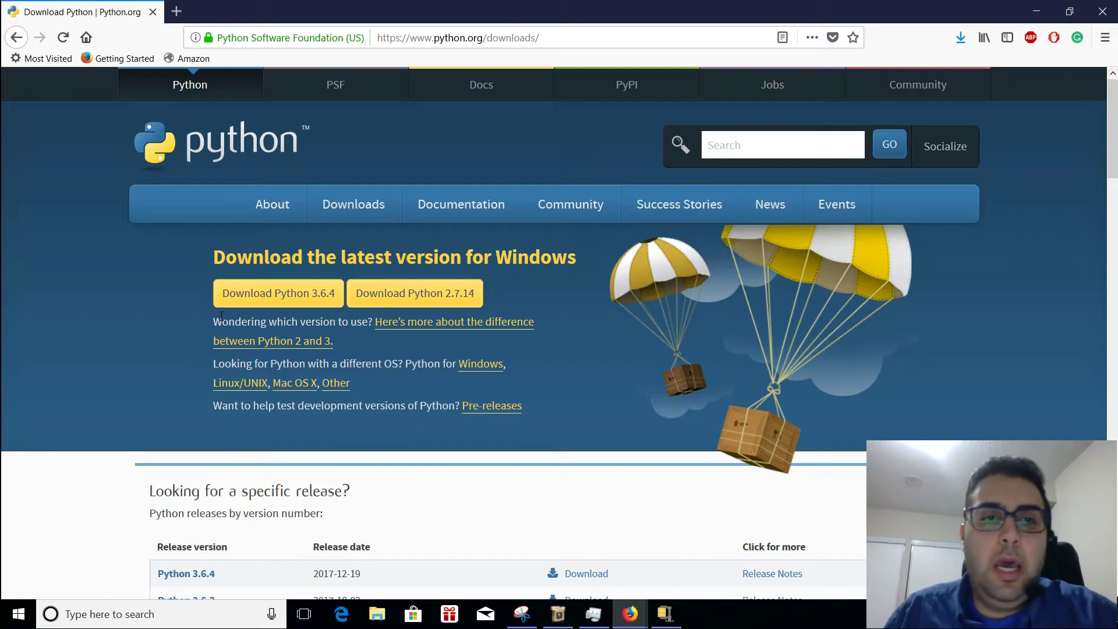
{"action": "mouse_move", "coordinate": [300, 298]}
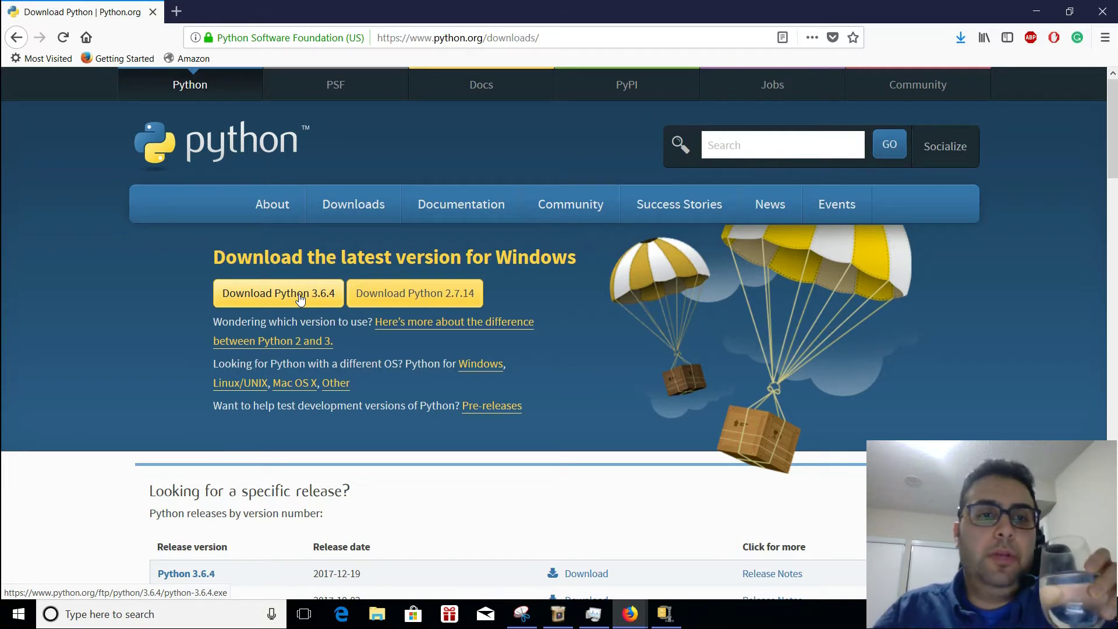
Download the Python 3.6.4 installer and run python-3.6.4.exe from Firefox downloads
{"action": "left_click", "coordinate": [277, 293]}
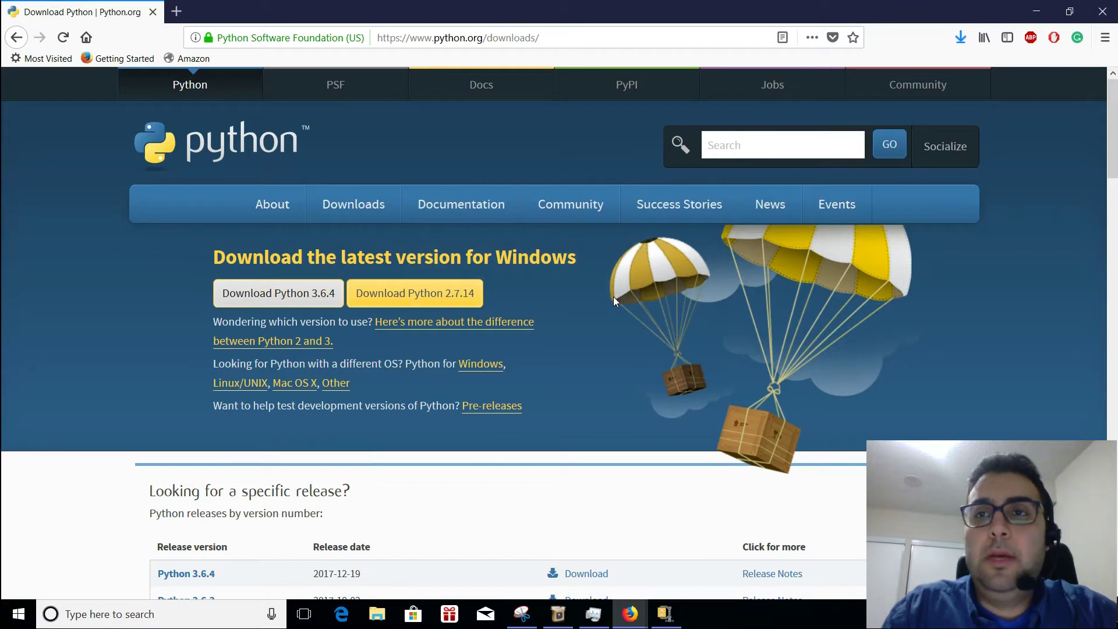
{"action": "left_click", "coordinate": [959, 37]}
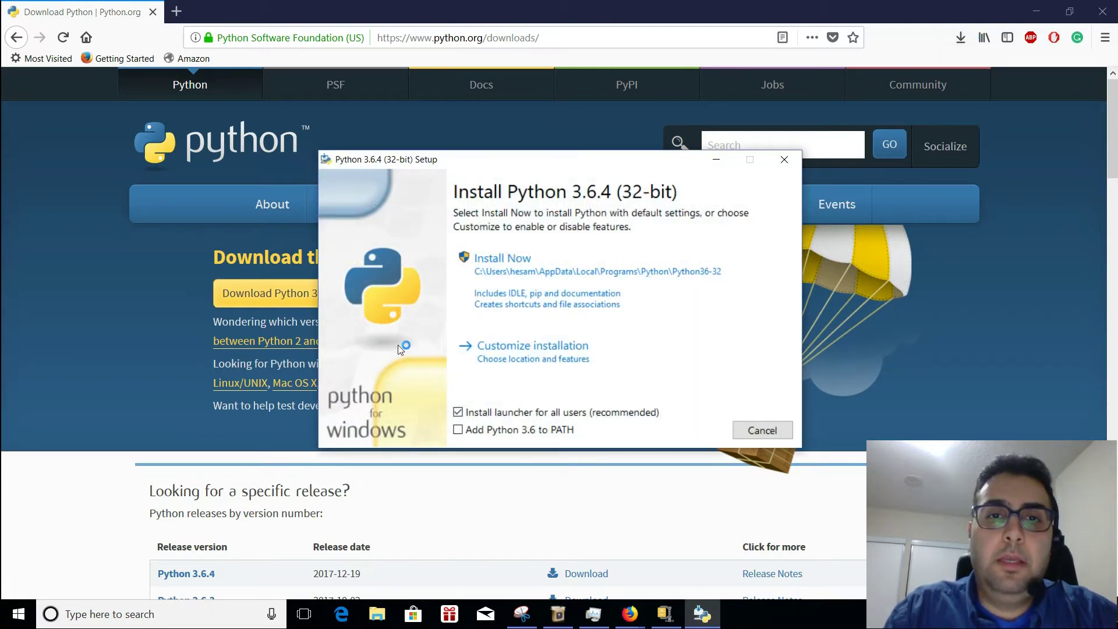
{"action": "mouse_move", "coordinate": [635, 181]}
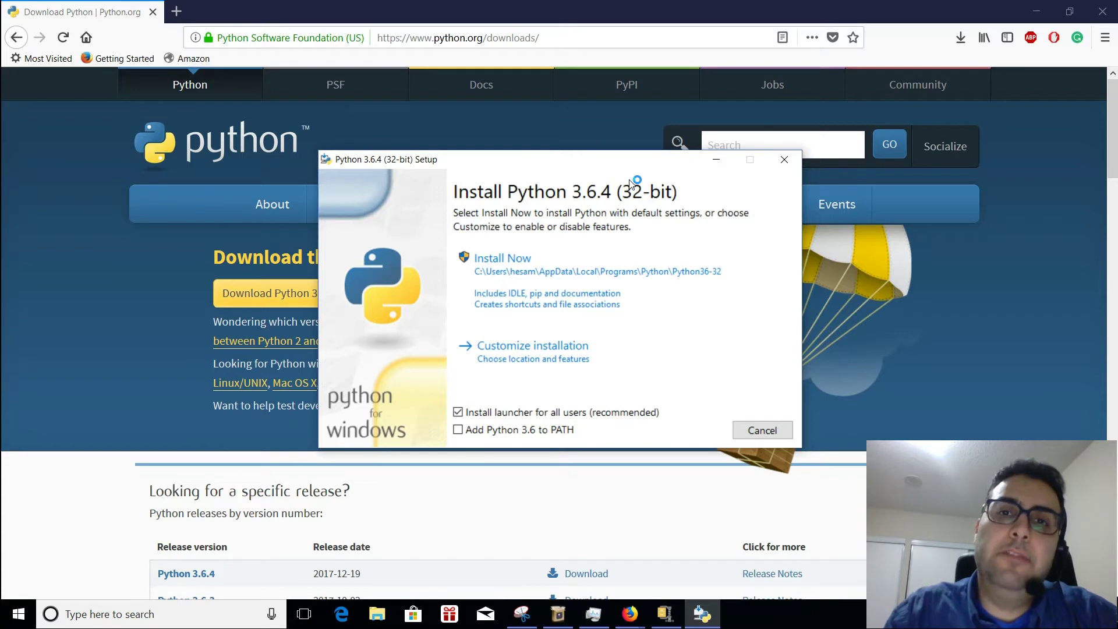
{"action": "mouse_move", "coordinate": [722, 431]}
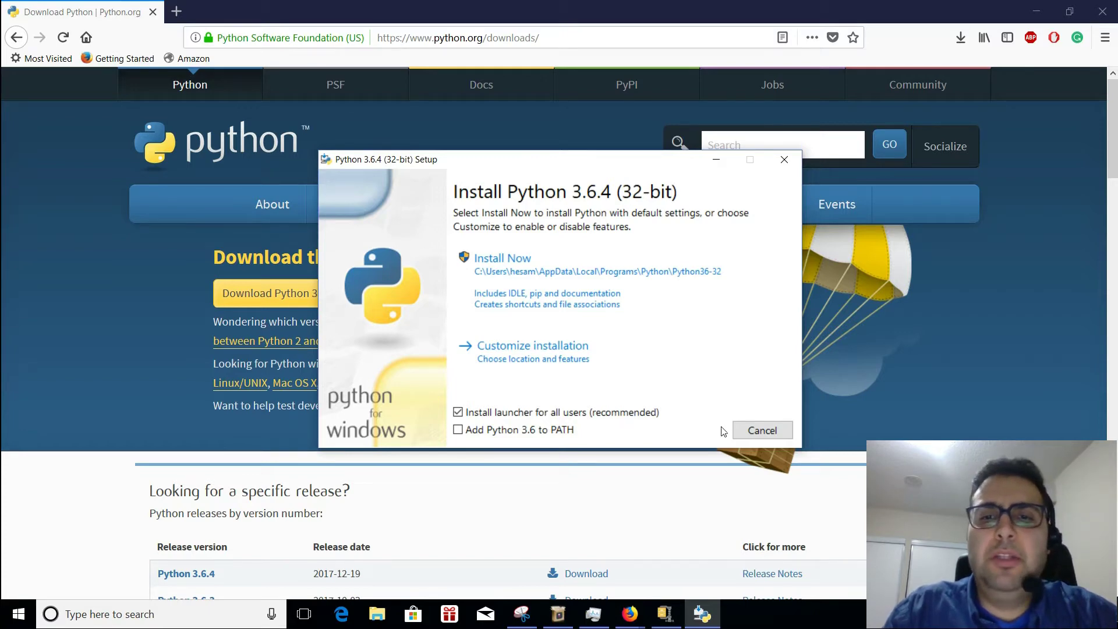
Start the Python 3.6.4 installation with Install Now and wait for success
{"action": "left_click", "coordinate": [502, 257]}
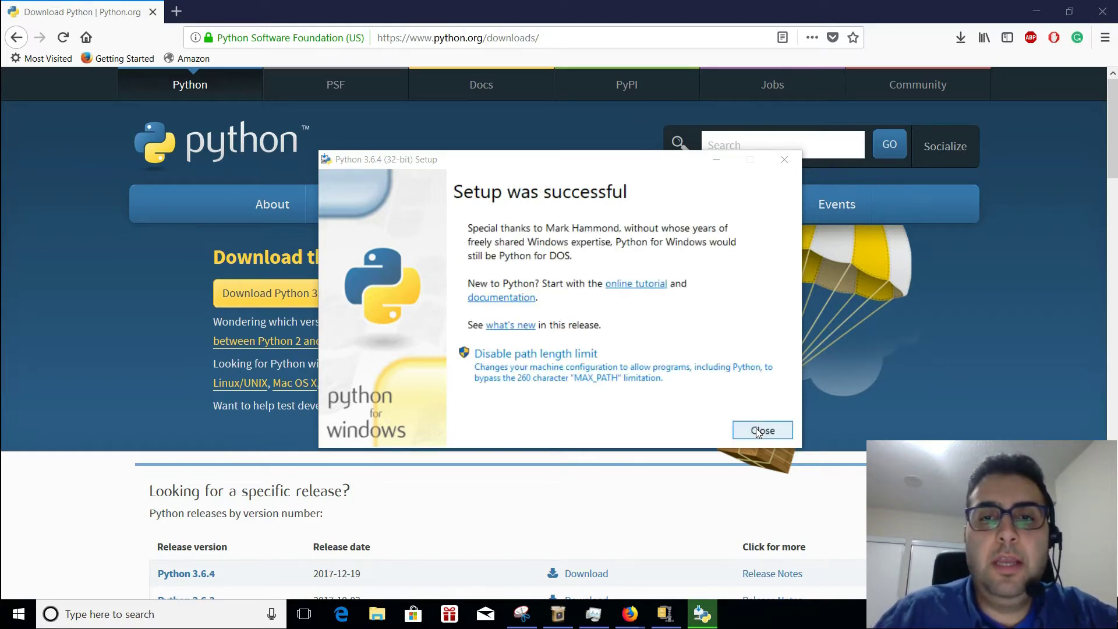
Close the installer and sign-in prompt, then search Windows for 'pyt'
{"action": "left_click", "coordinate": [761, 430]}
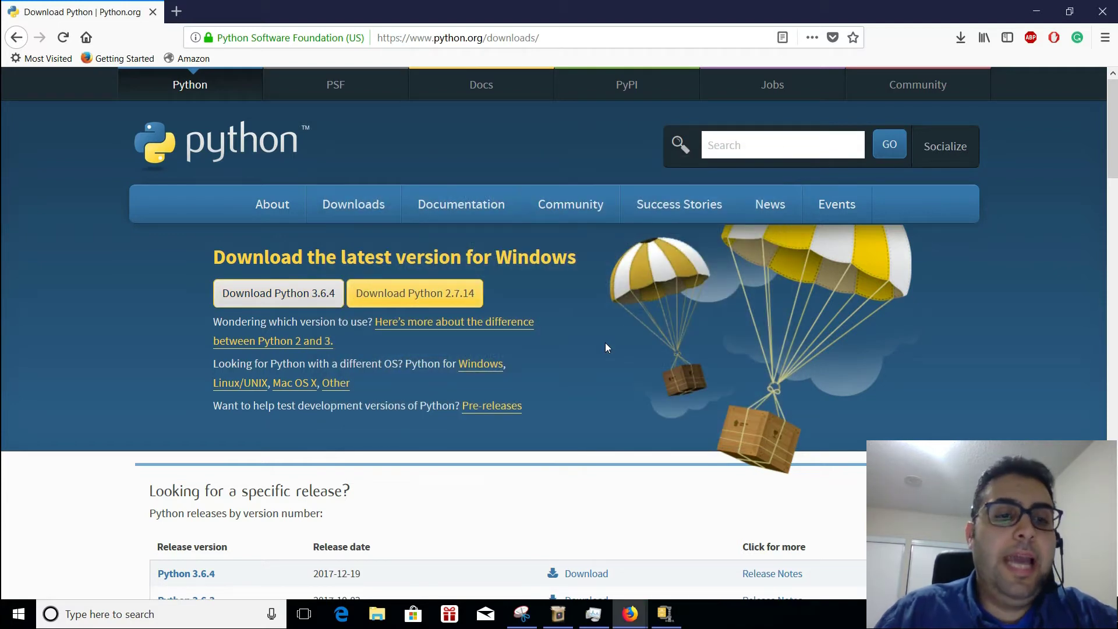
{"action": "scroll", "scroll_direction": "down", "scroll_amount": 3}
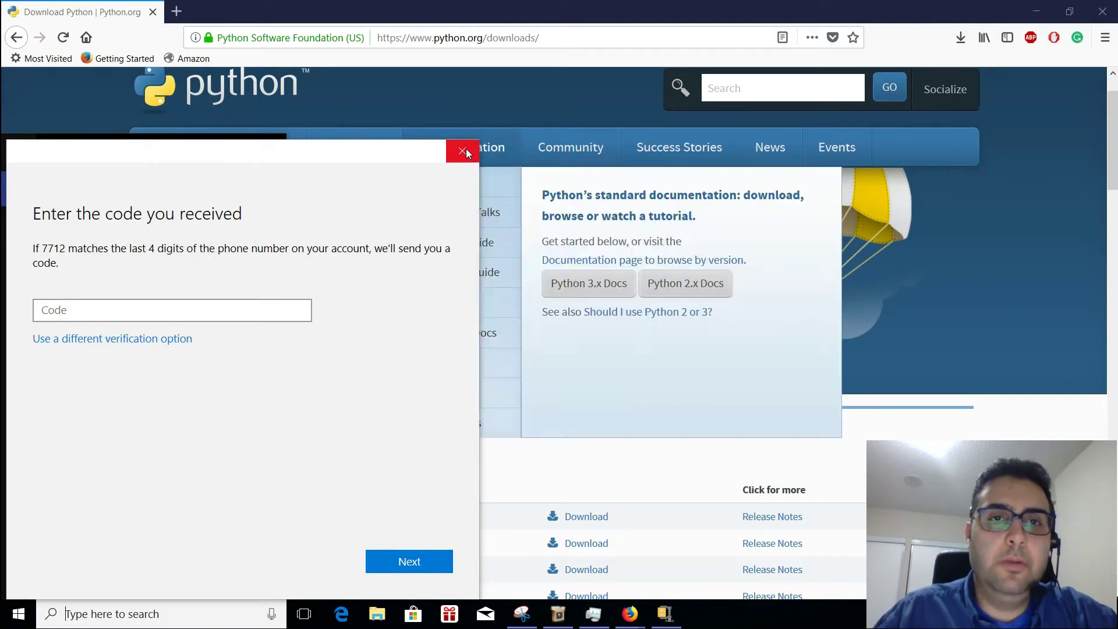
{"action": "left_click", "coordinate": [464, 152]}
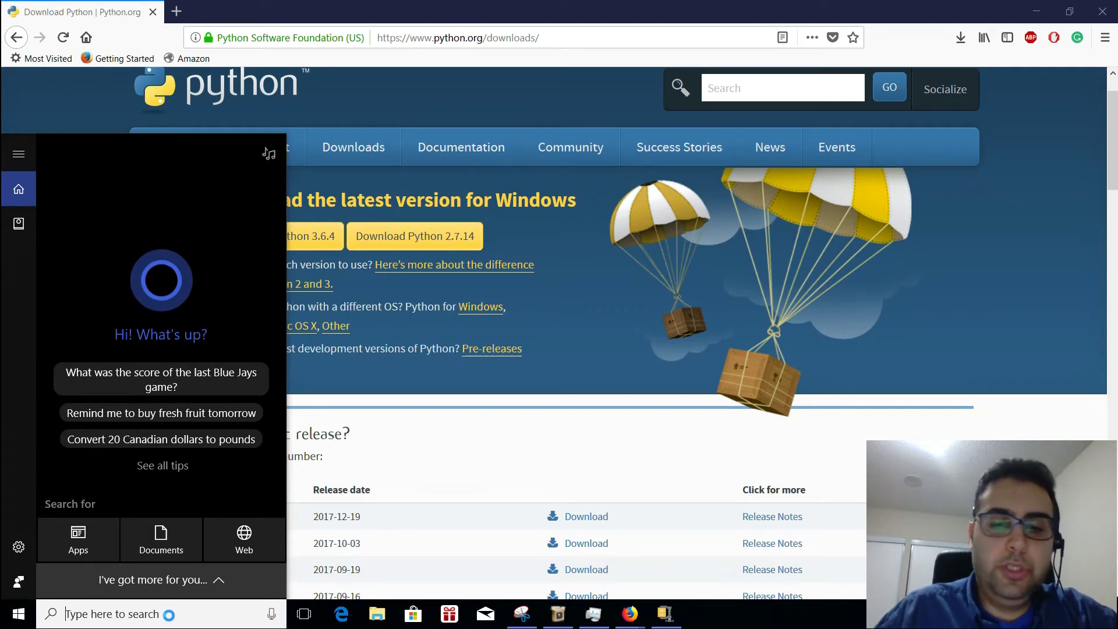
{"action": "type", "text": "py"}
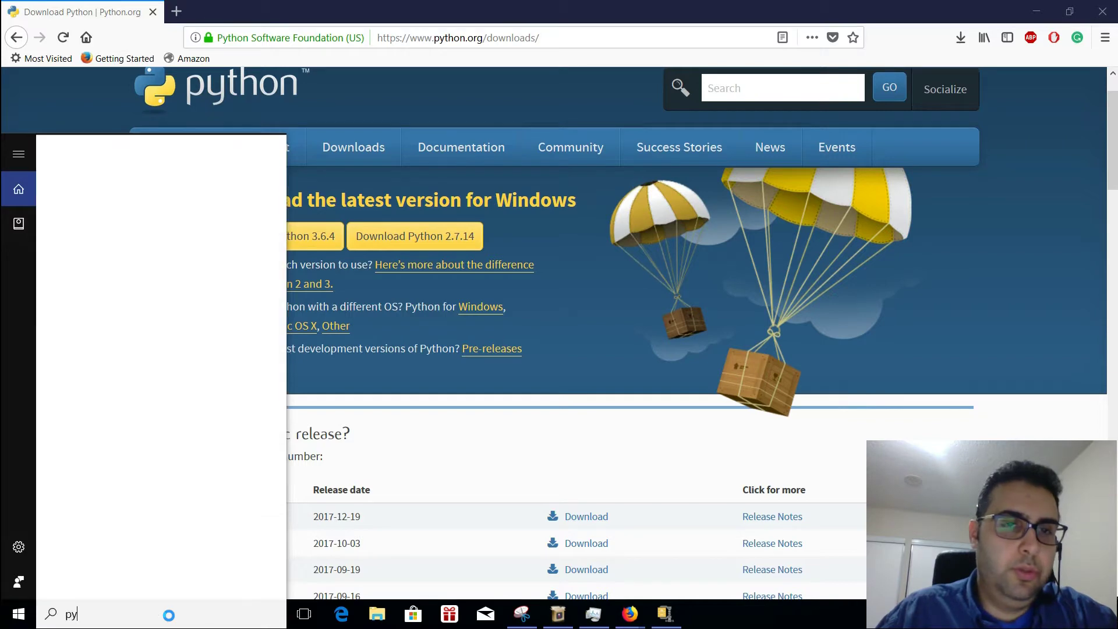
{"action": "type", "text": "t"}
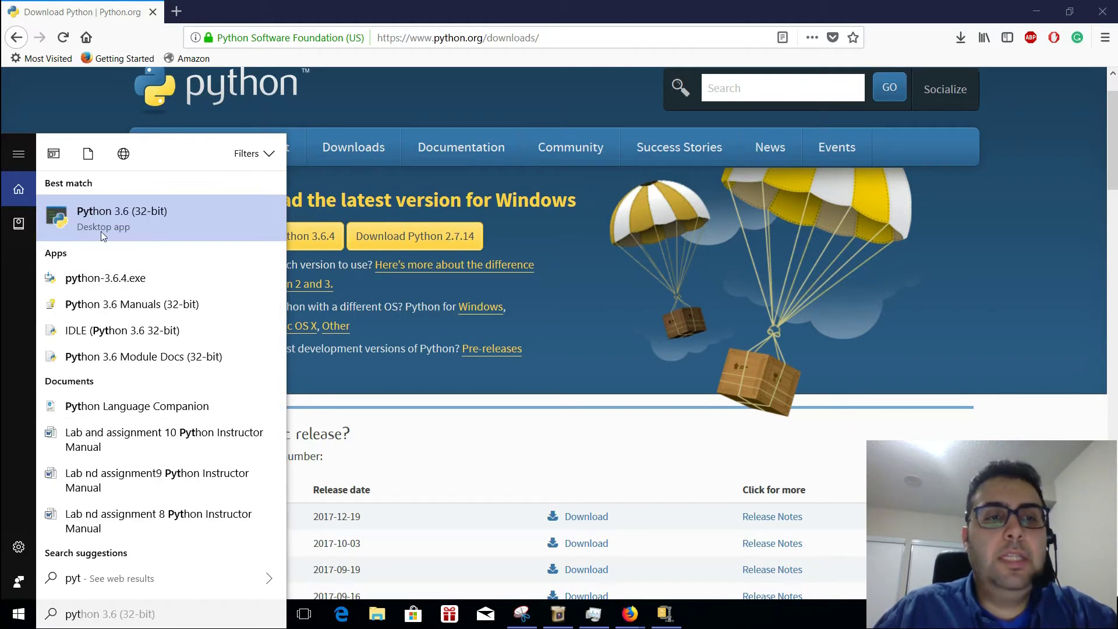
Open the Python 3.6 shell and run print("Hesam Akba")
{"action": "left_click", "coordinate": [121, 217]}
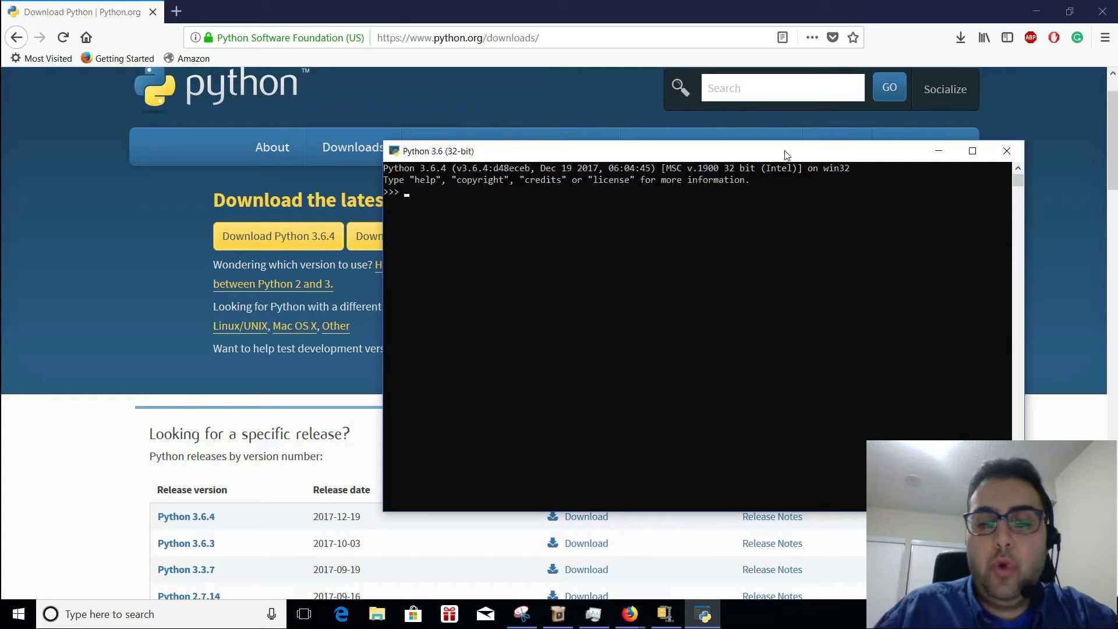
{"action": "type", "text": "print"}
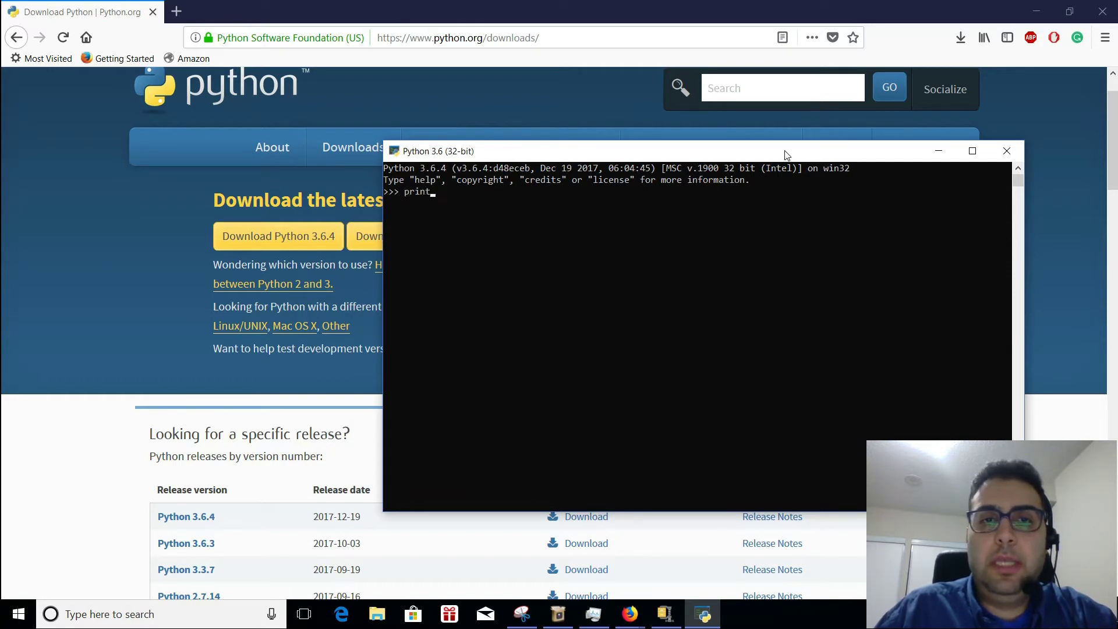
{"action": "type", "text": "("}
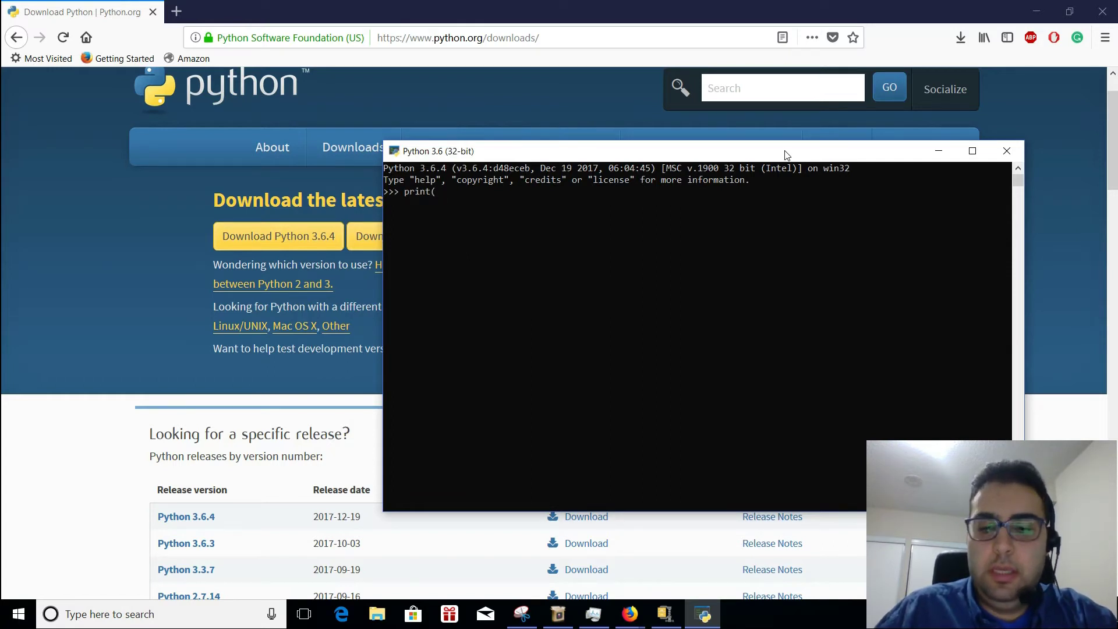
{"action": "type", "text": "\""}
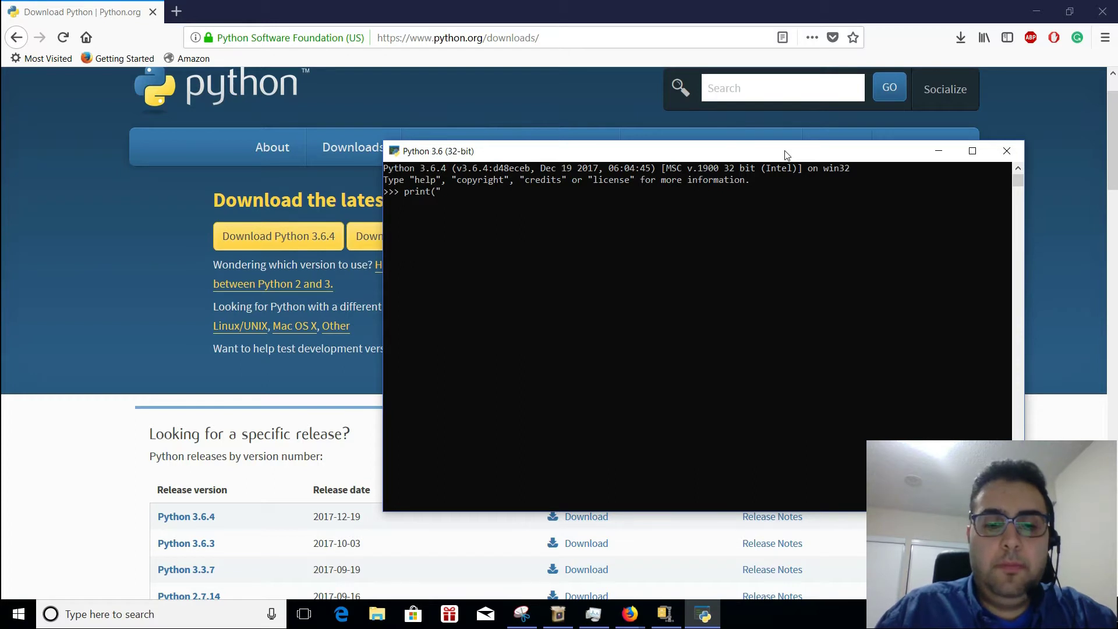
{"action": "type", "text": "Hesam Akba"}
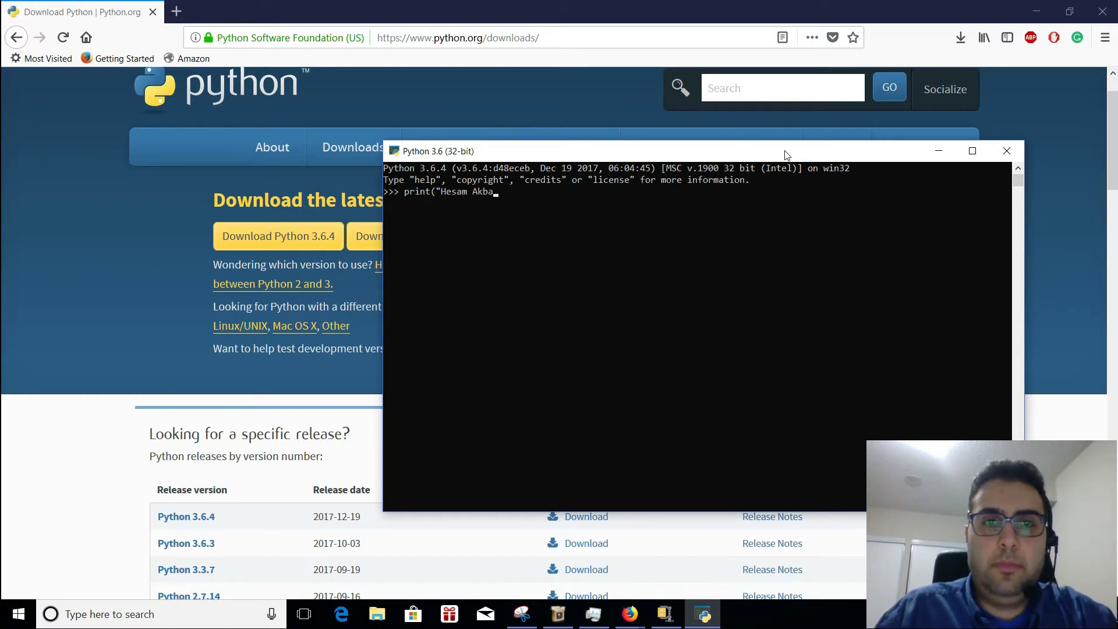
{"action": "key", "text": "Return"}
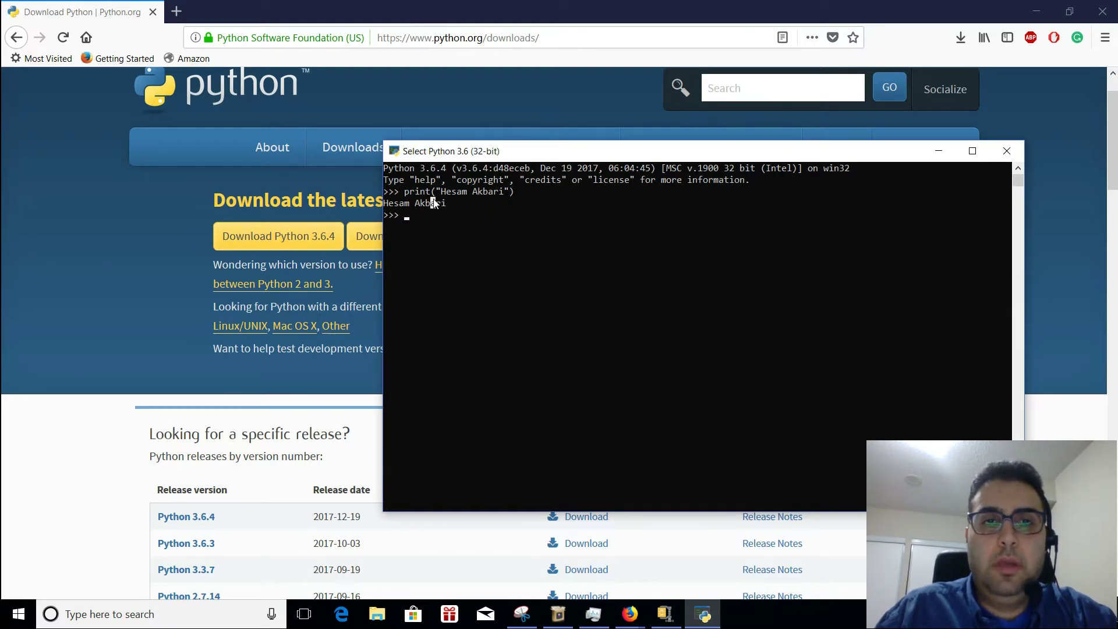
{"action": "mouse_move", "coordinate": [463, 215]}
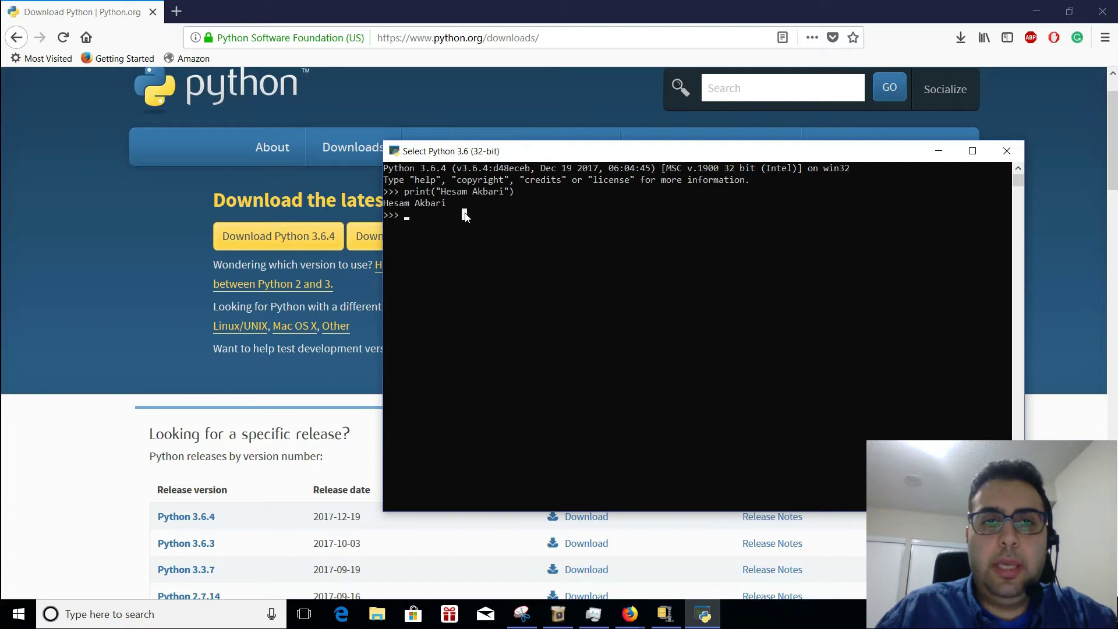
Assign a=3 and print a to show 3
{"action": "type", "text": "a=3"}
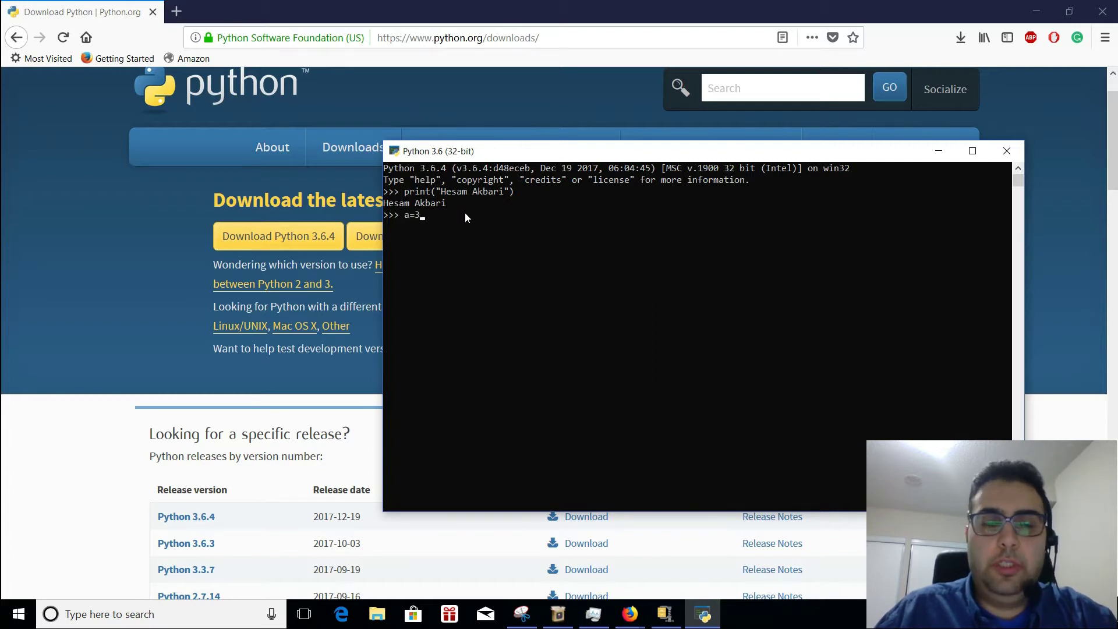
{"action": "key", "text": "Return"}
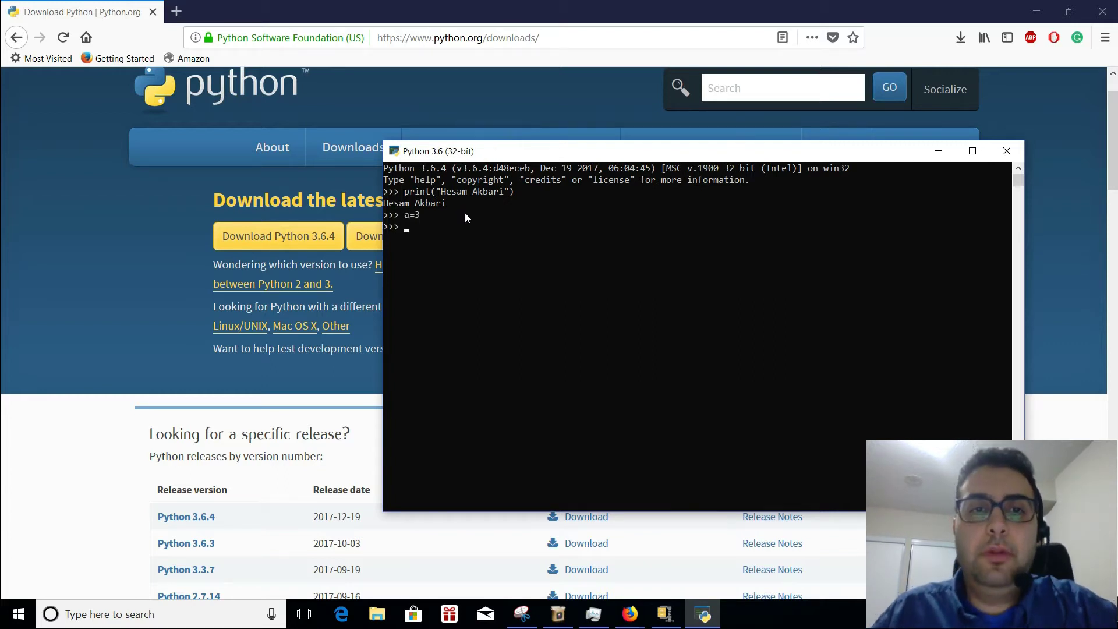
{"action": "type", "text": "print("}
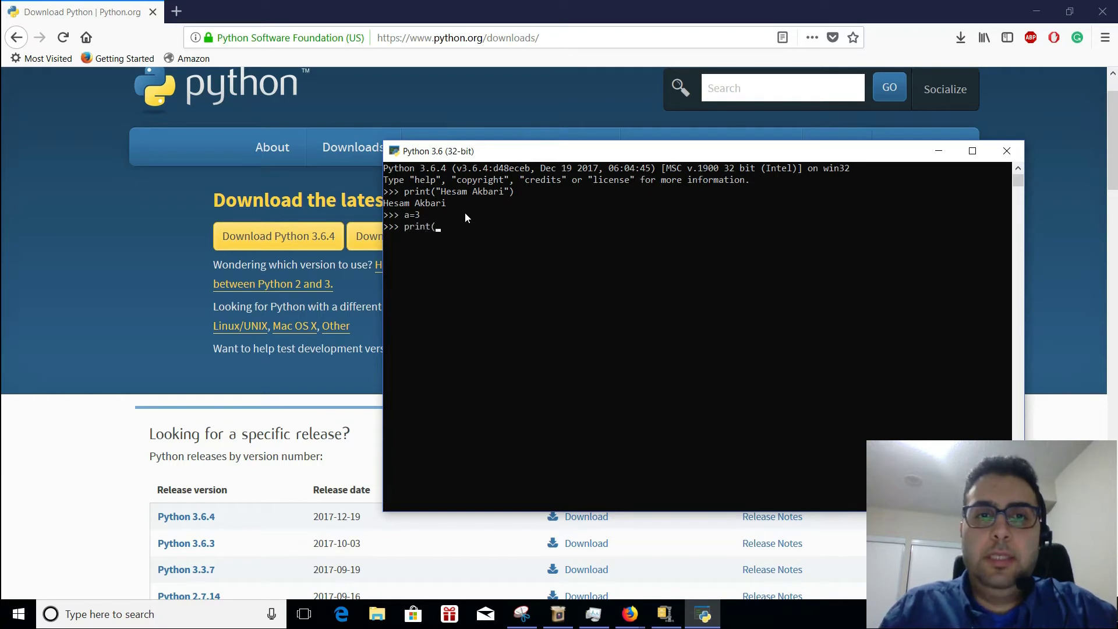
{"action": "type", "text": "a"}
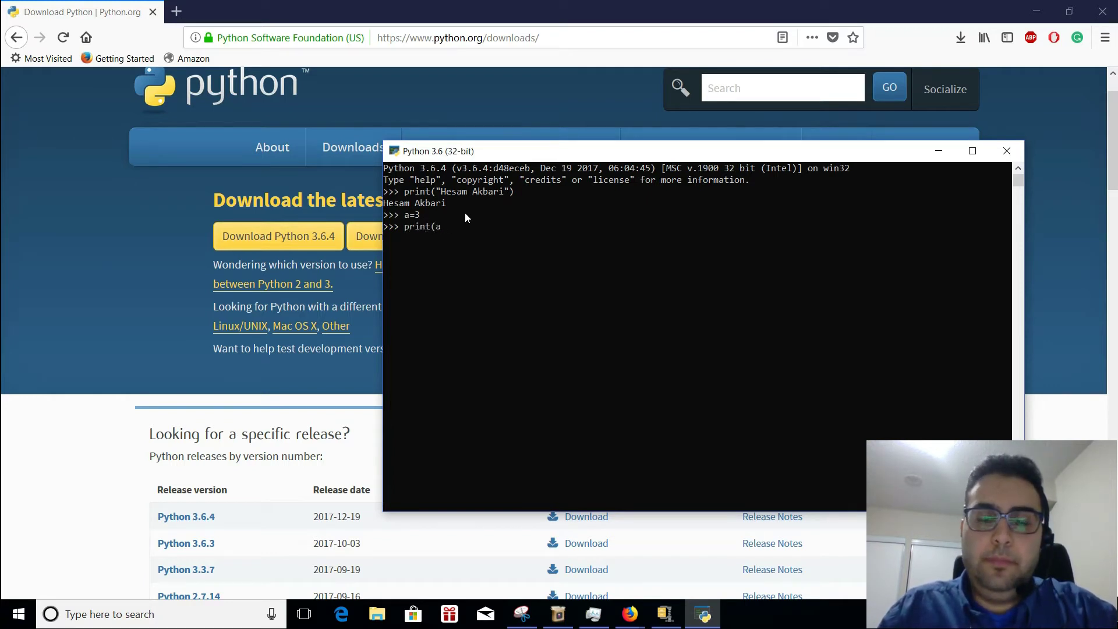
{"action": "key", "text": "Return"}
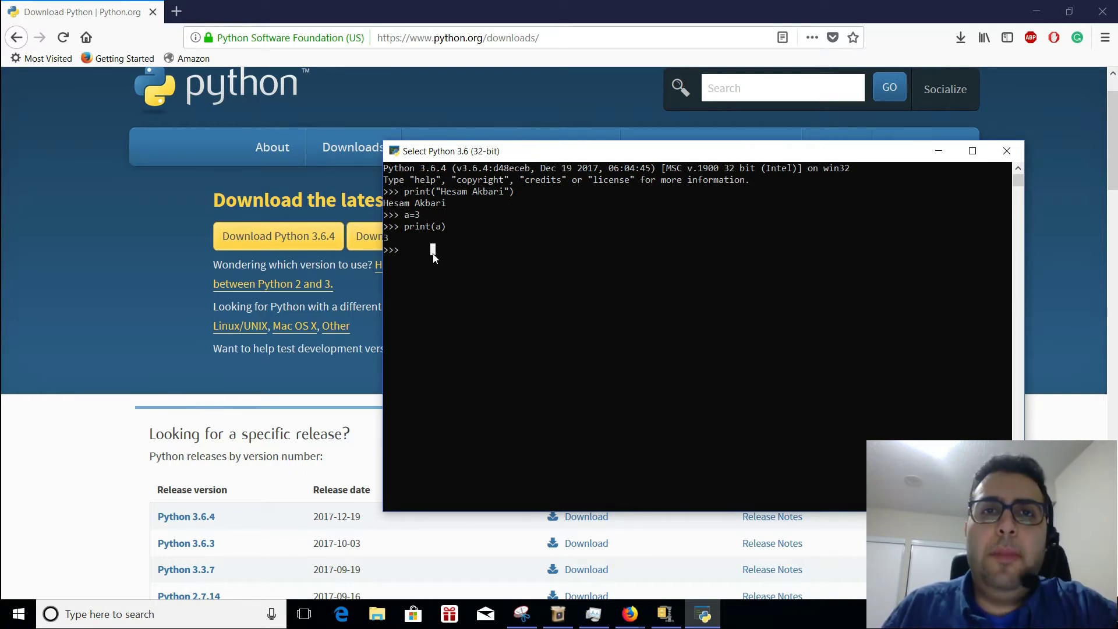
Trigger a NameError with misspelled prant(a), then rerun the correct print(a)
{"action": "type", "text": "-"}
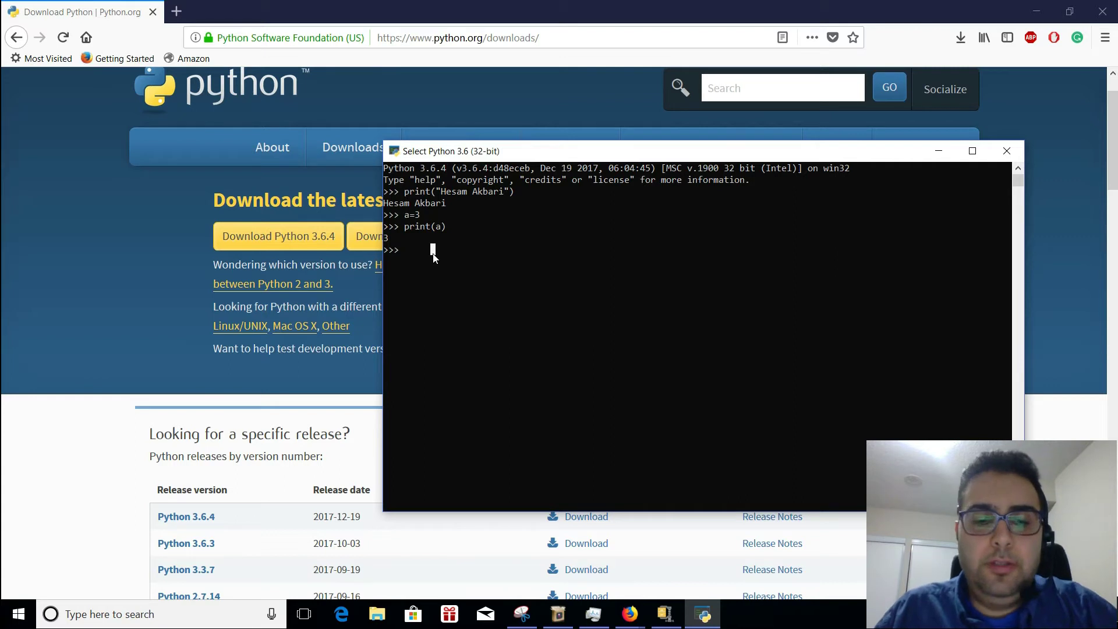
{"action": "type", "text": "pr"}
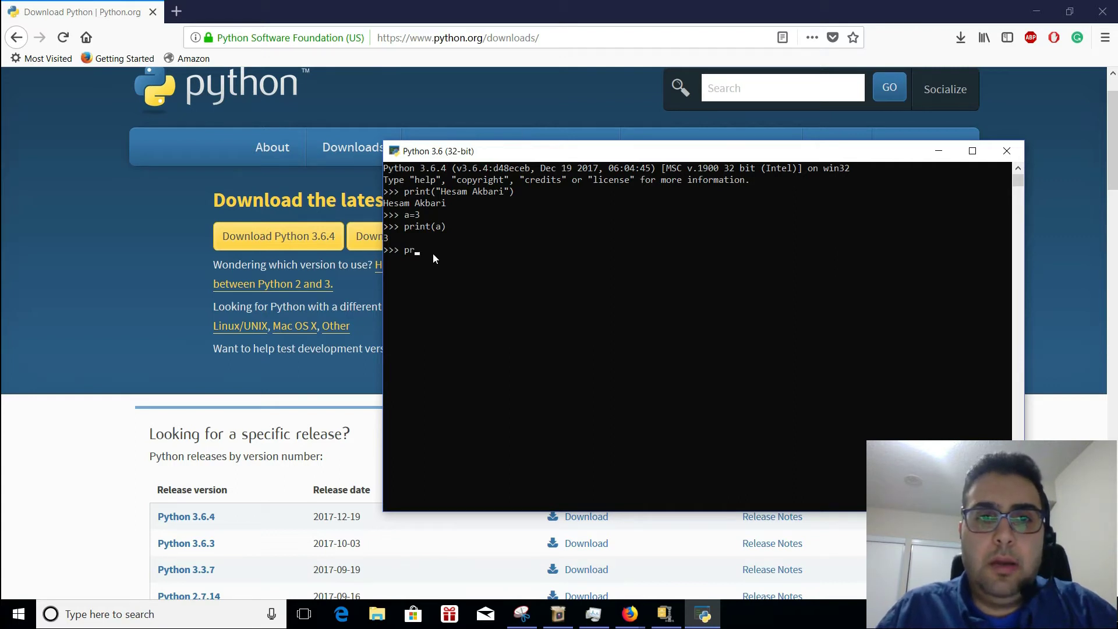
{"action": "type", "text": "an"}
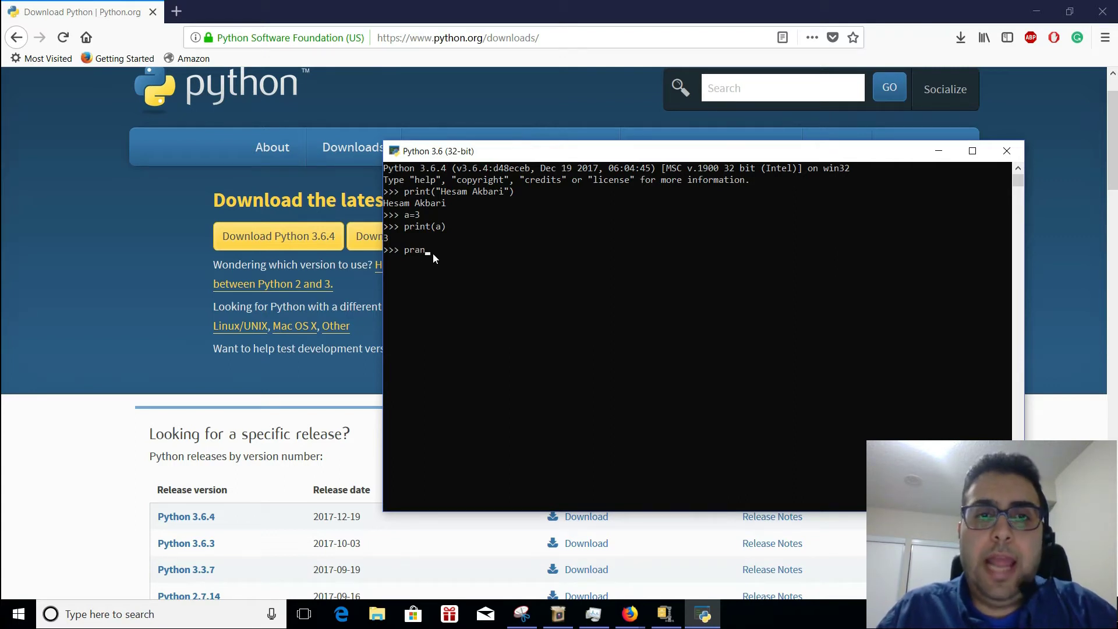
{"action": "key", "text": "Return"}
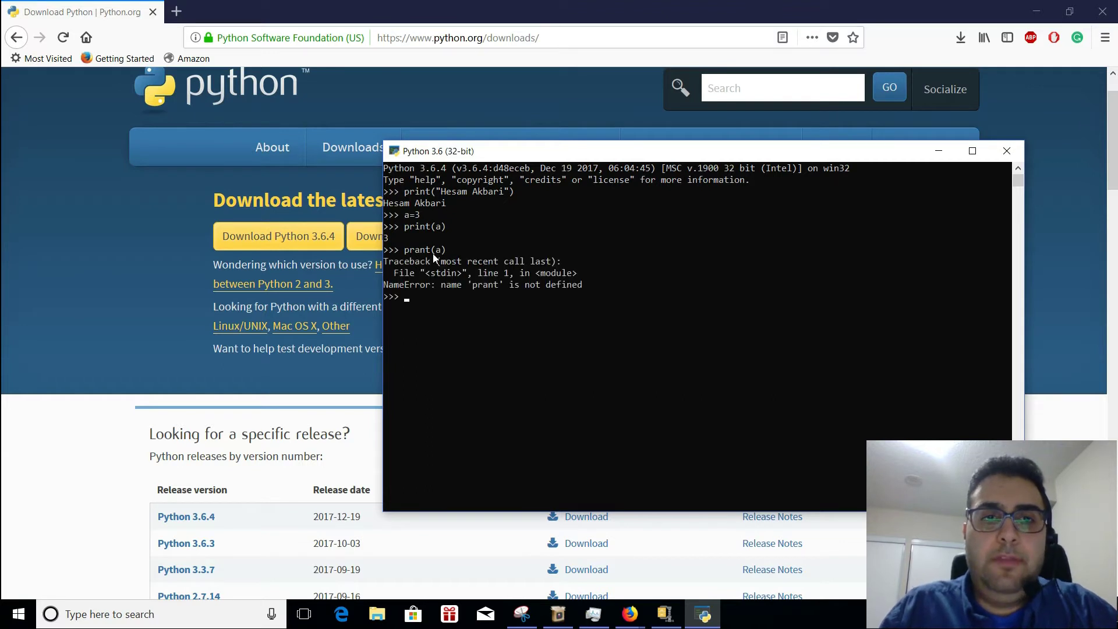
{"action": "type", "text": "or"}
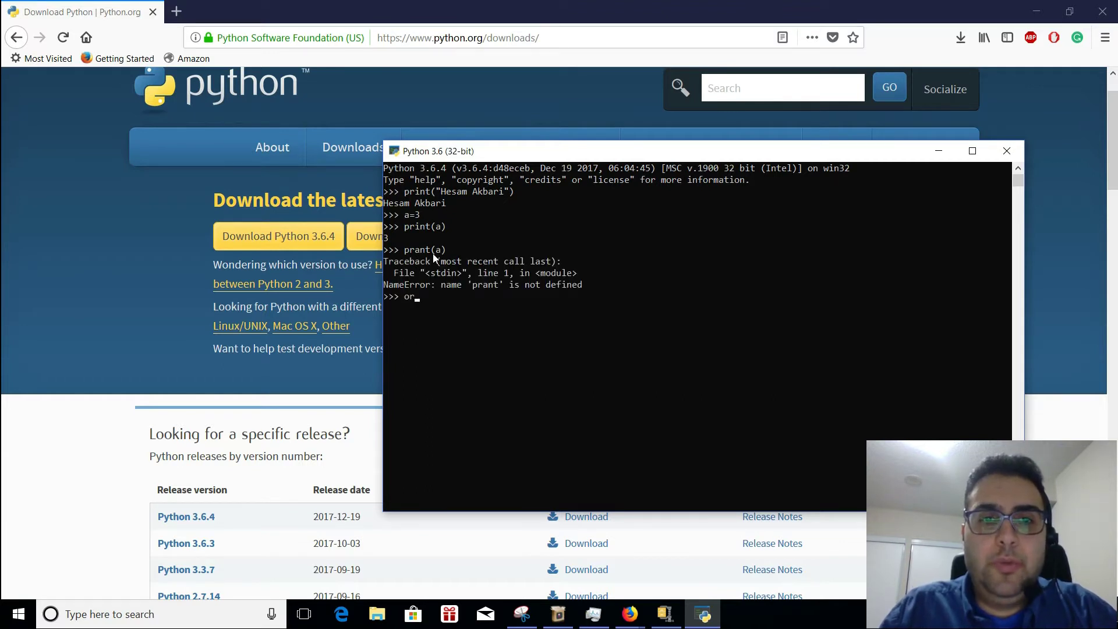
{"action": "type", "text": "print(a"}
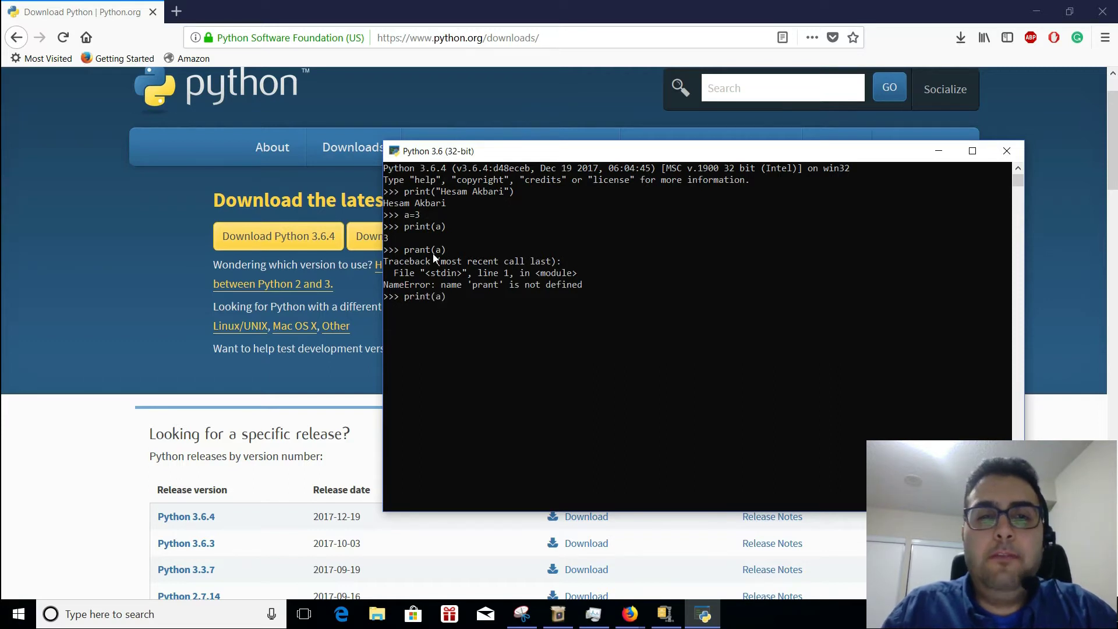
{"action": "key", "text": "Return"}
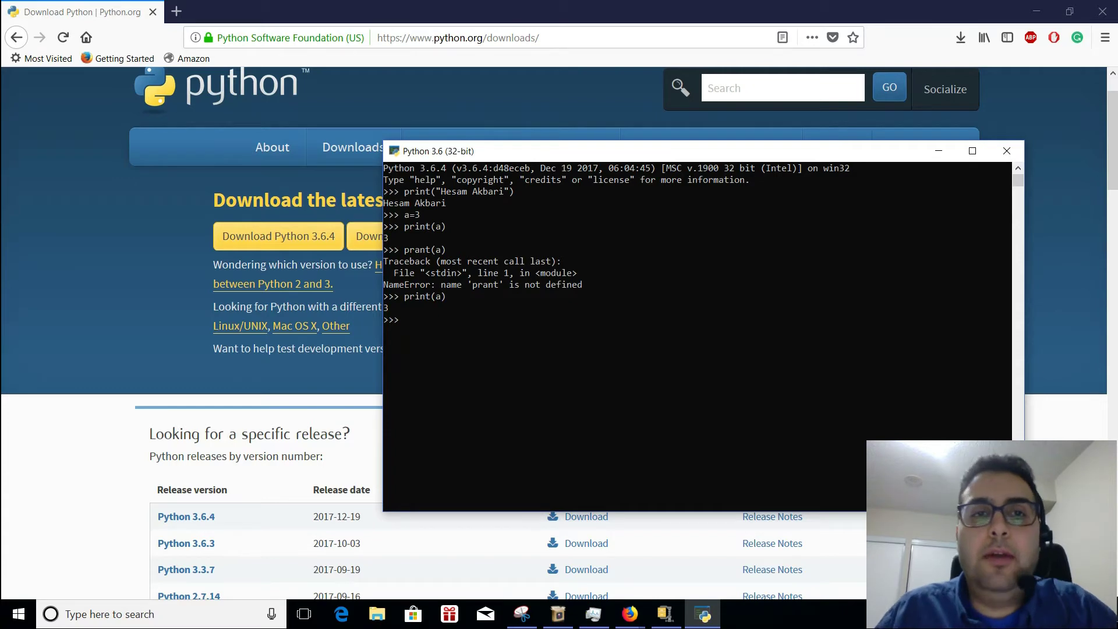
{"action": "mouse_move", "coordinate": [964, 177]}
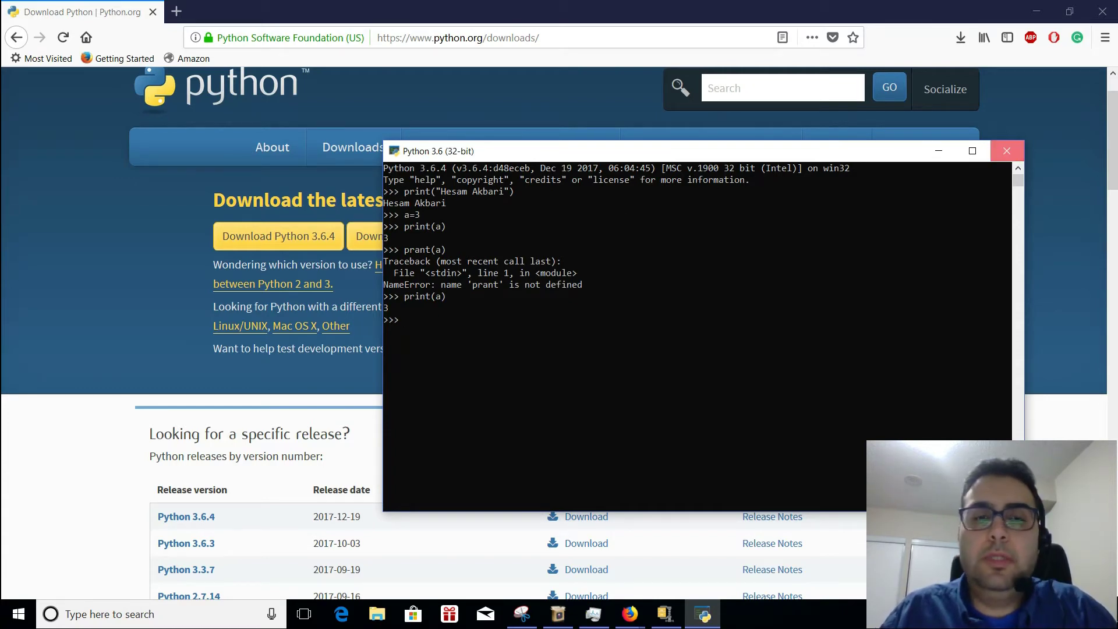
Close the Python shell and search Firefox for 'pycharm community'
{"action": "left_click", "coordinate": [1006, 150]}
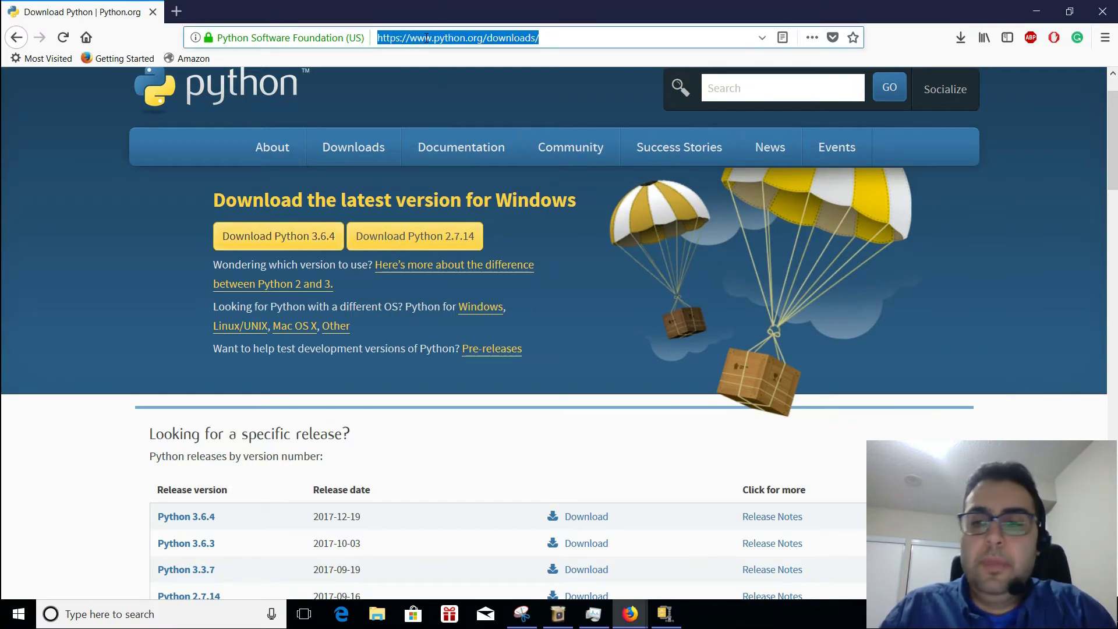
{"action": "type", "text": "p"}
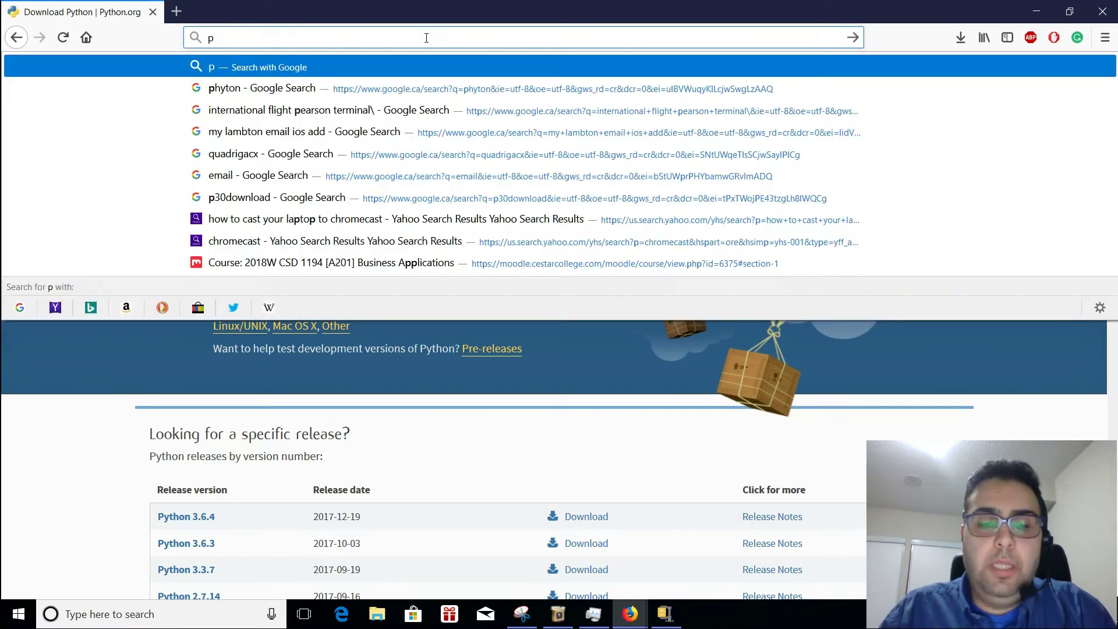
{"action": "key", "text": "Escape"}
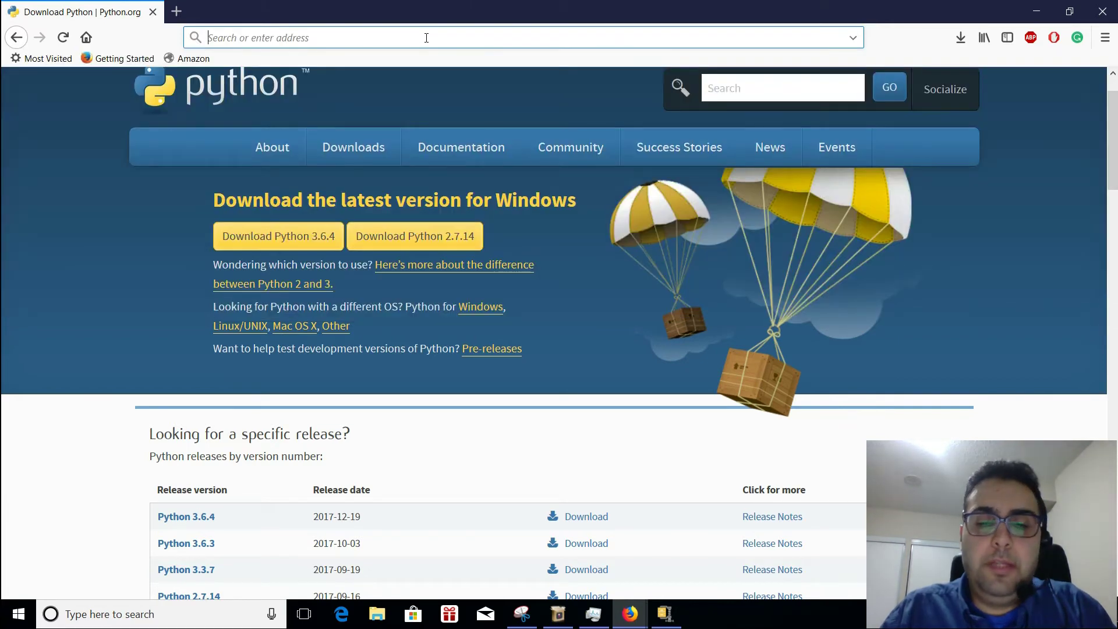
{"action": "type", "text": "pycharm c"}
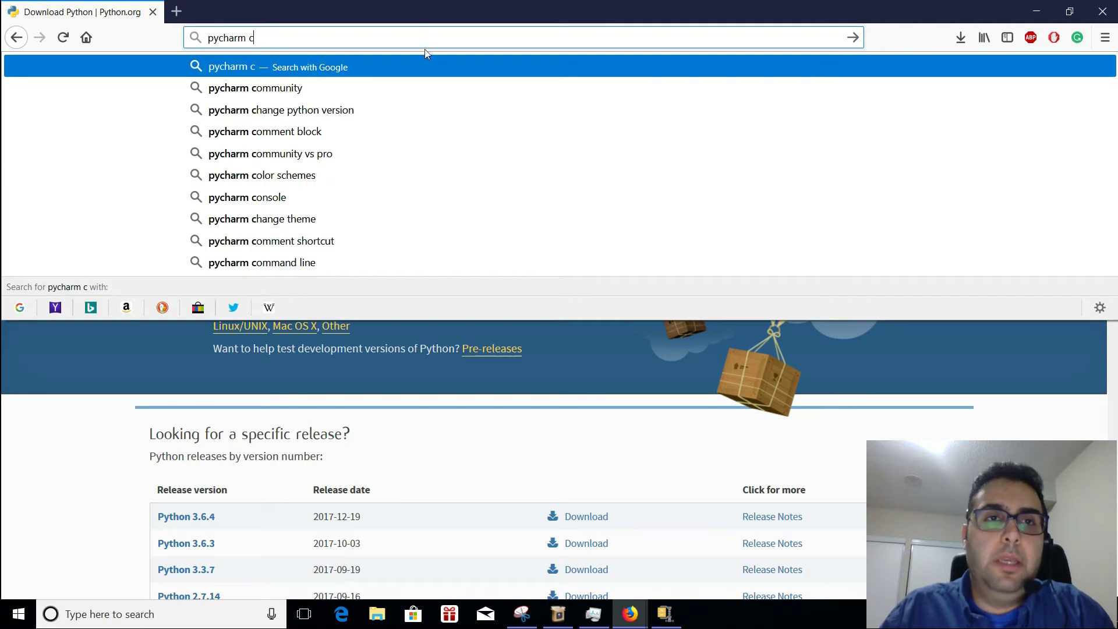
{"action": "left_click", "coordinate": [254, 88]}
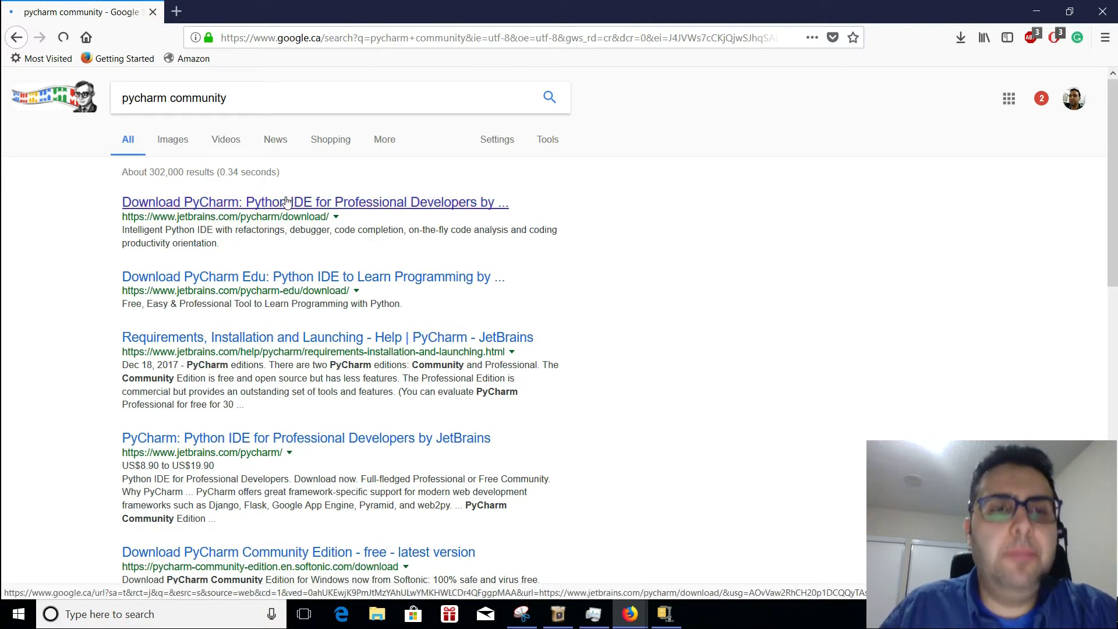
Open the Download PyCharm result showing Professional and Community editions 2017.3.2
{"action": "left_click", "coordinate": [284, 202]}
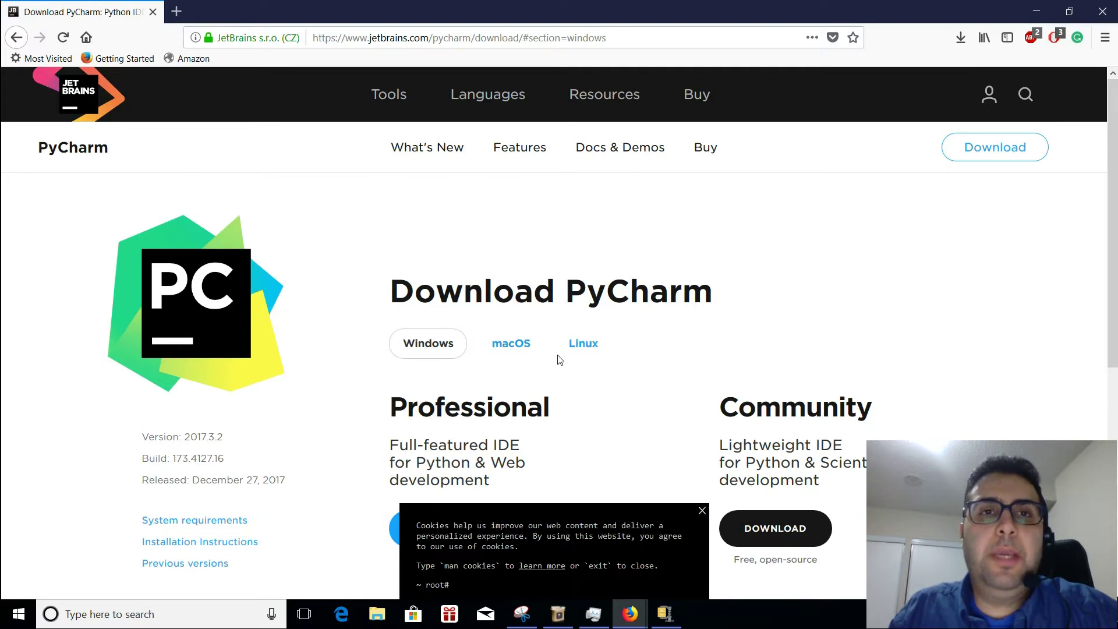
{"action": "left_click", "coordinate": [456, 38]}
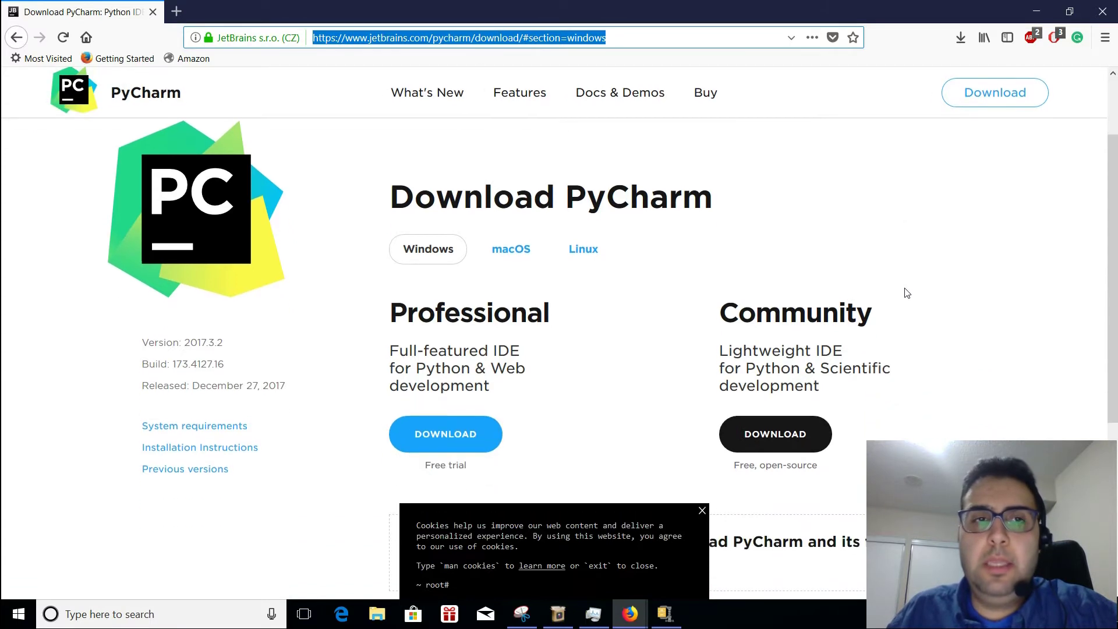
{"action": "scroll", "scroll_direction": "up", "scroll_amount": 3}
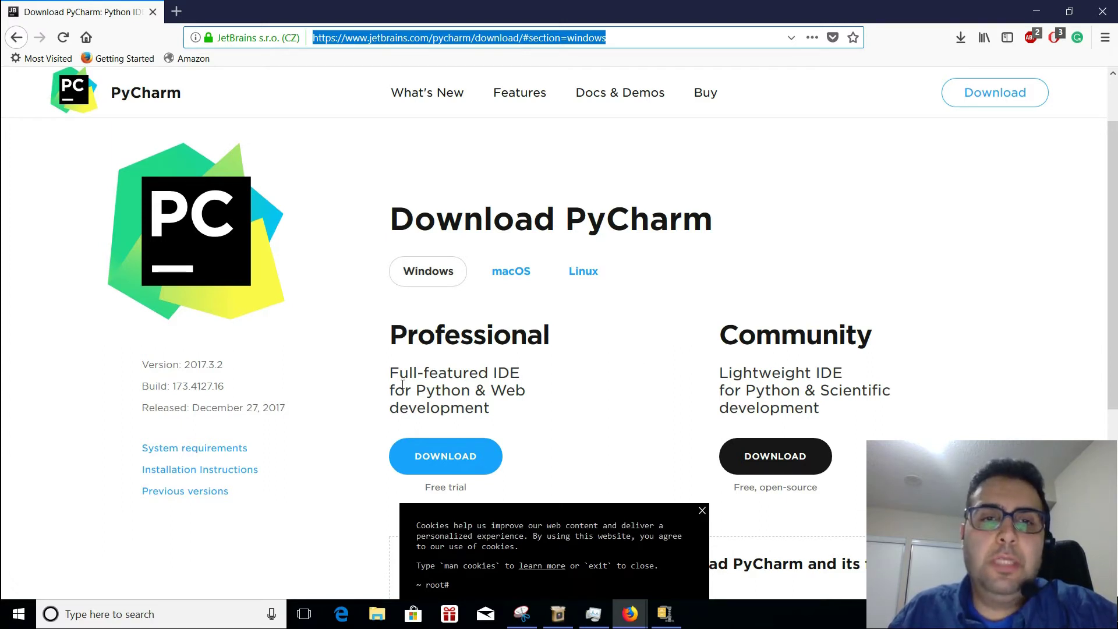
{"action": "double_click", "coordinate": [403, 390]}
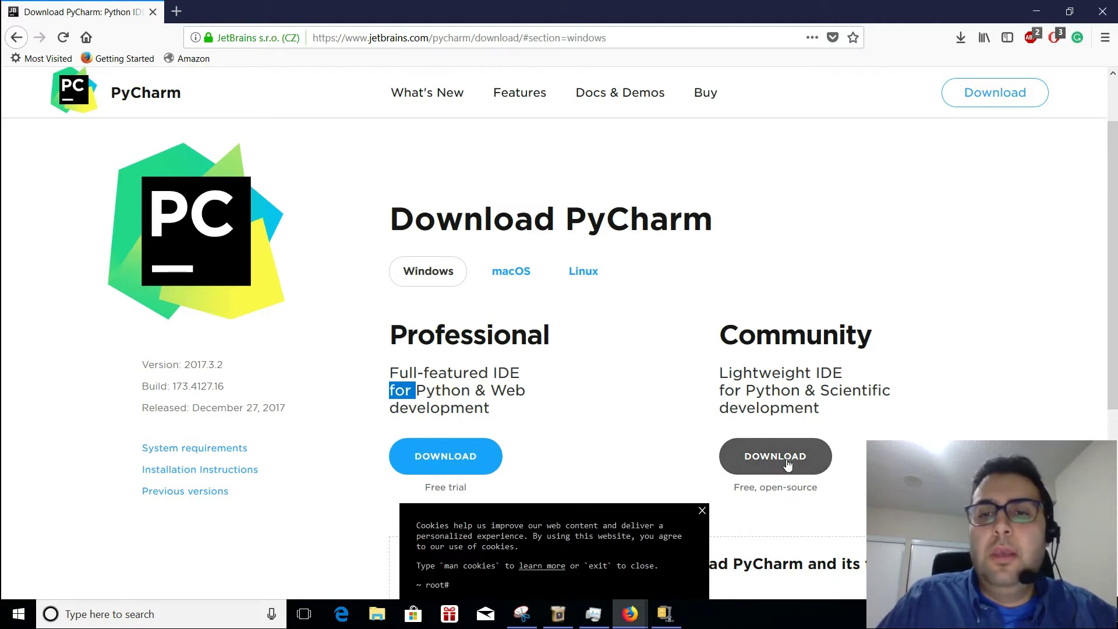
Download and save the PyCharm Community 2017.3.2 installer, then launch it from Firefox downloads
{"action": "left_click", "coordinate": [775, 456]}
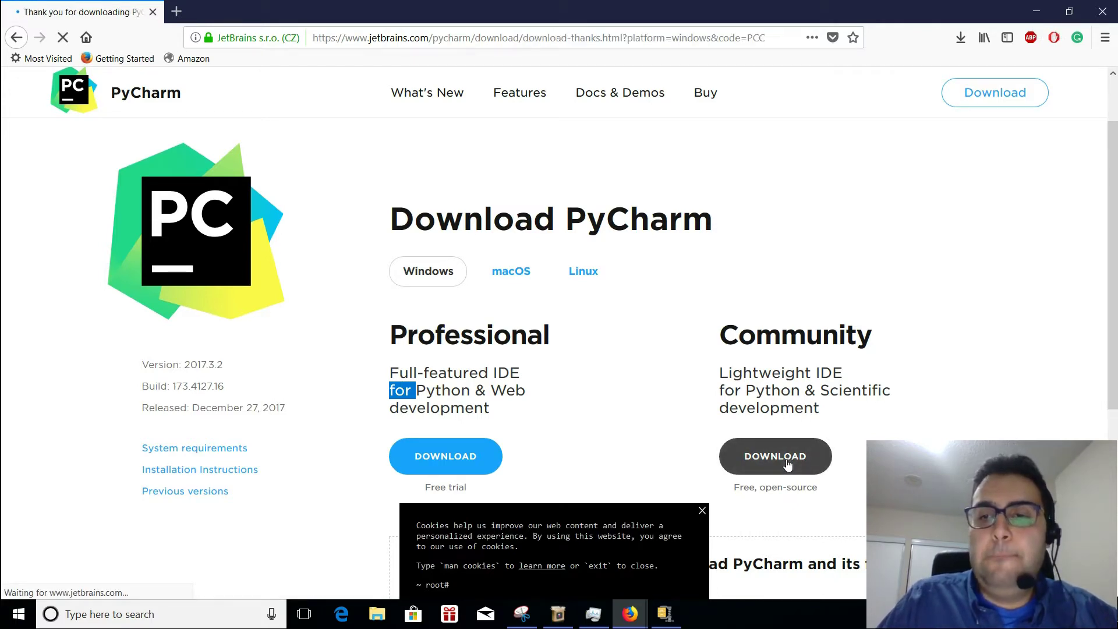
{"action": "left_click", "coordinate": [775, 456]}
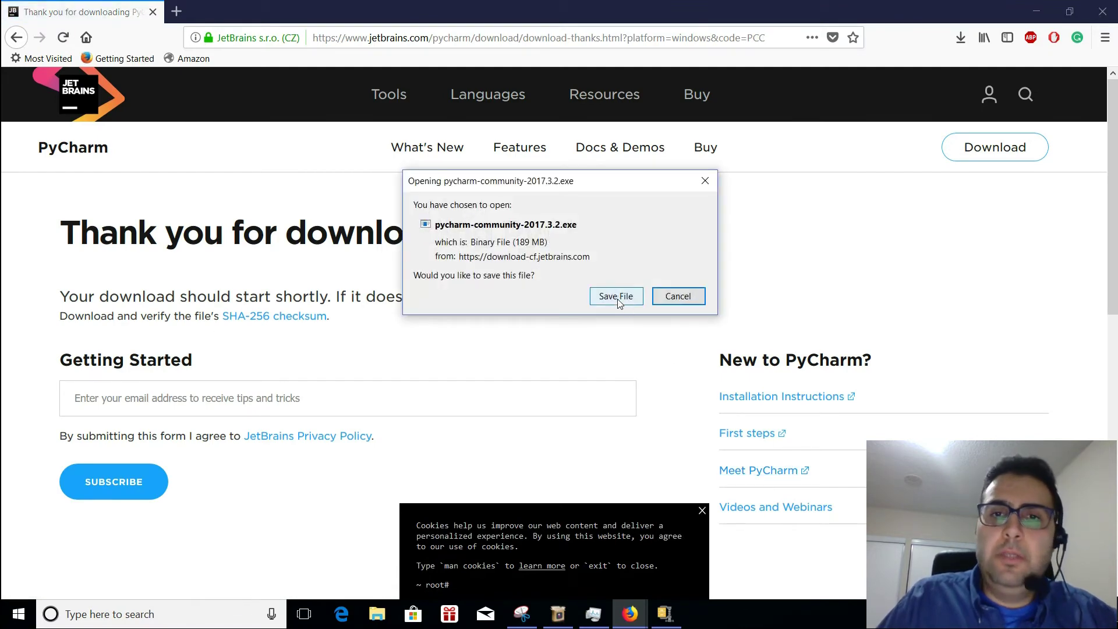
{"action": "left_click", "coordinate": [616, 295]}
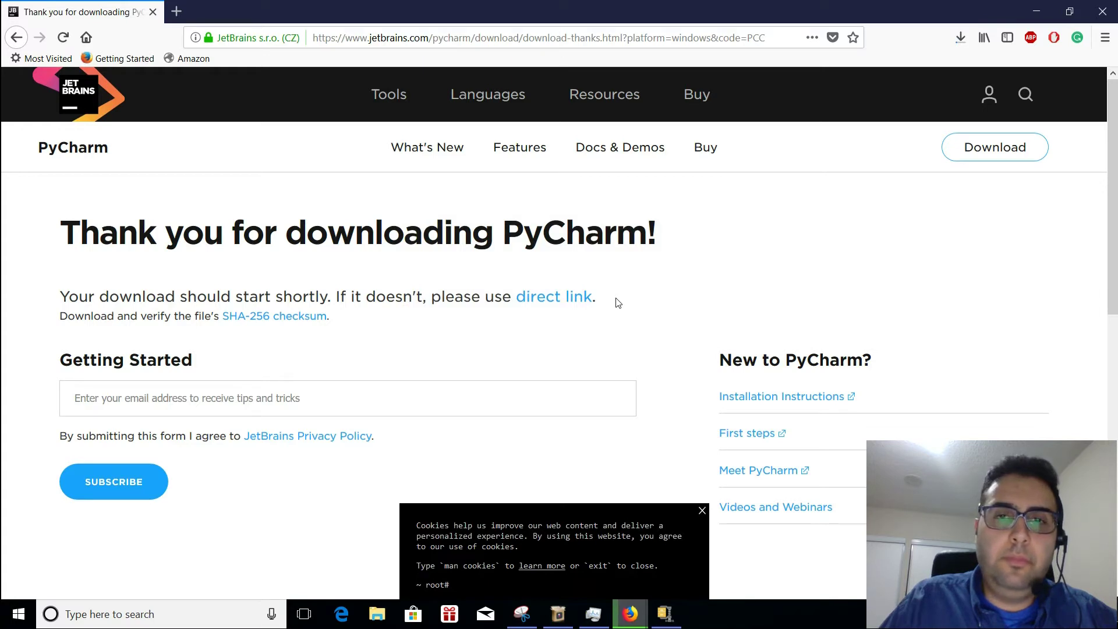
{"action": "mouse_move", "coordinate": [928, 36]}
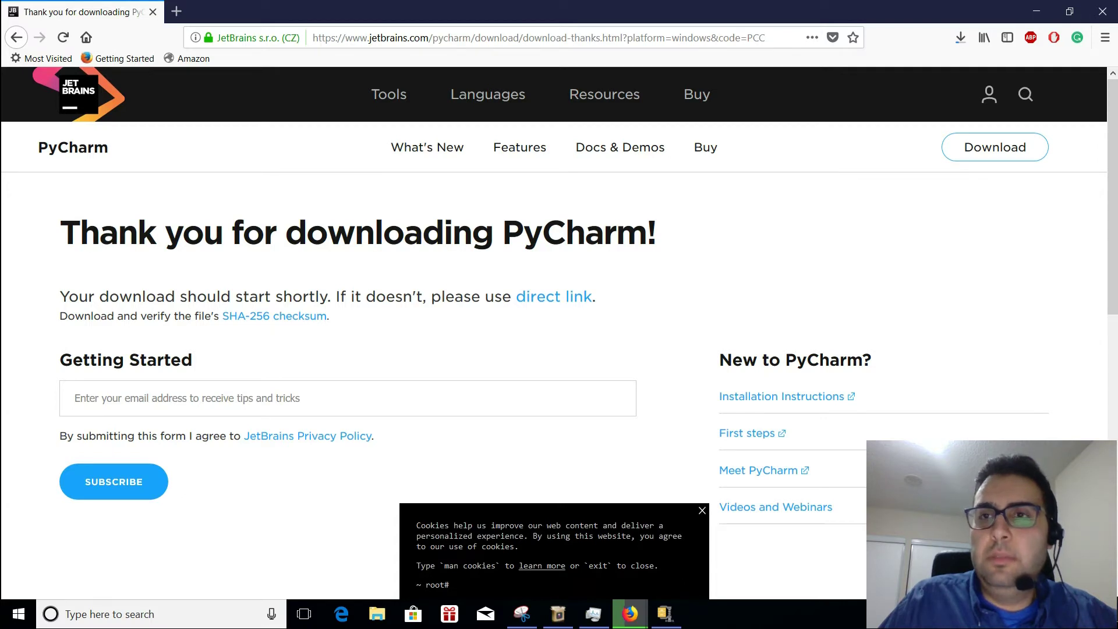
{"action": "left_click", "coordinate": [959, 37]}
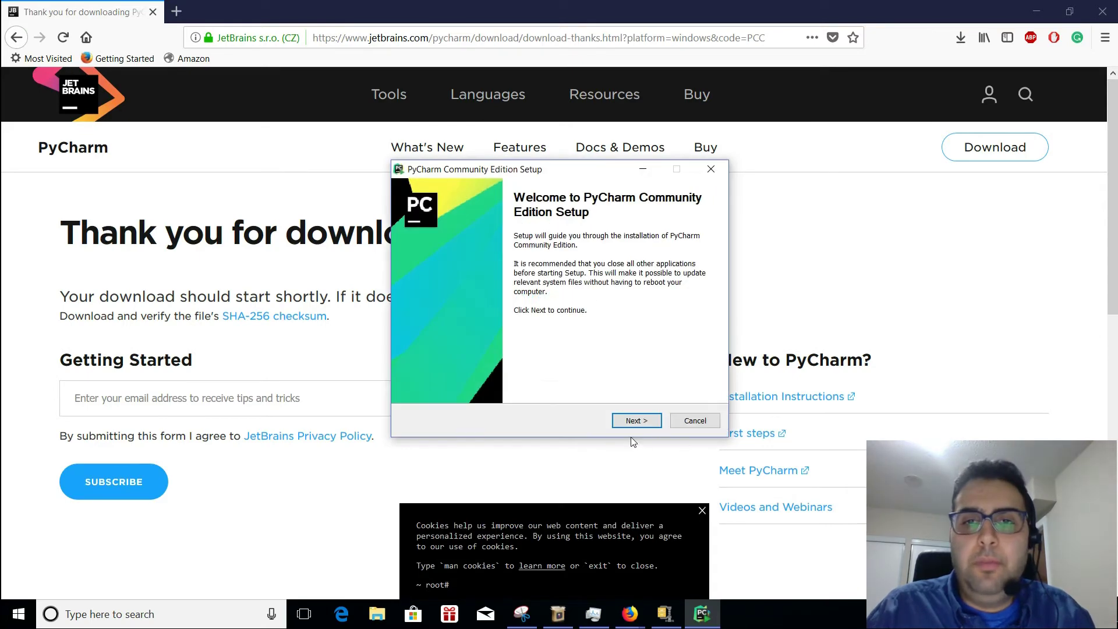
Install PyCharm to the default Program Files folder with the 64-bit launcher option ticked
{"action": "left_click", "coordinate": [635, 419]}
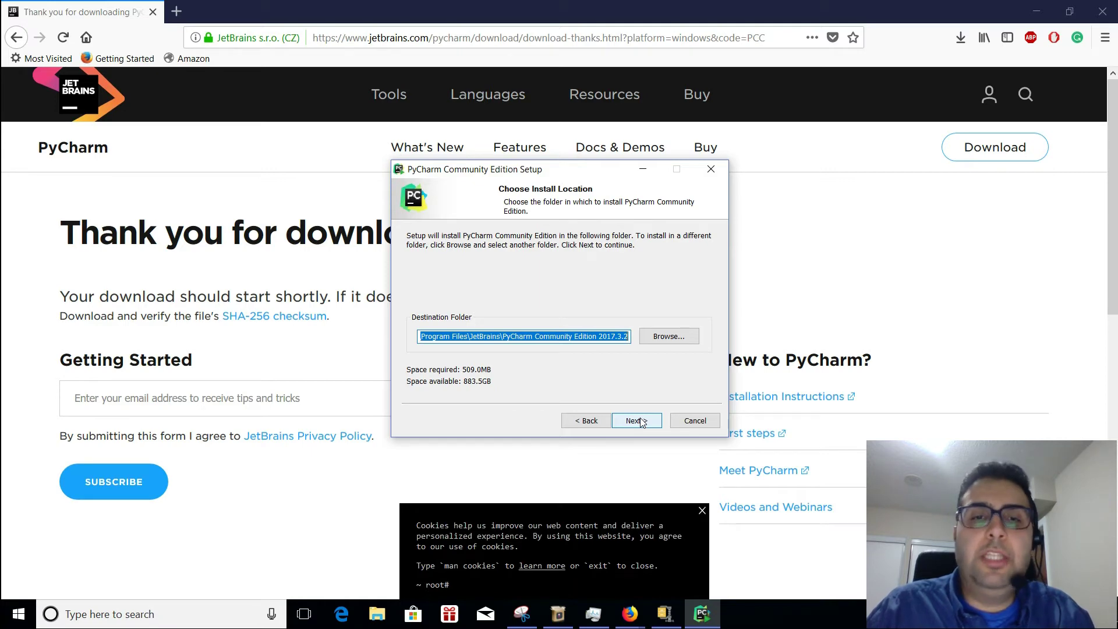
{"action": "left_click", "coordinate": [634, 419]}
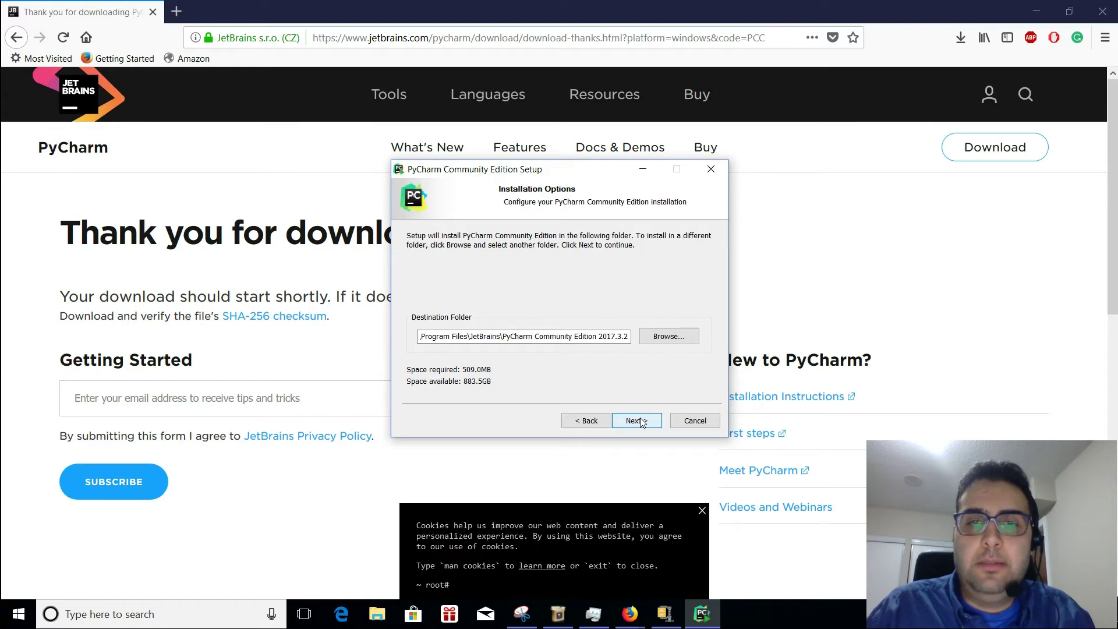
{"action": "left_click", "coordinate": [633, 419]}
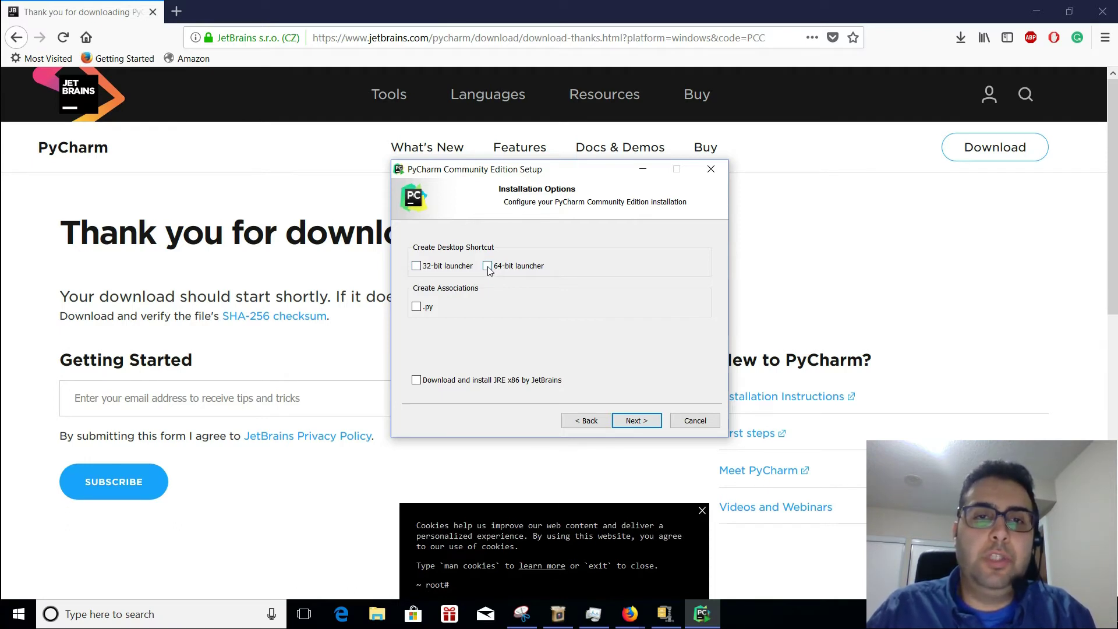
{"action": "left_click", "coordinate": [487, 266]}
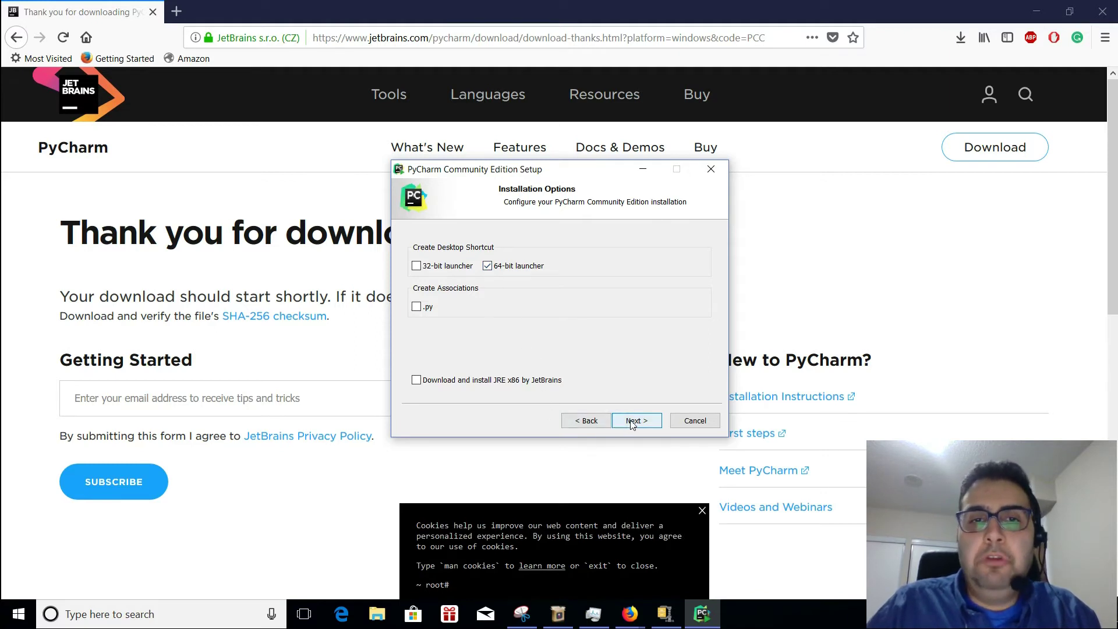
{"action": "left_click", "coordinate": [487, 265]}
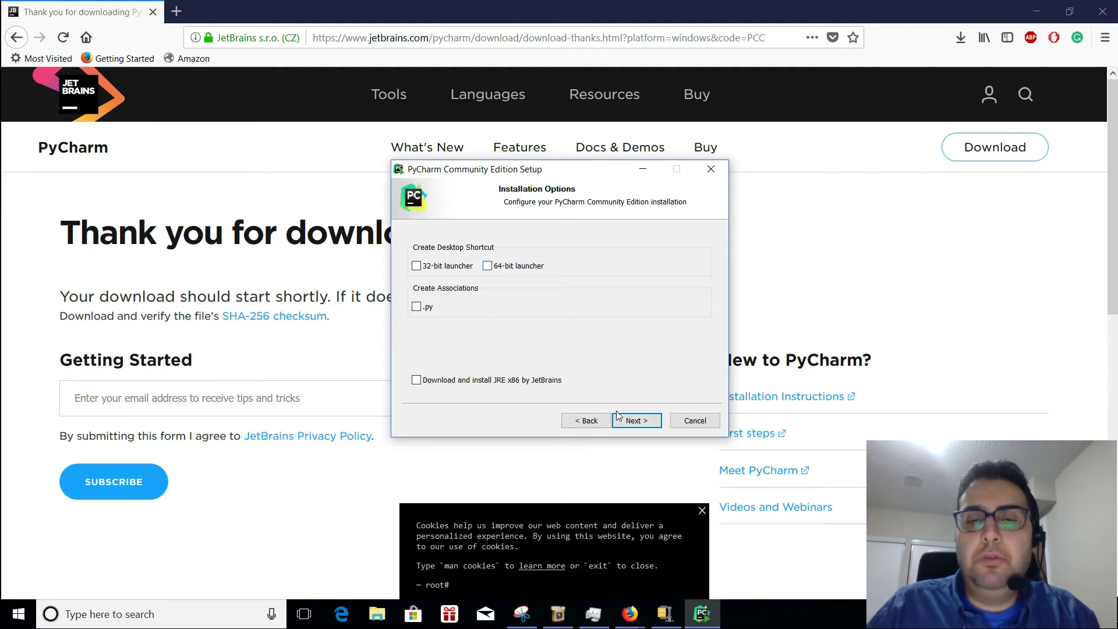
{"action": "left_click", "coordinate": [633, 420]}
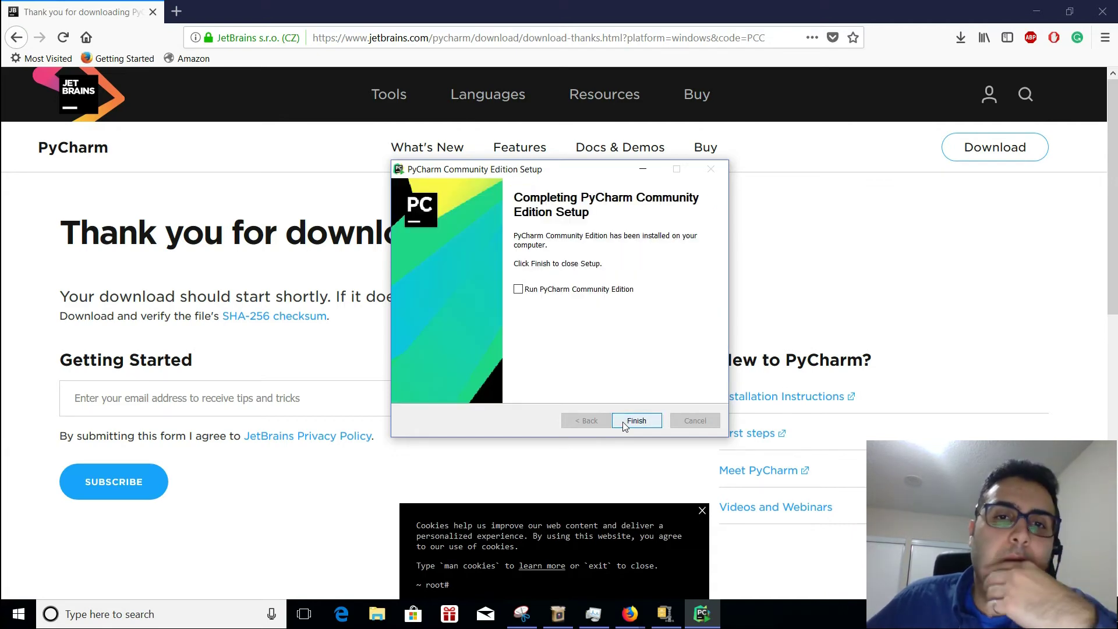
{"action": "mouse_move", "coordinate": [510, 326]}
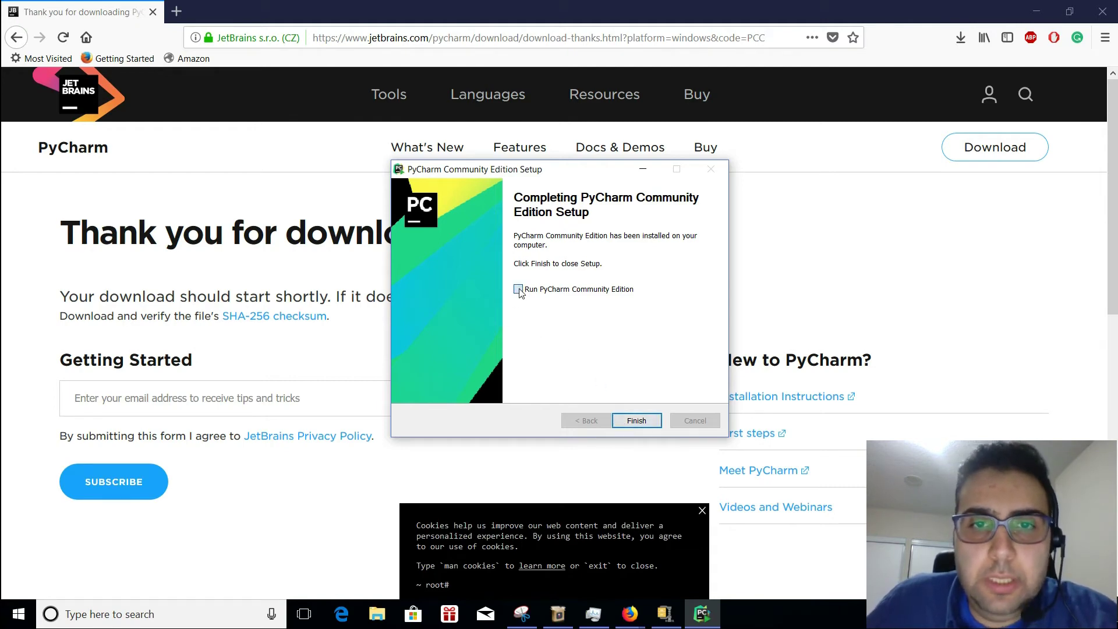
Finish setup with 'Run PyCharm Community Edition' ticked
{"action": "left_click", "coordinate": [517, 289]}
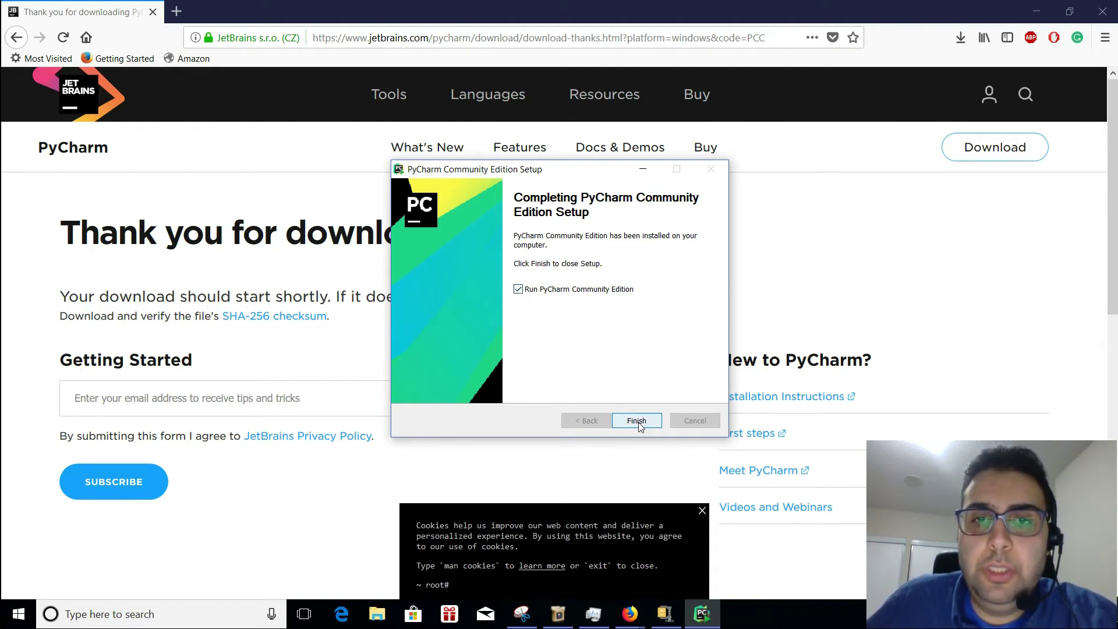
{"action": "left_click", "coordinate": [635, 420]}
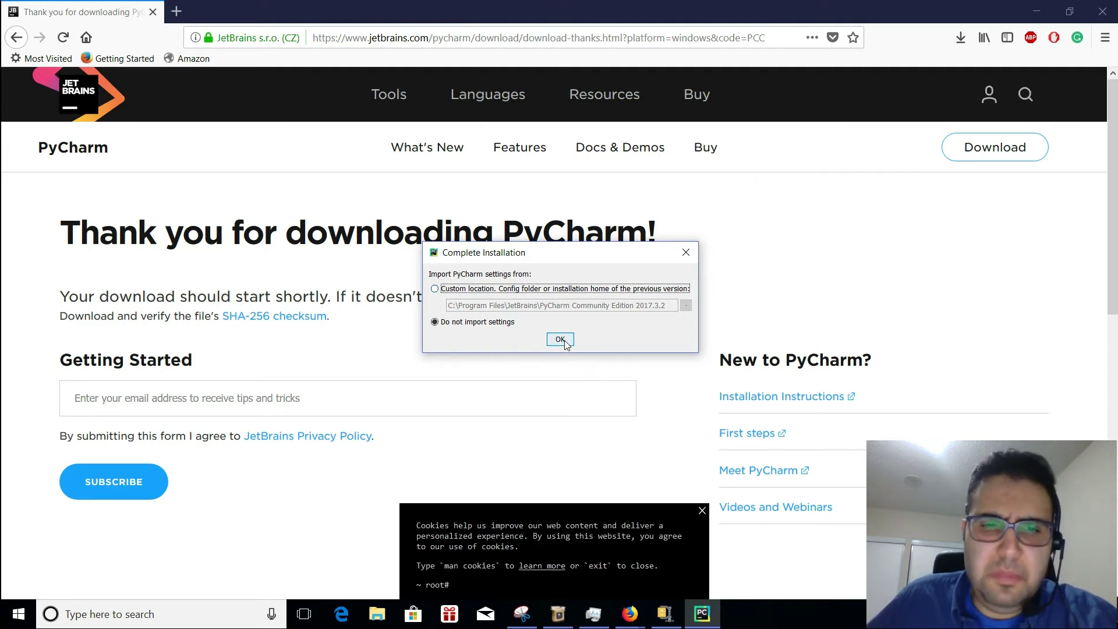
Choose 'Do not import settings' and accept the JetBrains privacy policy
{"action": "left_click", "coordinate": [559, 339]}
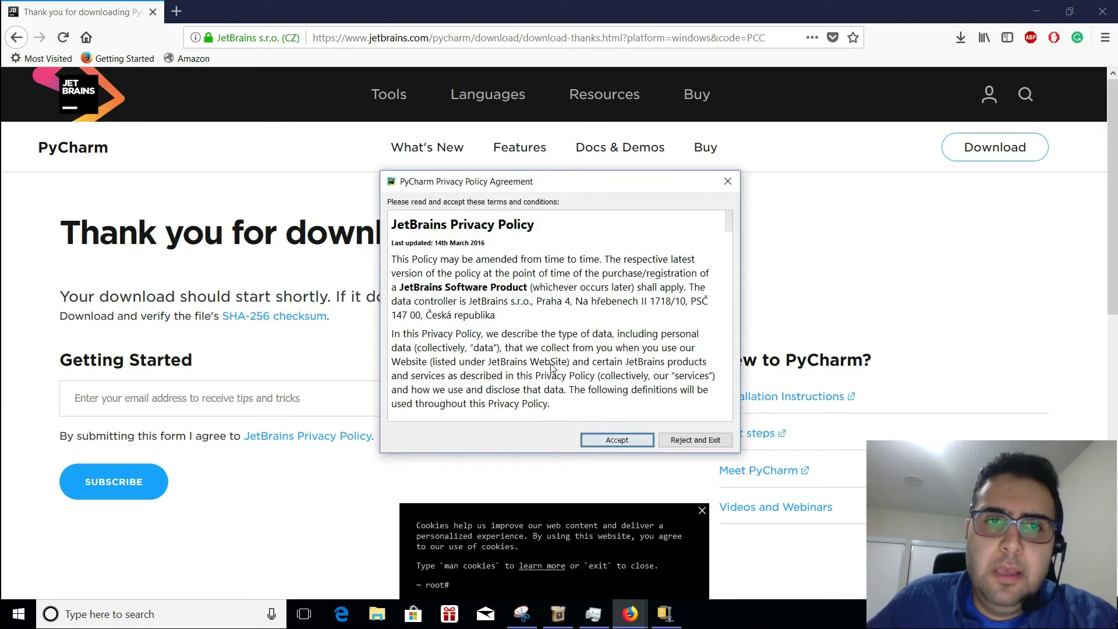
{"action": "scroll", "scroll_direction": "down", "scroll_amount": 3}
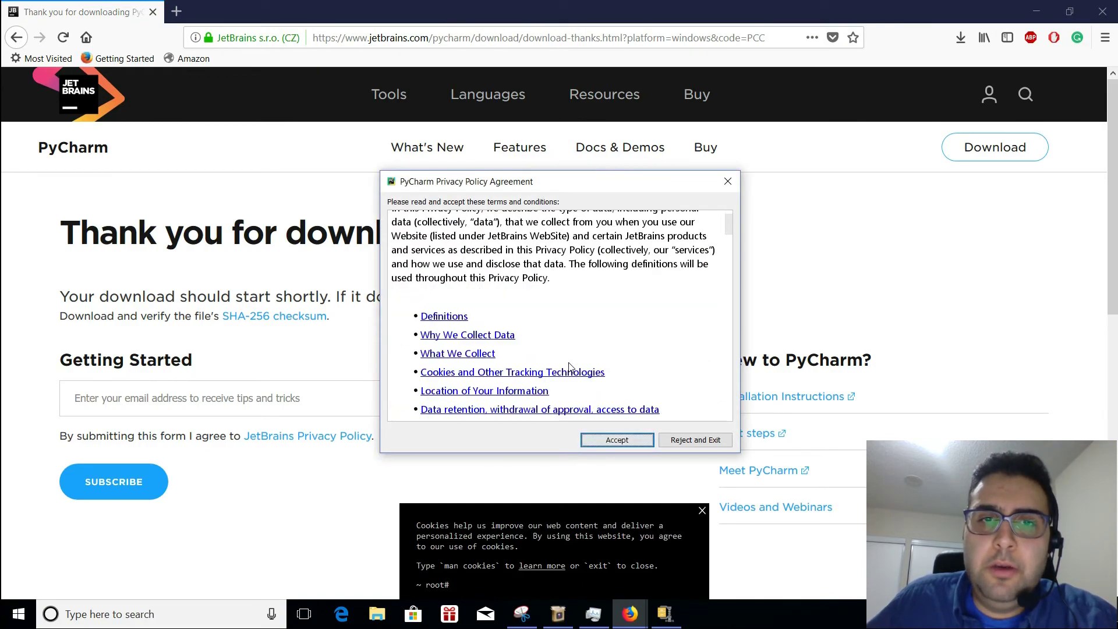
{"action": "scroll", "scroll_direction": "down", "scroll_amount": 3}
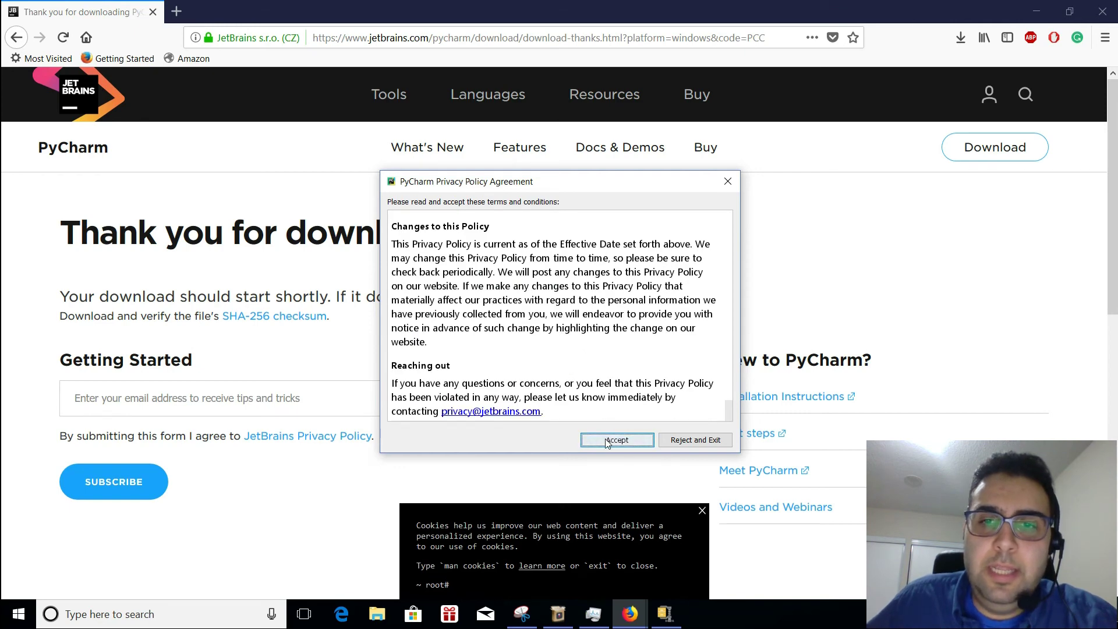
{"action": "left_click", "coordinate": [616, 440]}
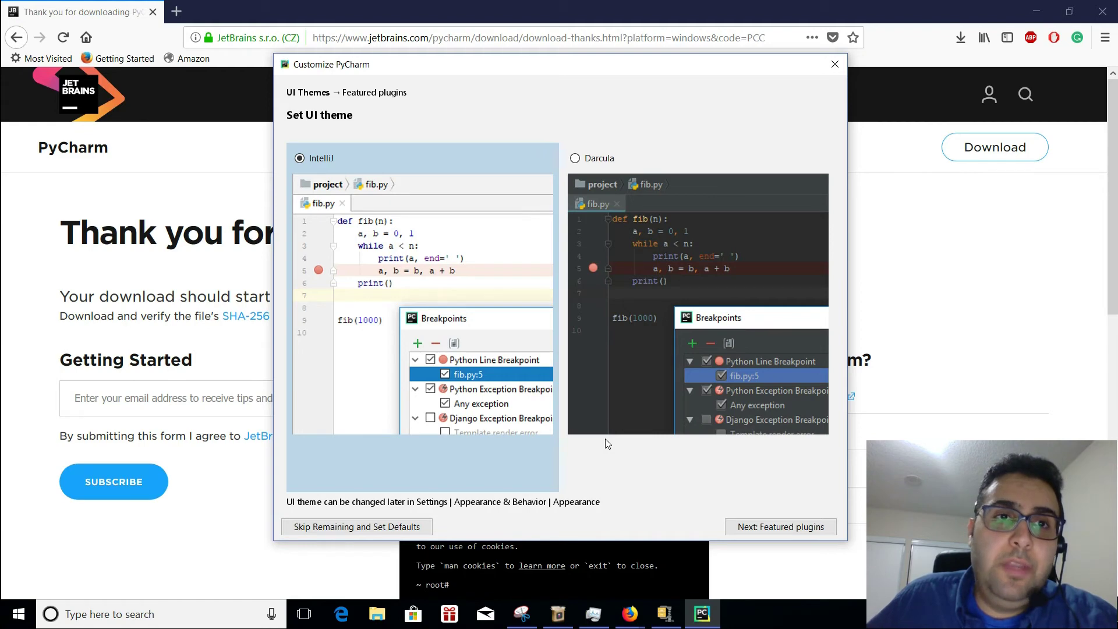
{"action": "mouse_move", "coordinate": [631, 250]}
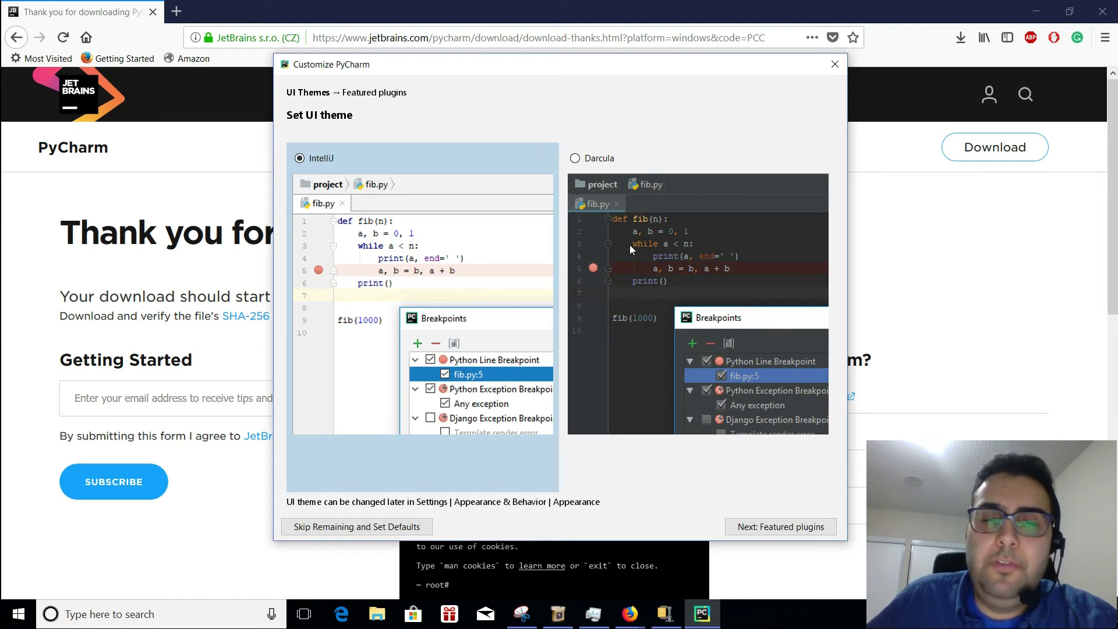
Compare Darcula with IntelliJ, keep IntelliJ, and continue to Featured plugins
{"action": "left_click", "coordinate": [575, 158]}
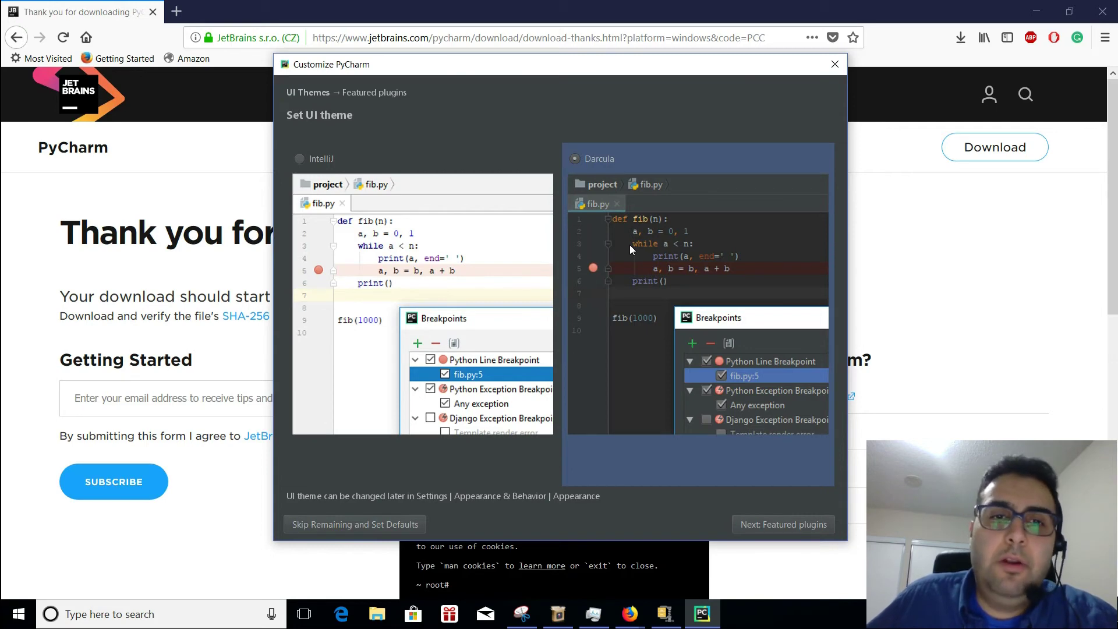
{"action": "mouse_move", "coordinate": [360, 254]}
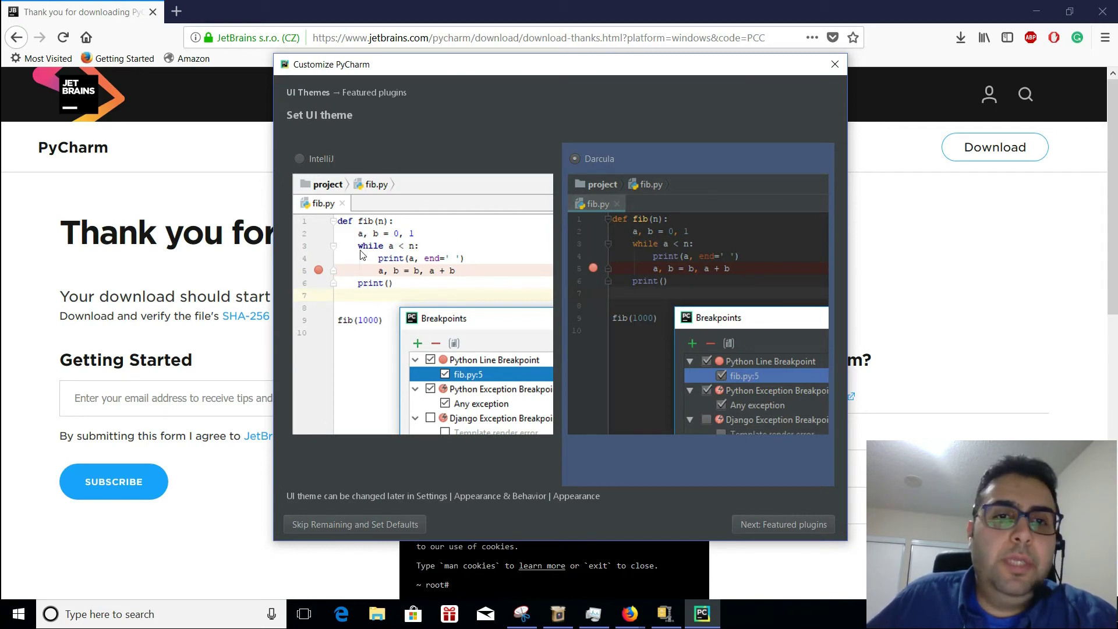
{"action": "left_click", "coordinate": [298, 157]}
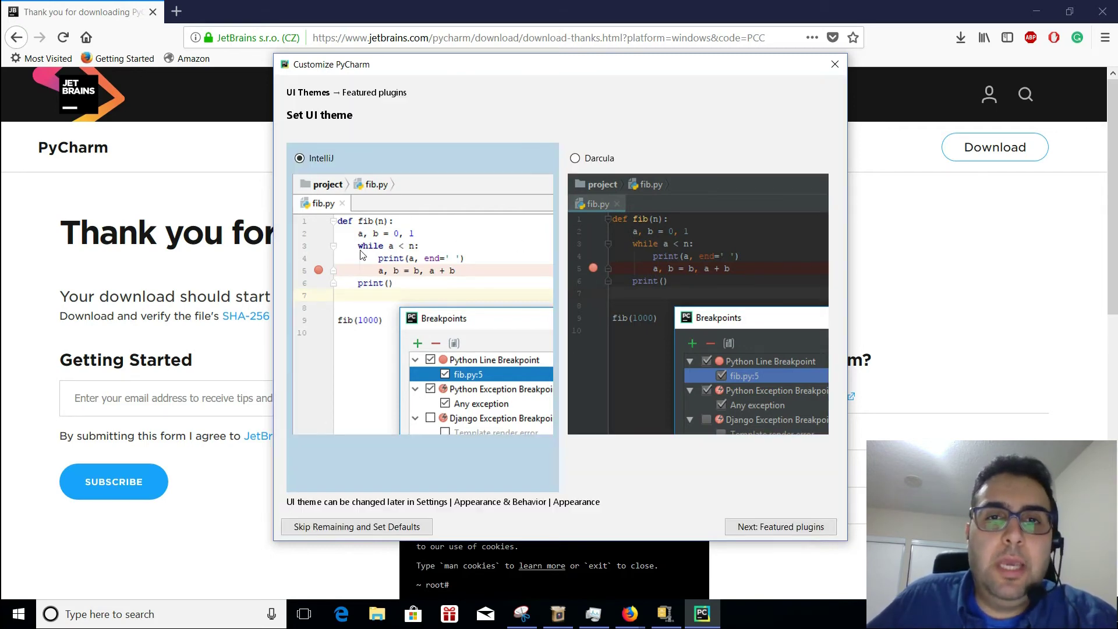
{"action": "mouse_move", "coordinate": [406, 392]}
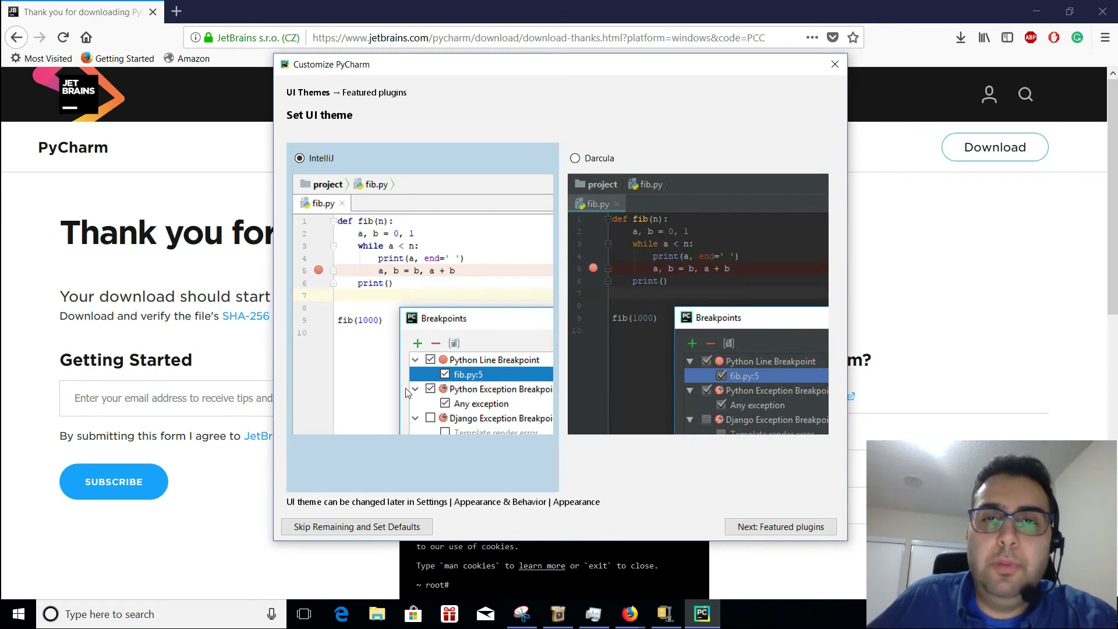
{"action": "mouse_move", "coordinate": [741, 326]}
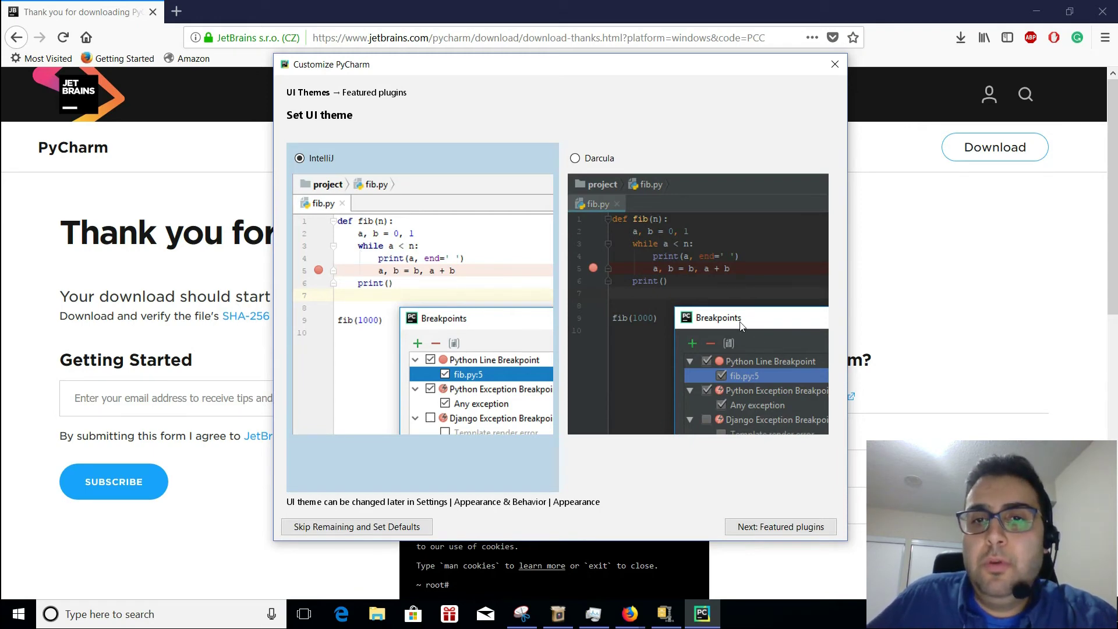
{"action": "left_click", "coordinate": [574, 158]}
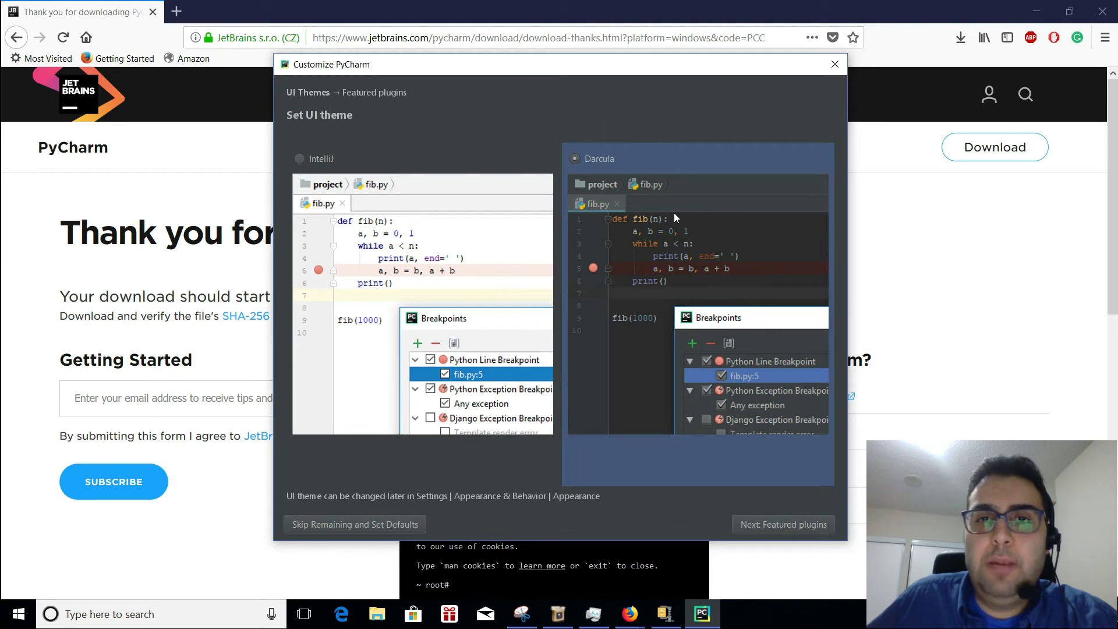
{"action": "mouse_move", "coordinate": [426, 280]}
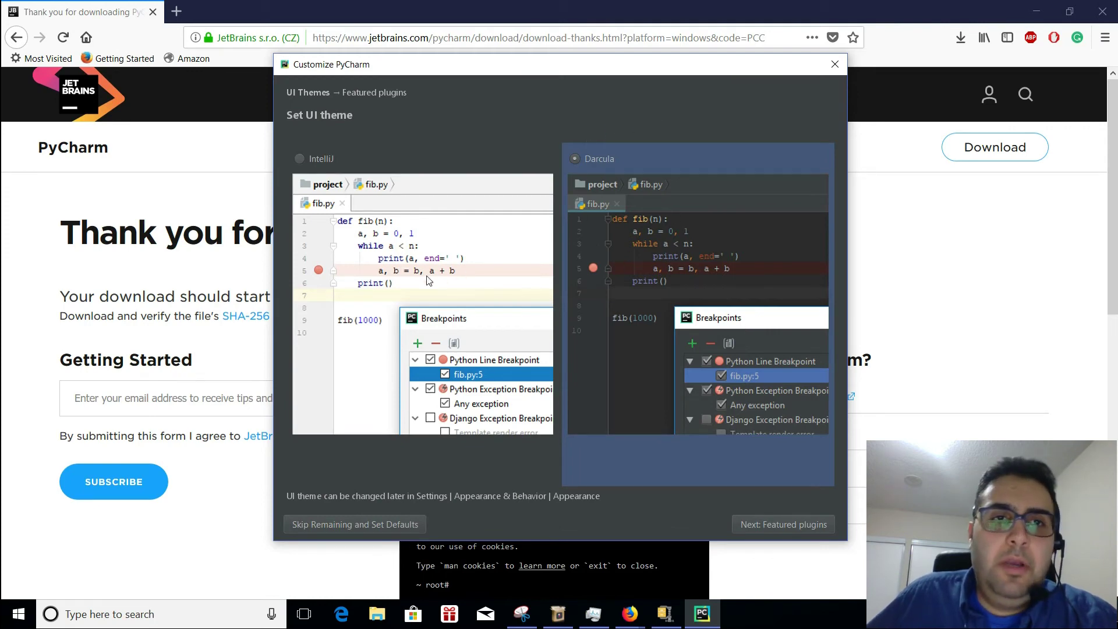
{"action": "left_click", "coordinate": [299, 158]}
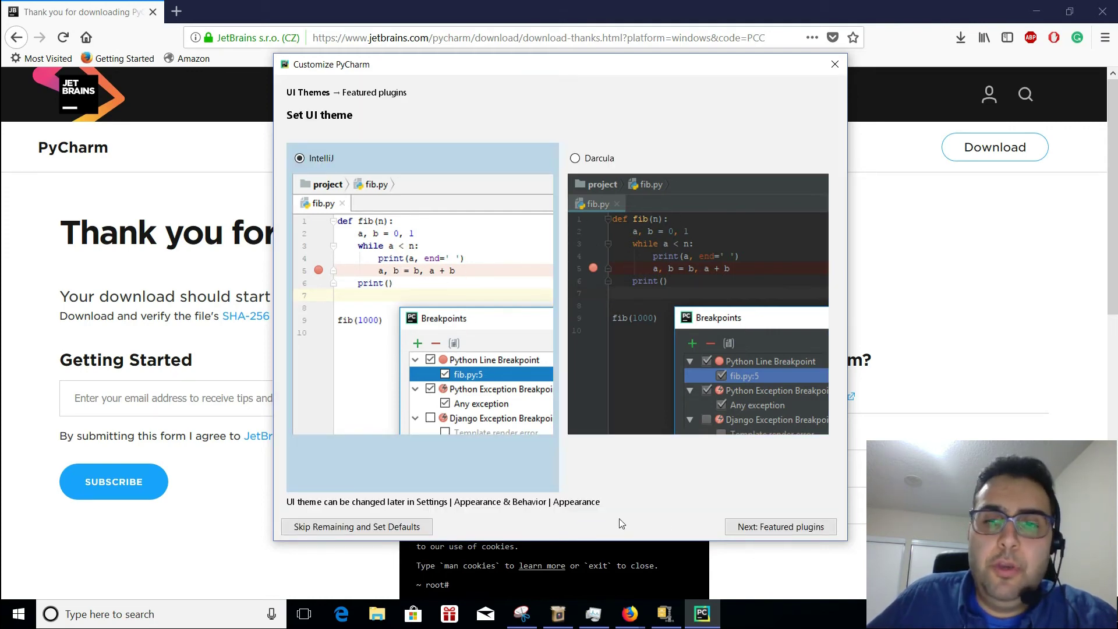
{"action": "left_click", "coordinate": [780, 526]}
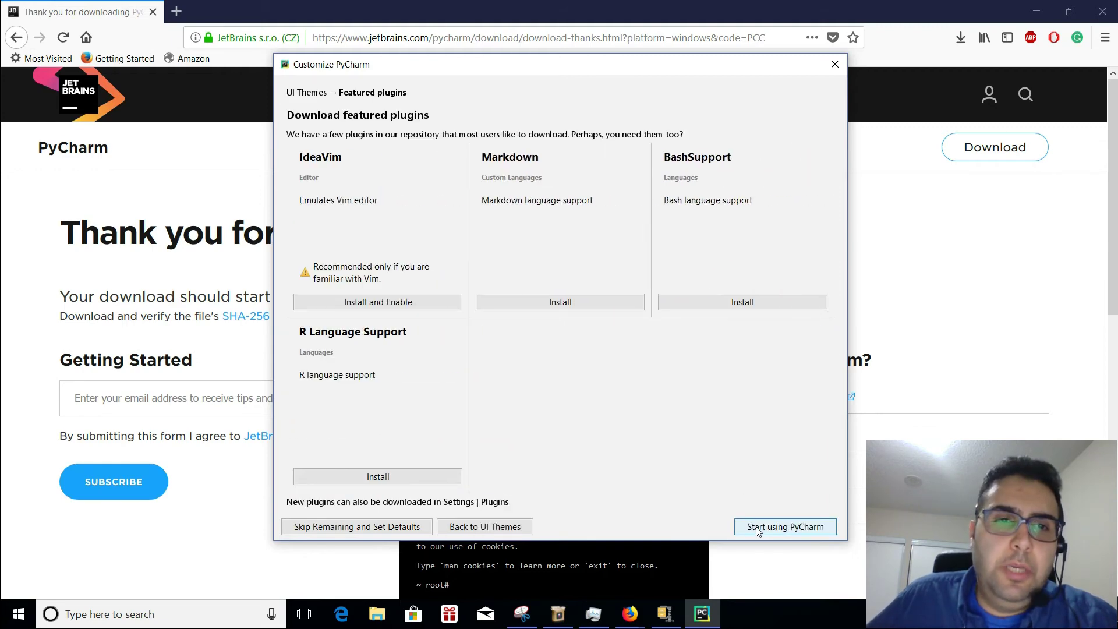
{"action": "mouse_move", "coordinate": [302, 342]}
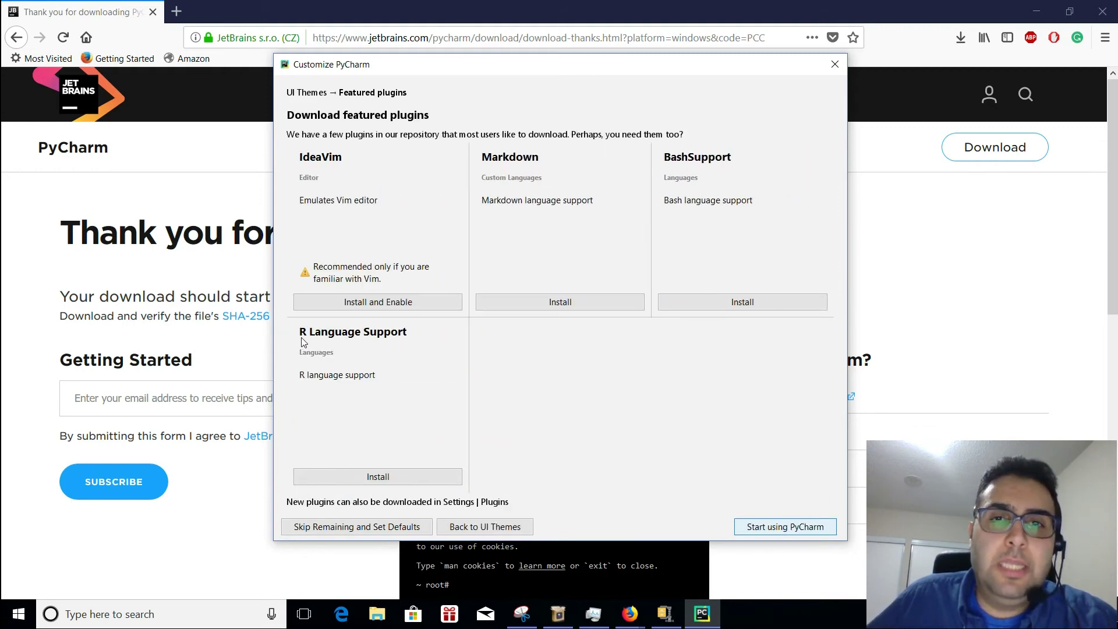
{"action": "mouse_move", "coordinate": [773, 463]}
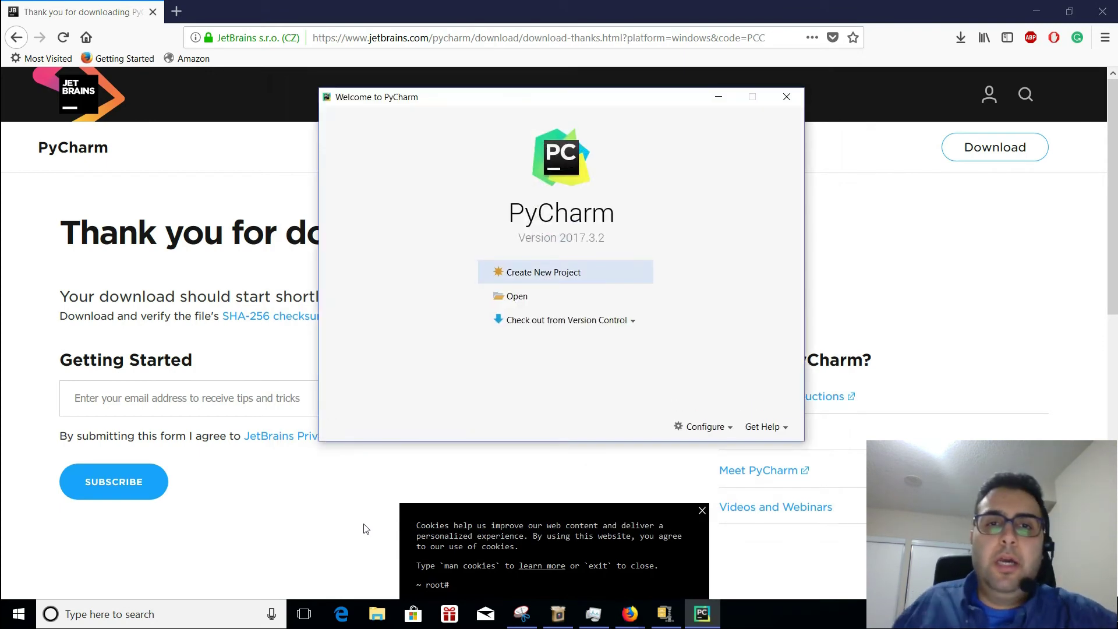
{"action": "mouse_move", "coordinate": [540, 276]}
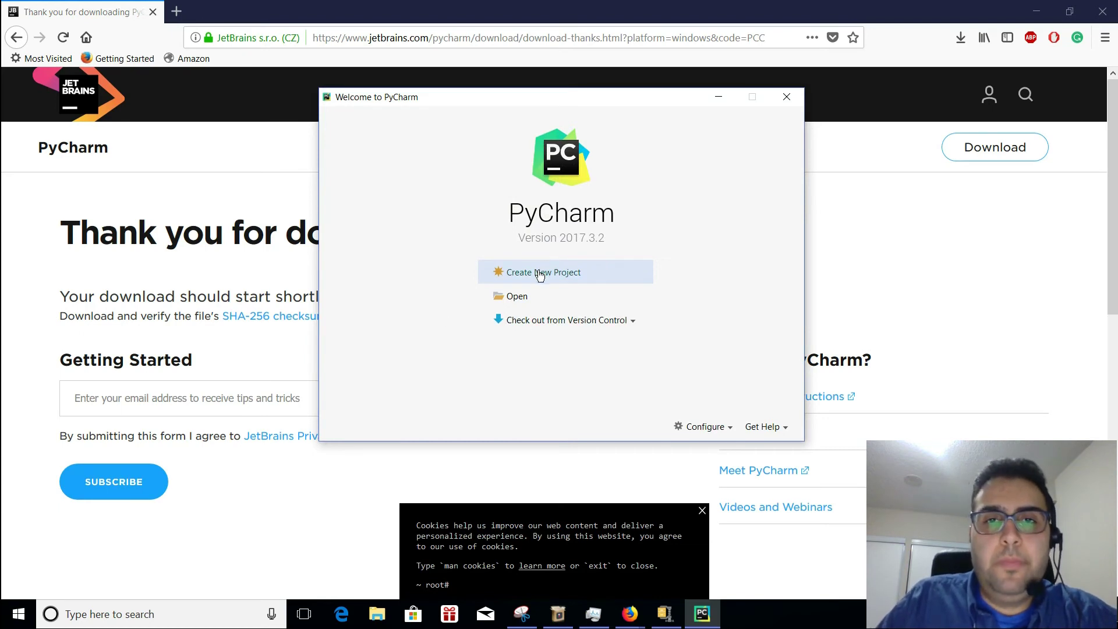
Create a new project at PycharmProjects location named 'Test'
{"action": "left_click", "coordinate": [545, 272]}
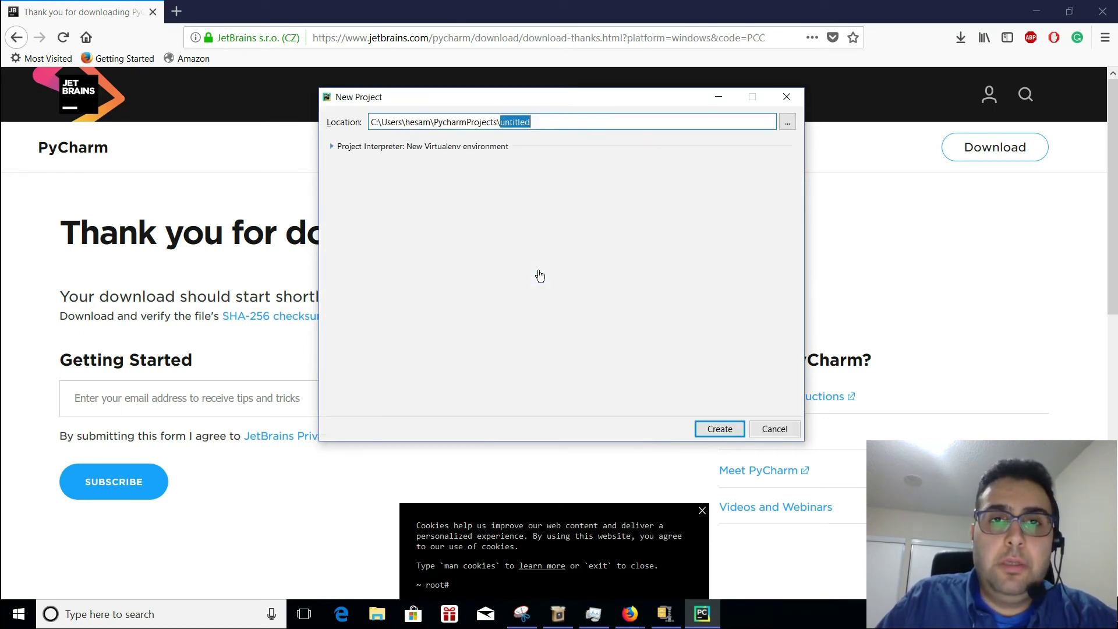
{"action": "type", "text": "Tes"}
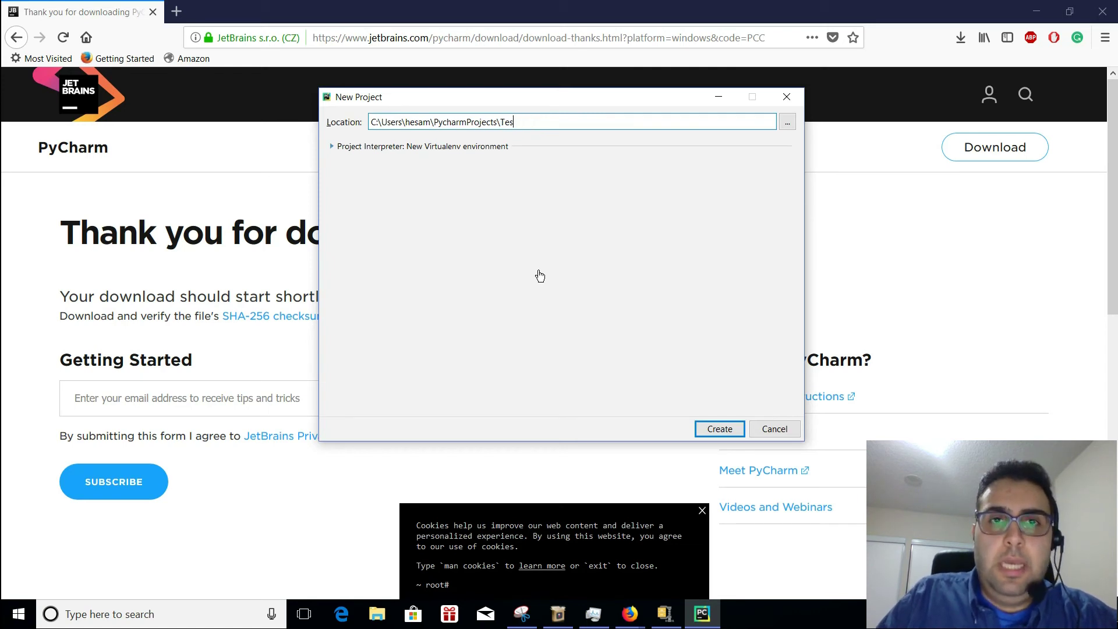
{"action": "type", "text": "t"}
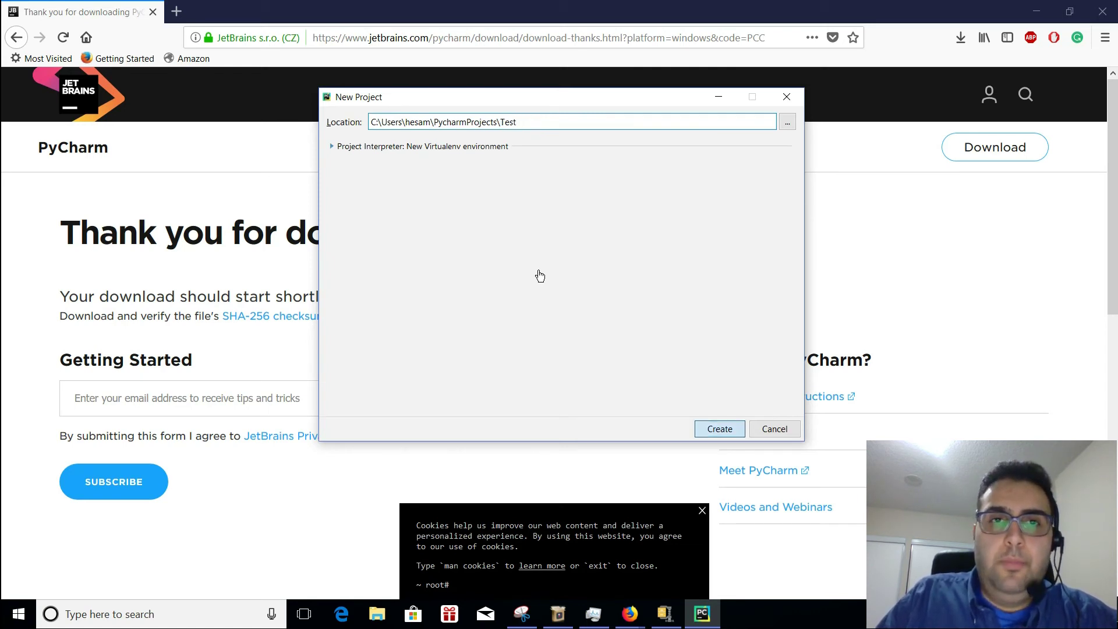
{"action": "left_click", "coordinate": [717, 428]}
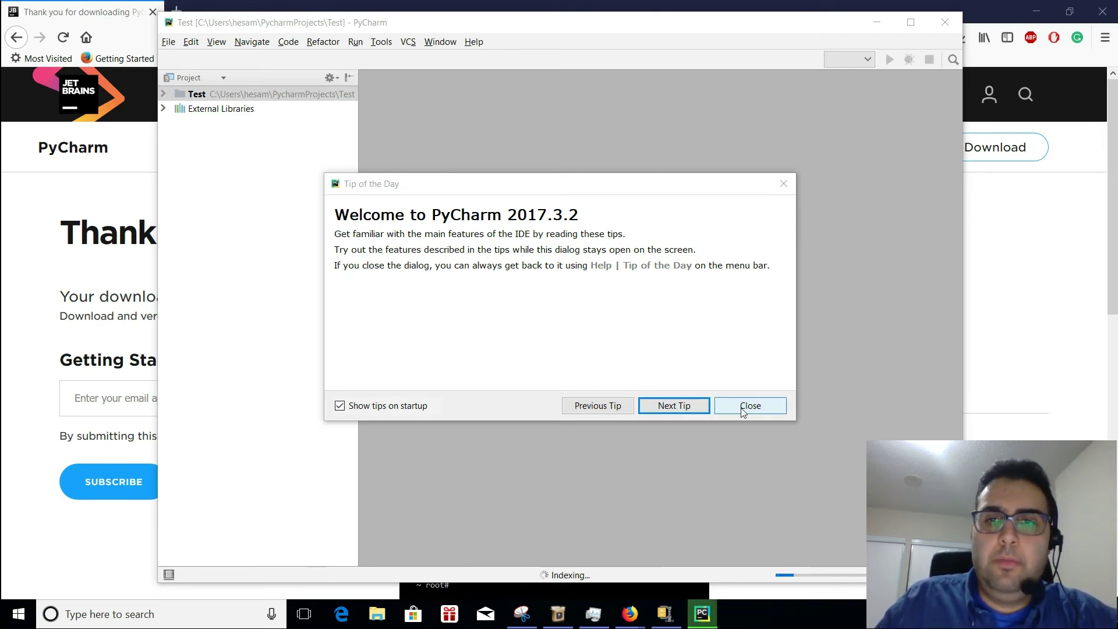
Close the Tip of the Day and open the File menu
{"action": "left_click", "coordinate": [749, 406]}
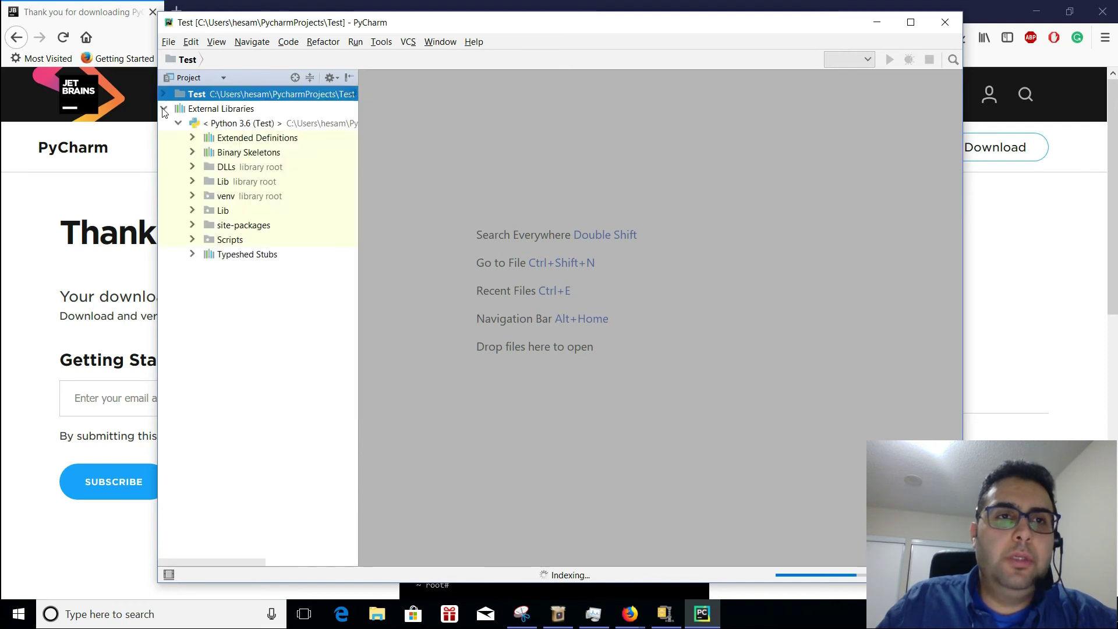
{"action": "mouse_move", "coordinate": [242, 123]}
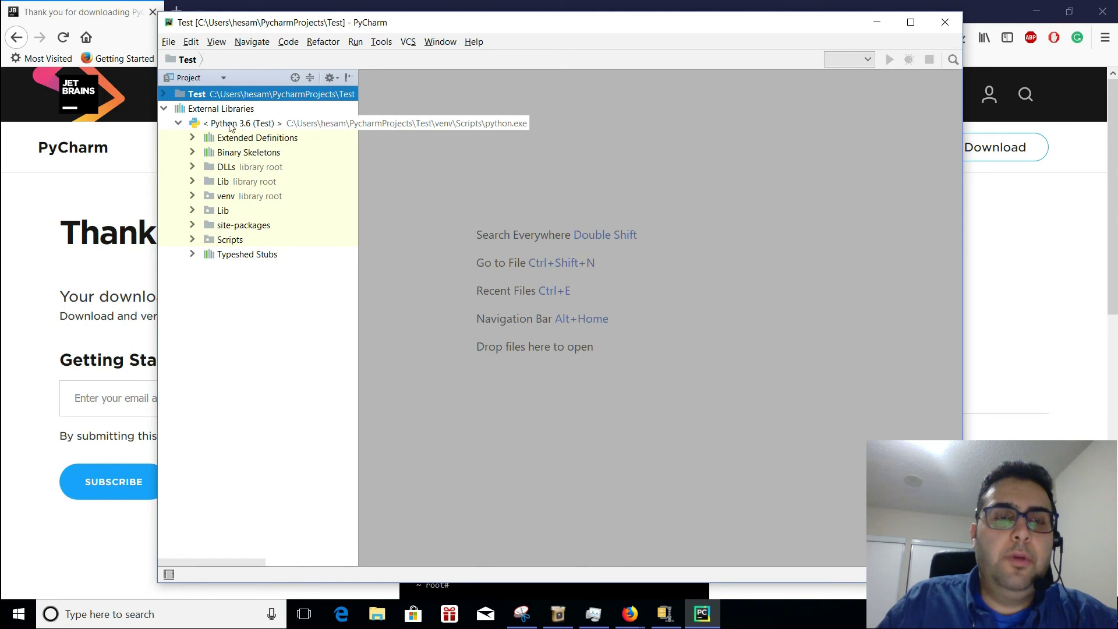
{"action": "left_click", "coordinate": [168, 41]}
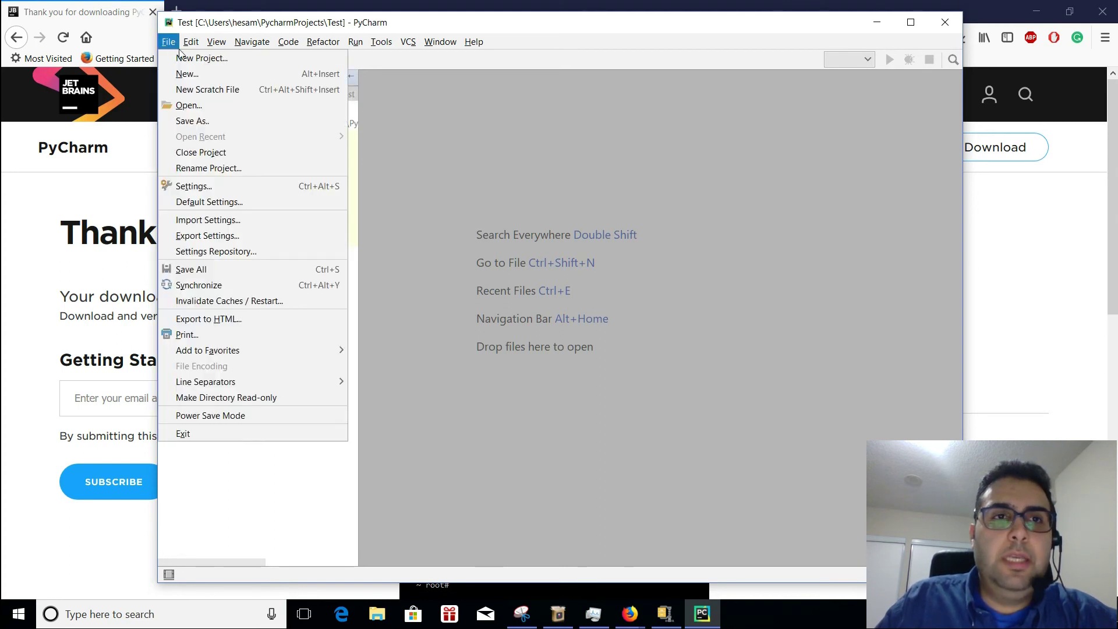
{"action": "left_click", "coordinate": [202, 58]}
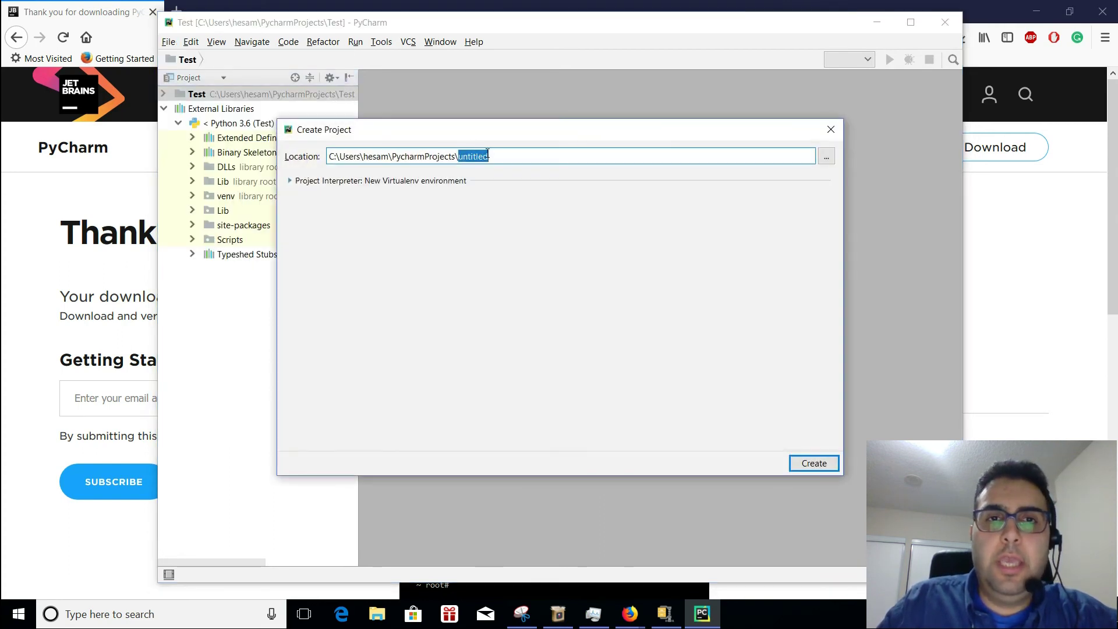
{"action": "left_click", "coordinate": [289, 181]}
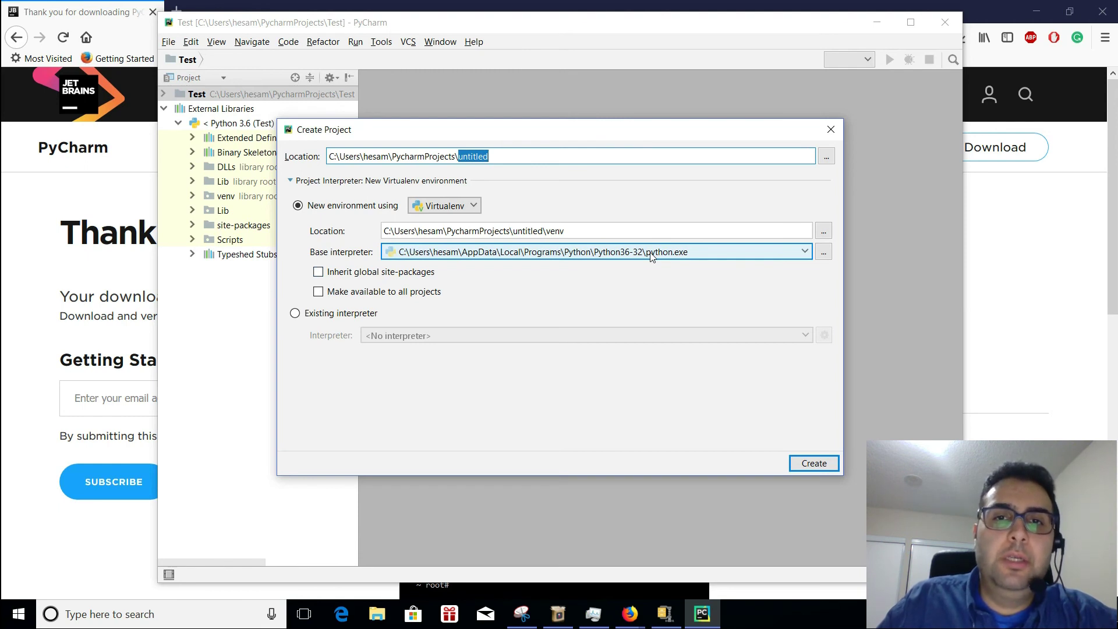
{"action": "mouse_move", "coordinate": [600, 270]}
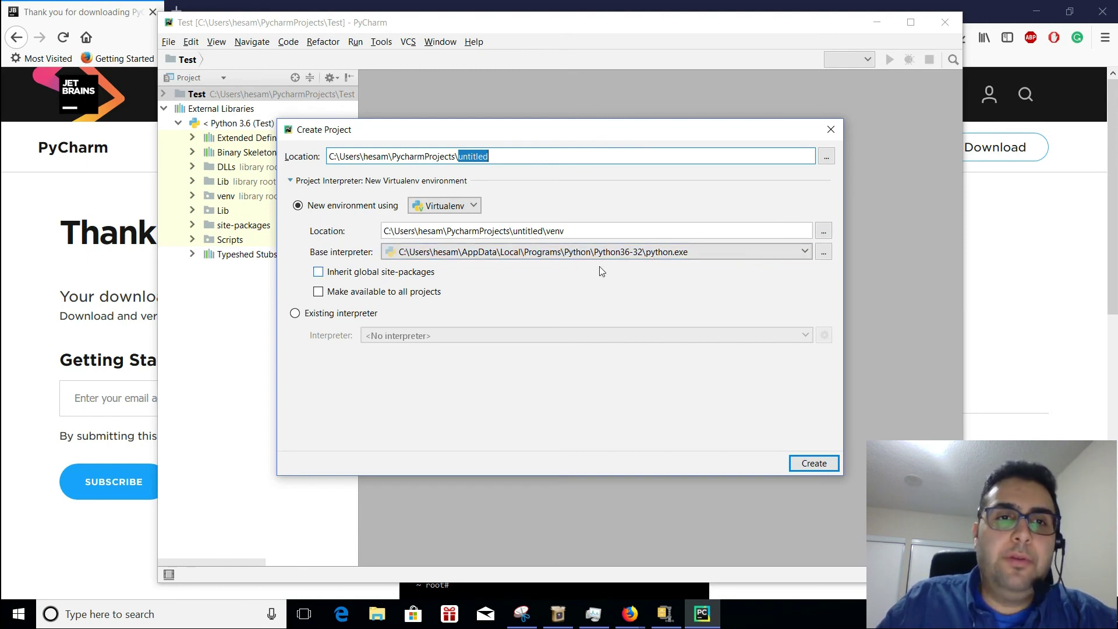
{"action": "mouse_move", "coordinate": [369, 260]}
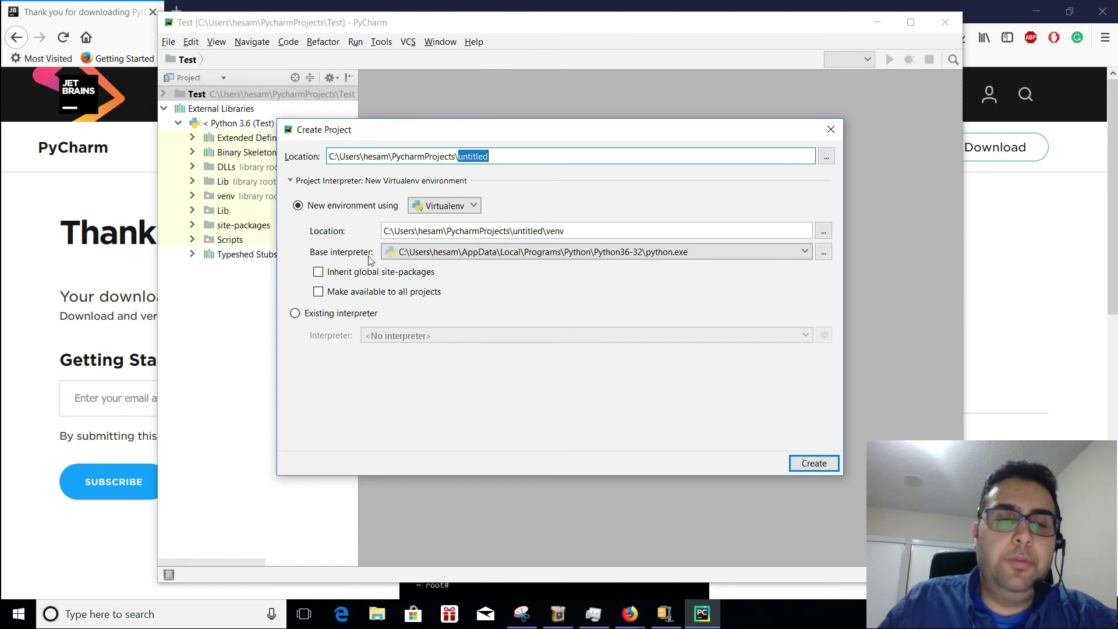
{"action": "mouse_move", "coordinate": [336, 268]}
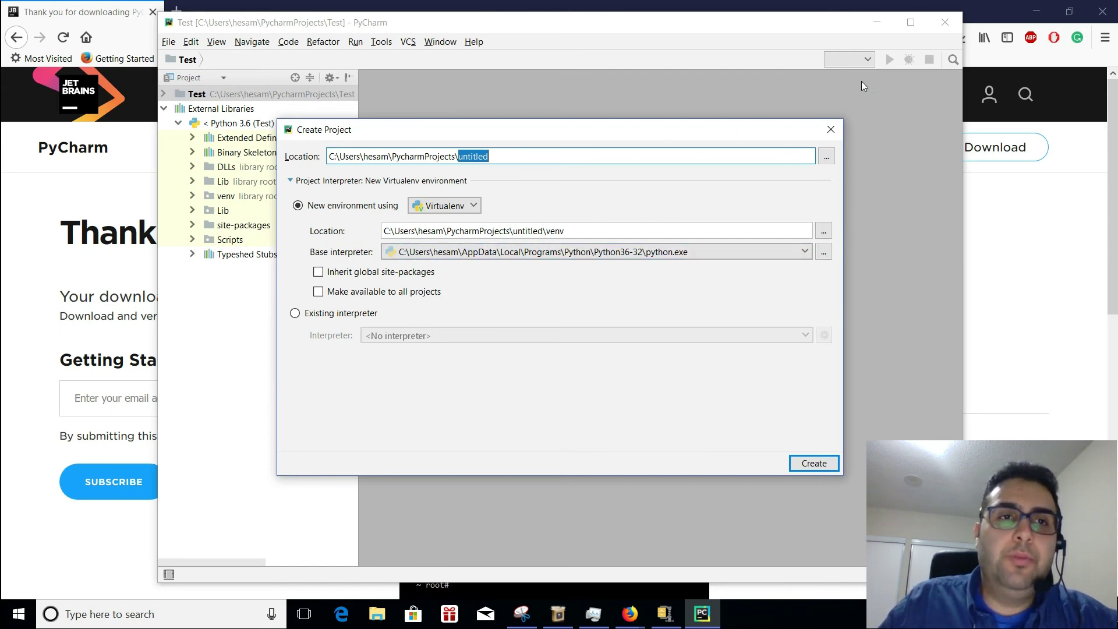
{"action": "left_click", "coordinate": [829, 129]}
{"action": "type", "text": "p"}
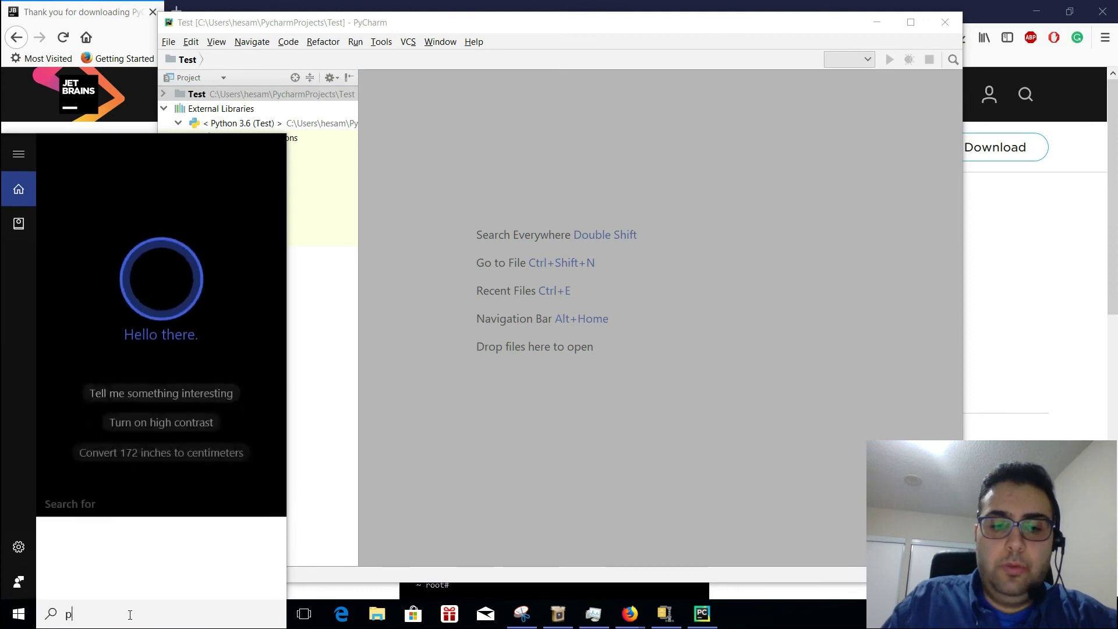
{"action": "type", "text": "ytj"}
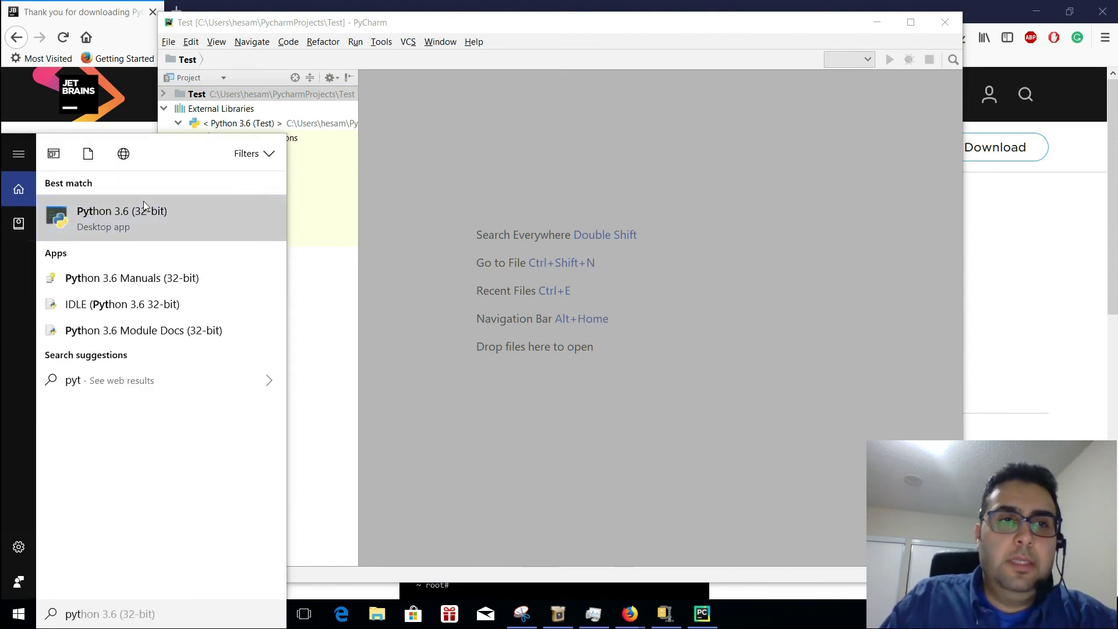
{"action": "left_click", "coordinate": [121, 217]}
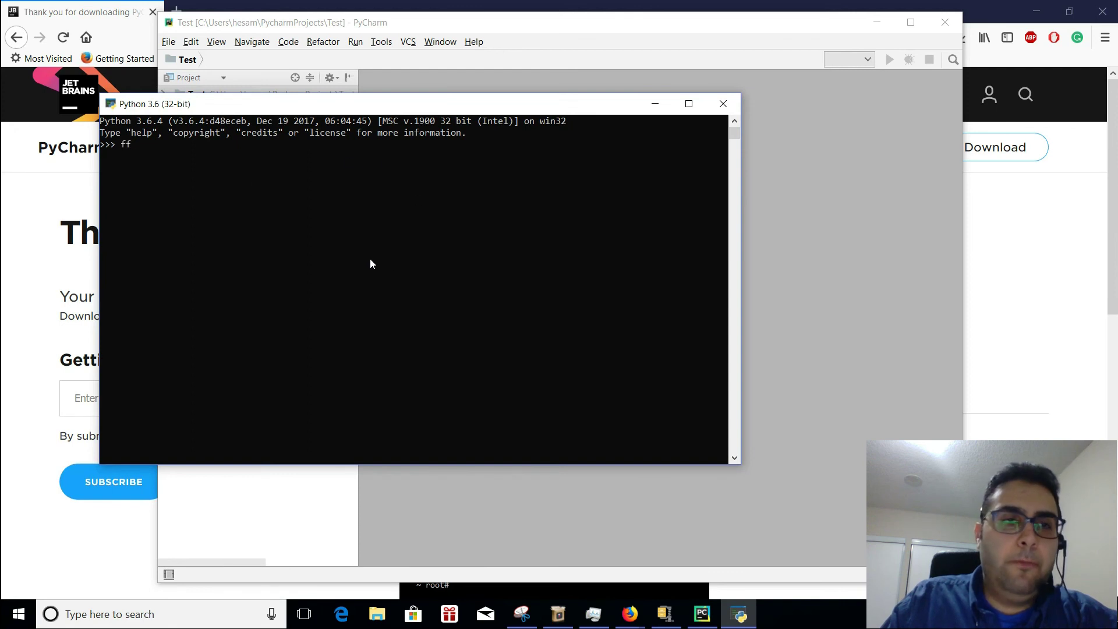
{"action": "key", "text": "Backspace"}
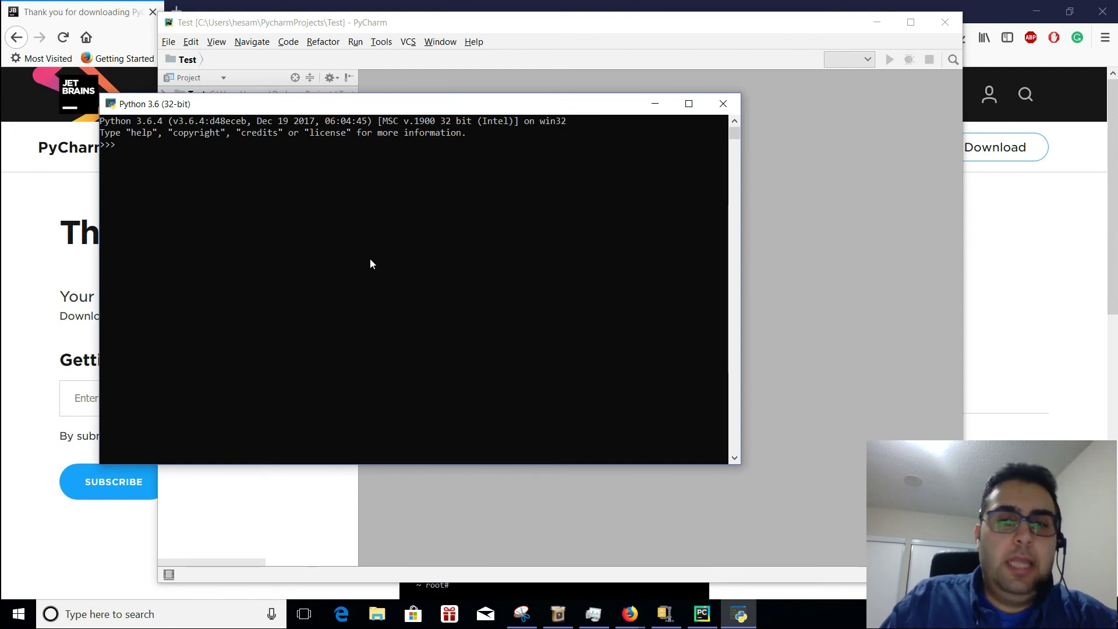
{"action": "mouse_move", "coordinate": [723, 103]}
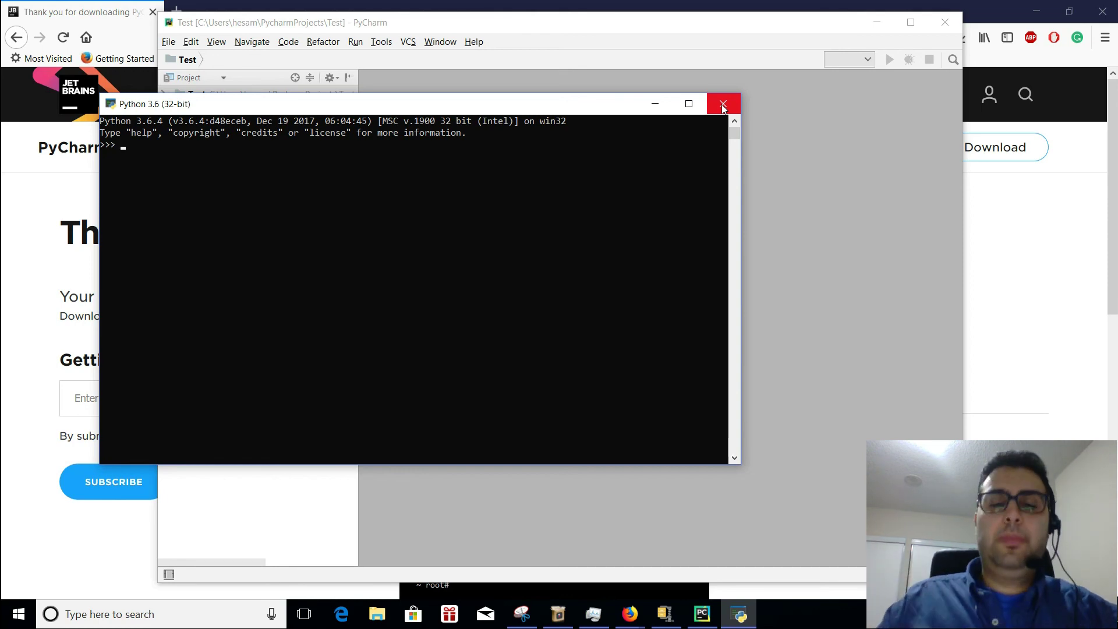
{"action": "left_click", "coordinate": [722, 104]}
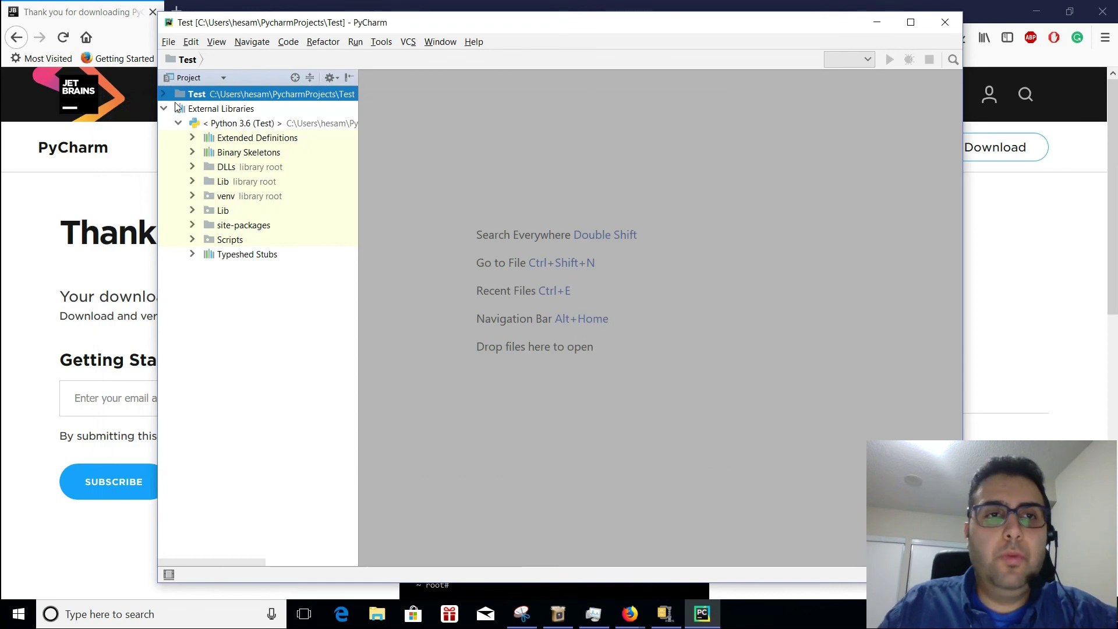
Add a new Python file named 'main' to the Test project
{"action": "right_click", "coordinate": [271, 94]}
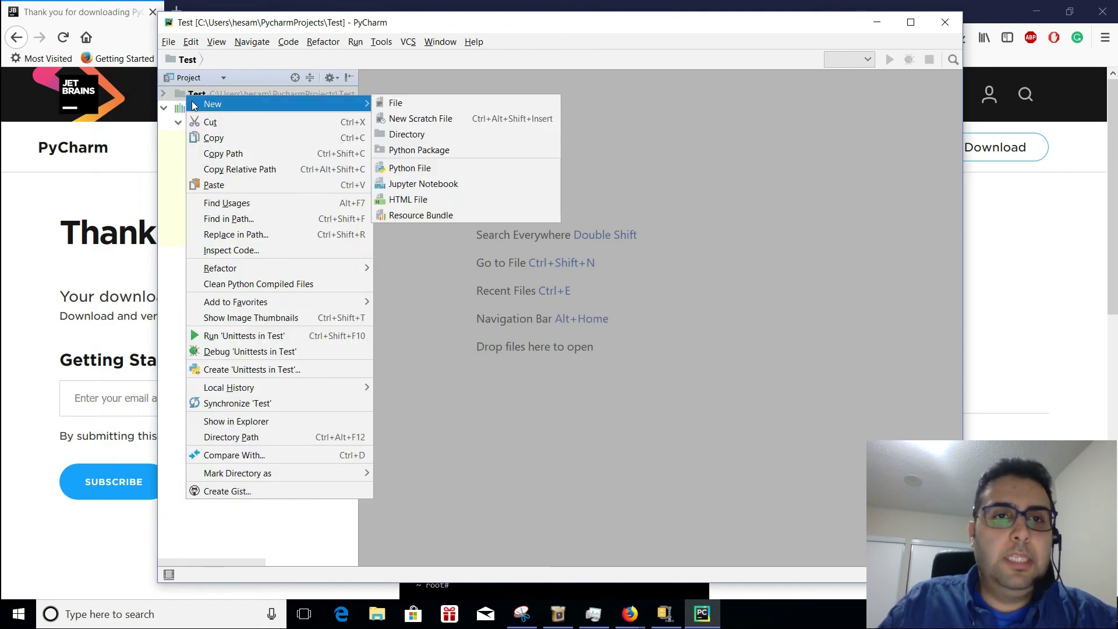
{"action": "mouse_move", "coordinate": [410, 167]}
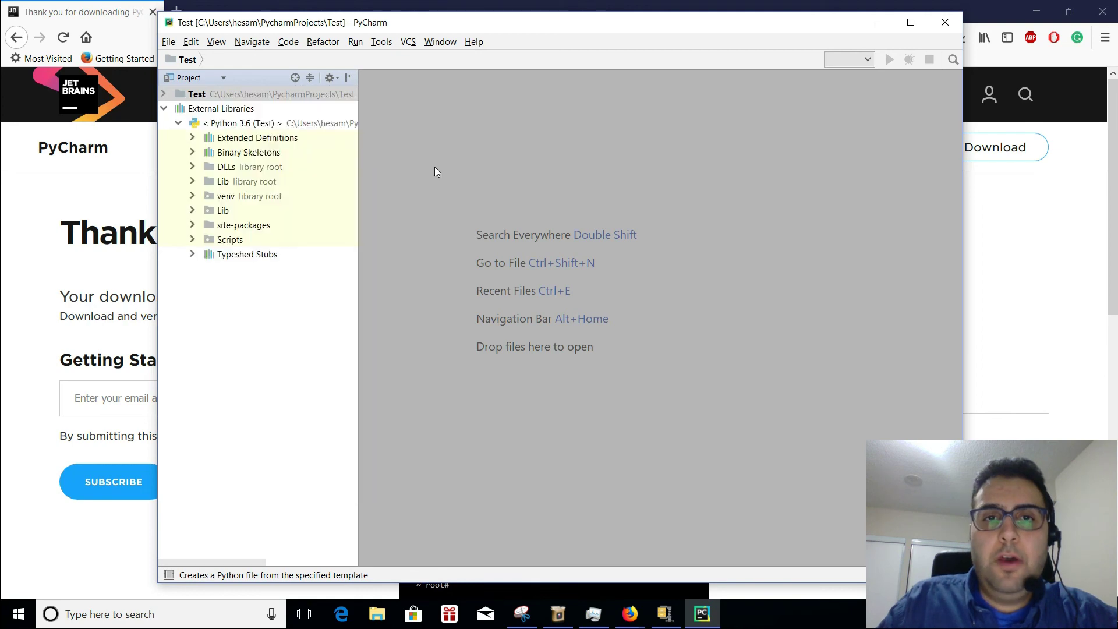
{"action": "type", "text": "t"}
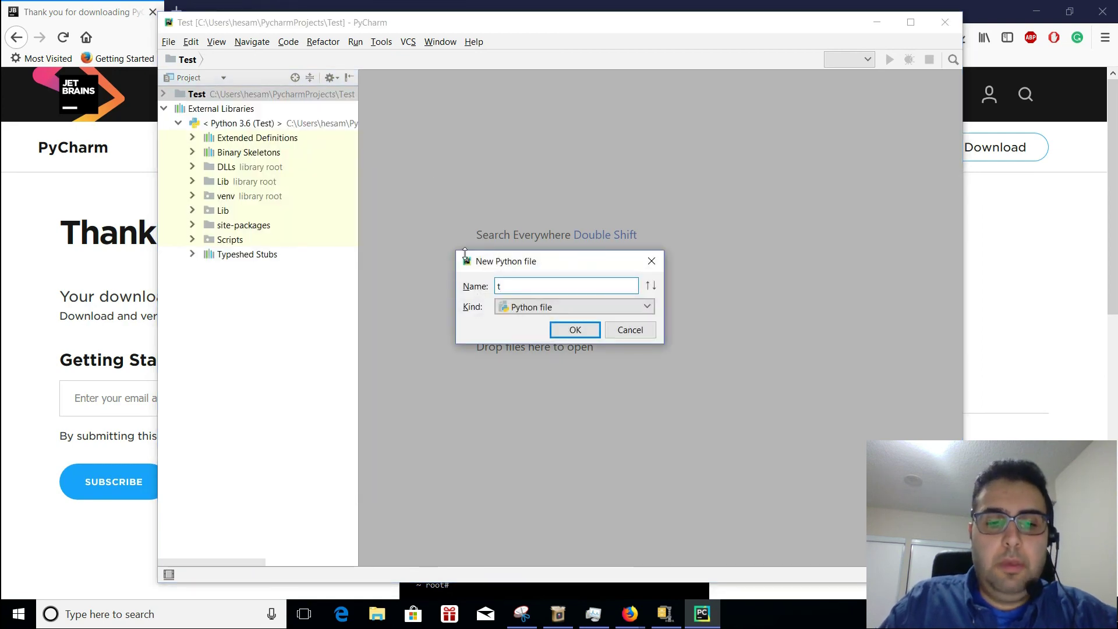
{"action": "type", "text": "main"}
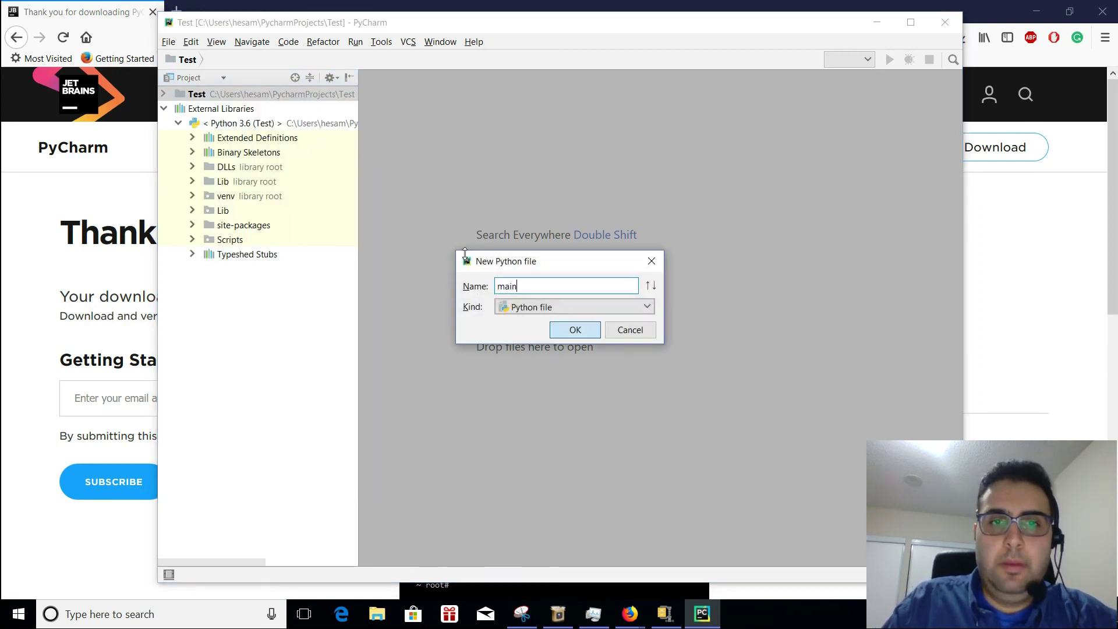
{"action": "left_click", "coordinate": [575, 329]}
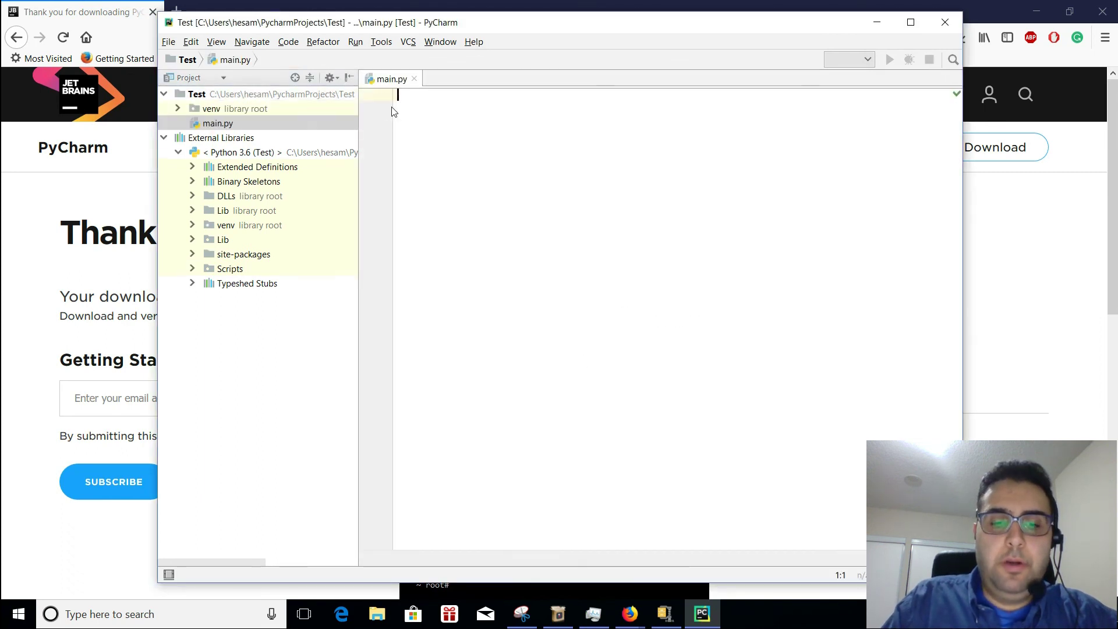
Write a print statement for 'Hesam Akbari' in main.py and run 'main'
{"action": "type", "text": "p"}
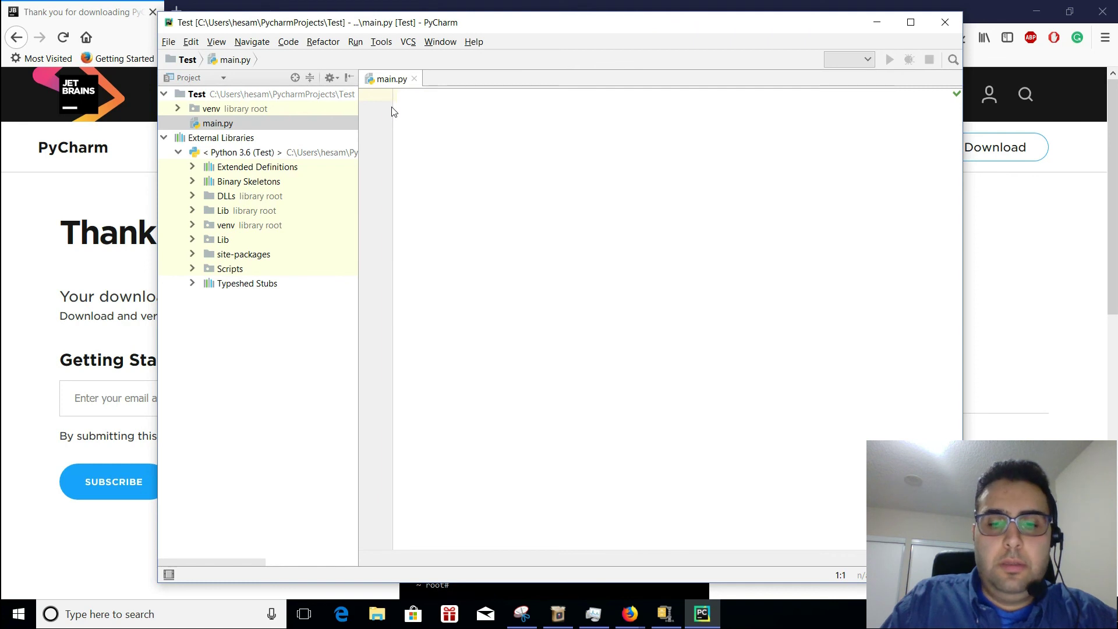
{"action": "type", "text": "print()"}
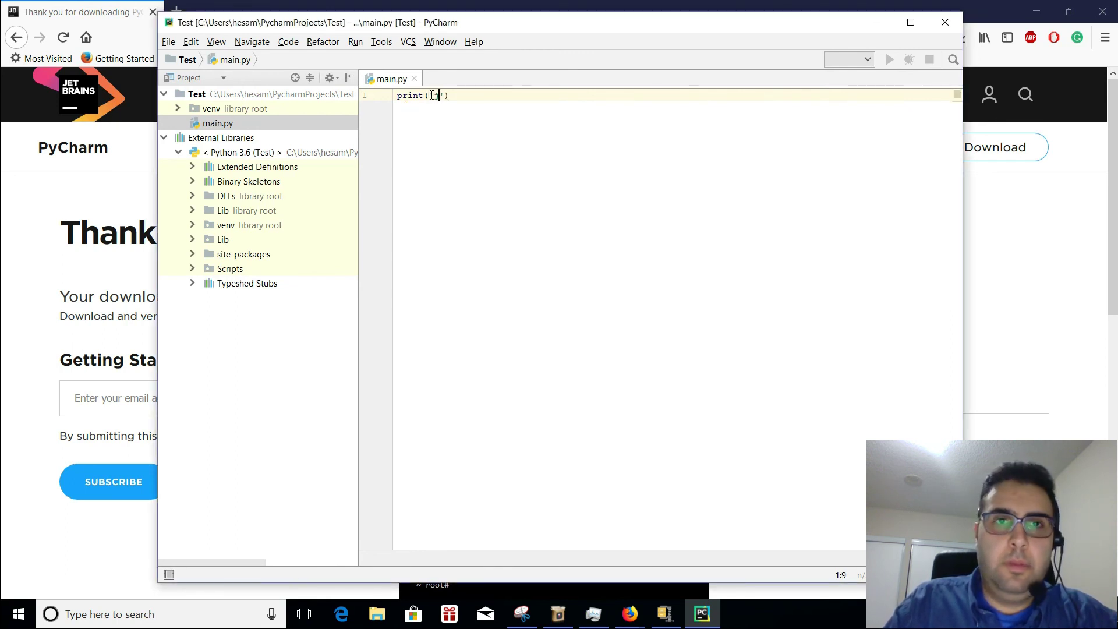
{"action": "type", "text": "Hesam Akbari"}
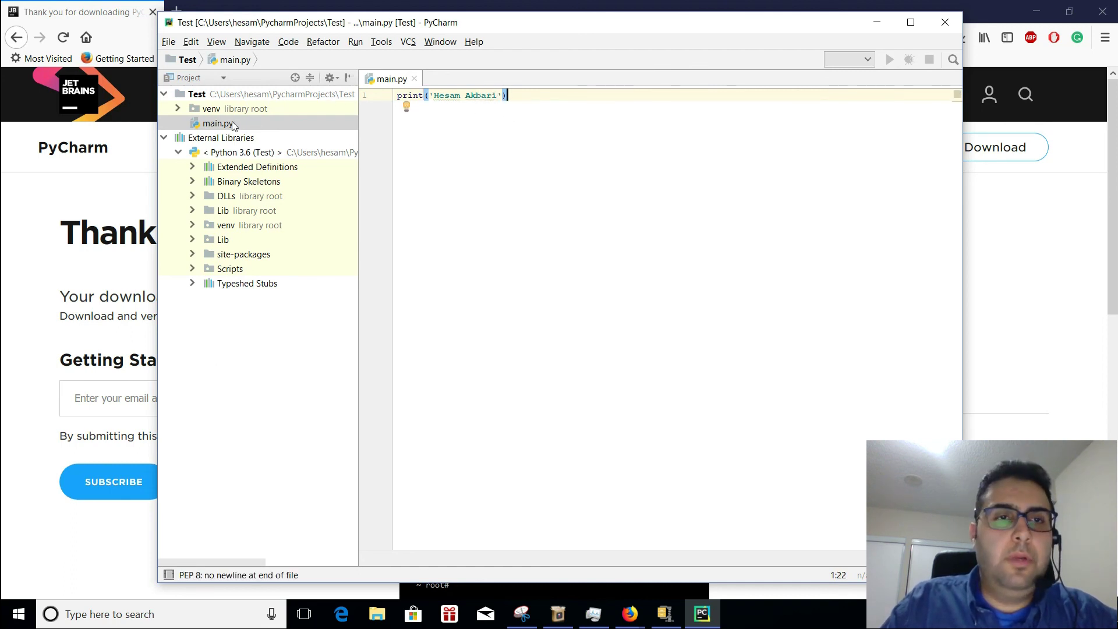
{"action": "right_click", "coordinate": [216, 123]}
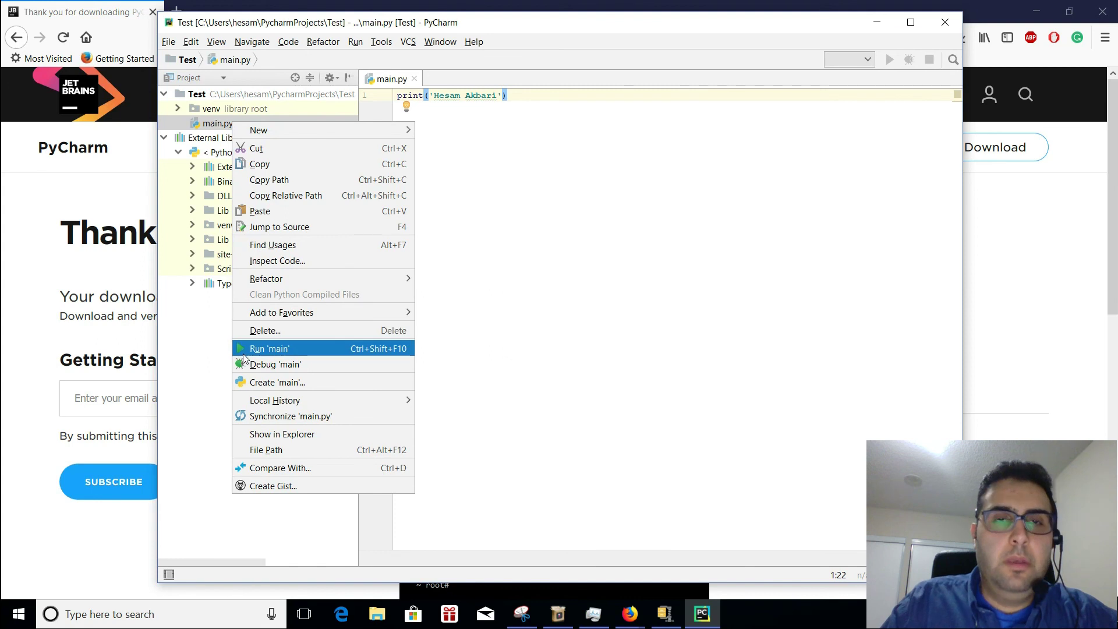
{"action": "left_click", "coordinate": [270, 348]}
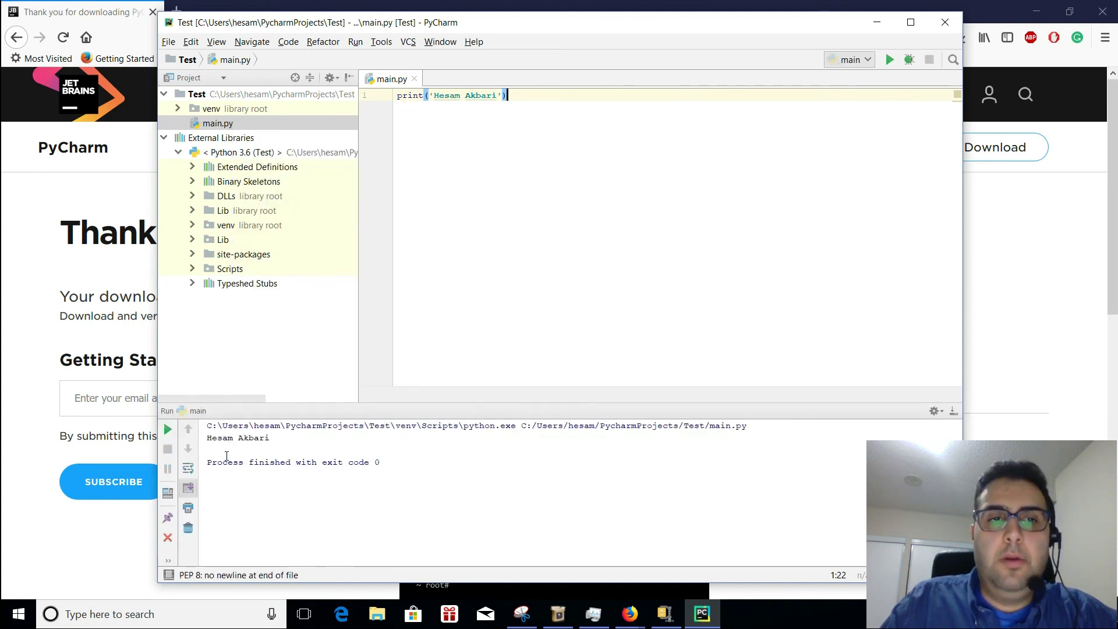